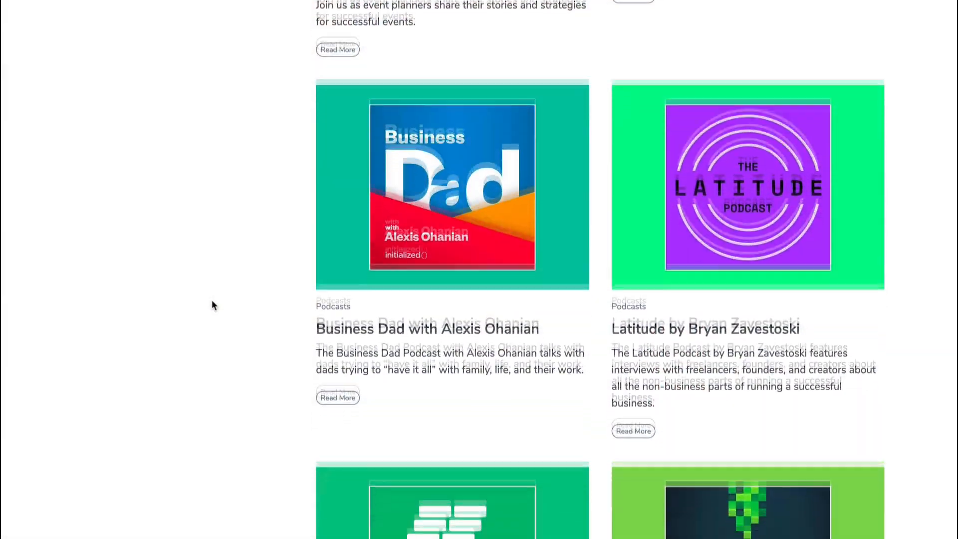
Scroll down through the Lemon Productions portfolio projects
scroll(down, 3)
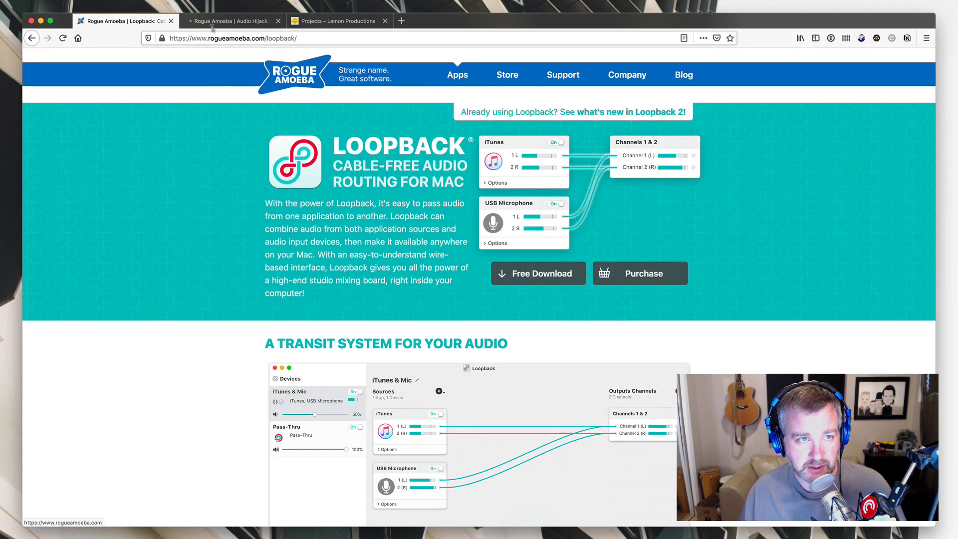
Switch to the Rogue Amoeba Audio Hijack product page tab
click(230, 21)
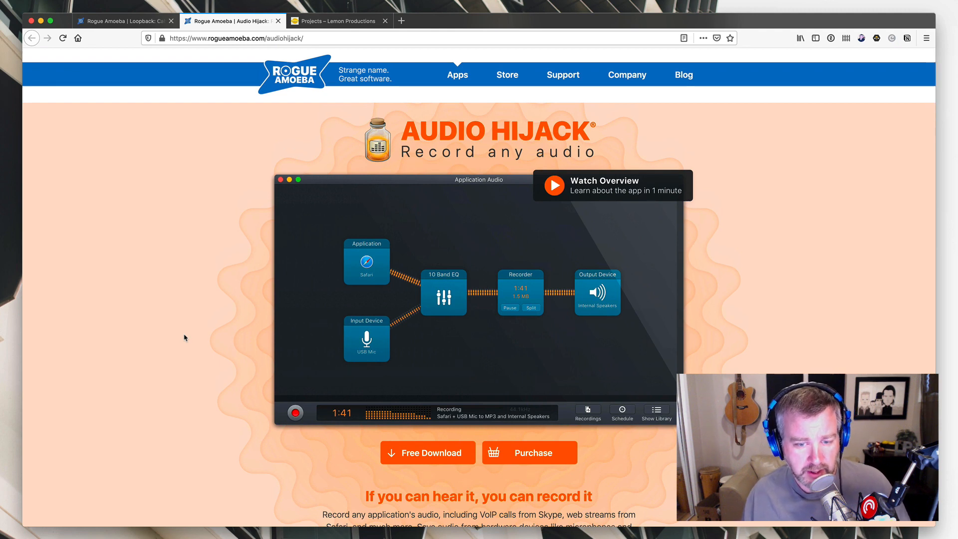
mouse_move(213, 362)
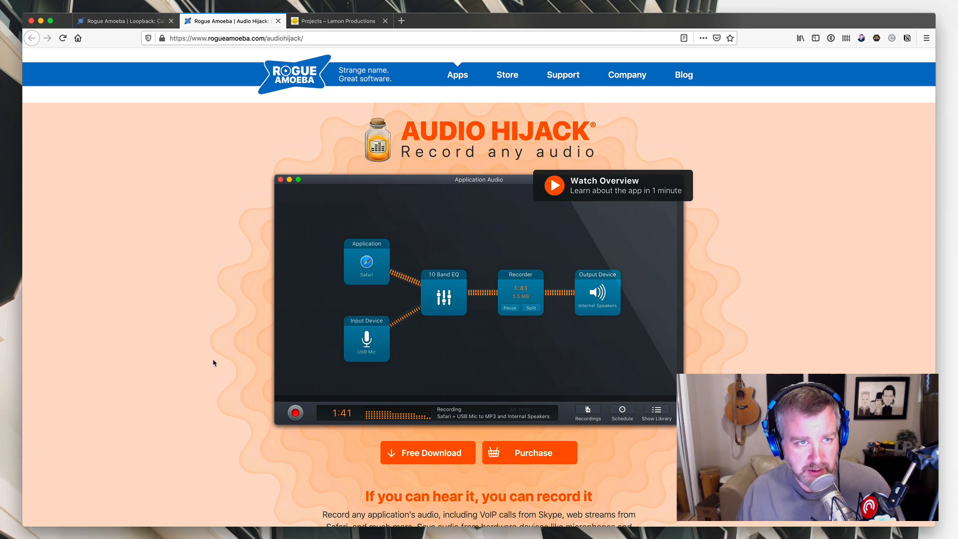
Return to the Lemon Productions tab and bring up its Contact page, then leave the browser for Loopback
click(339, 21)
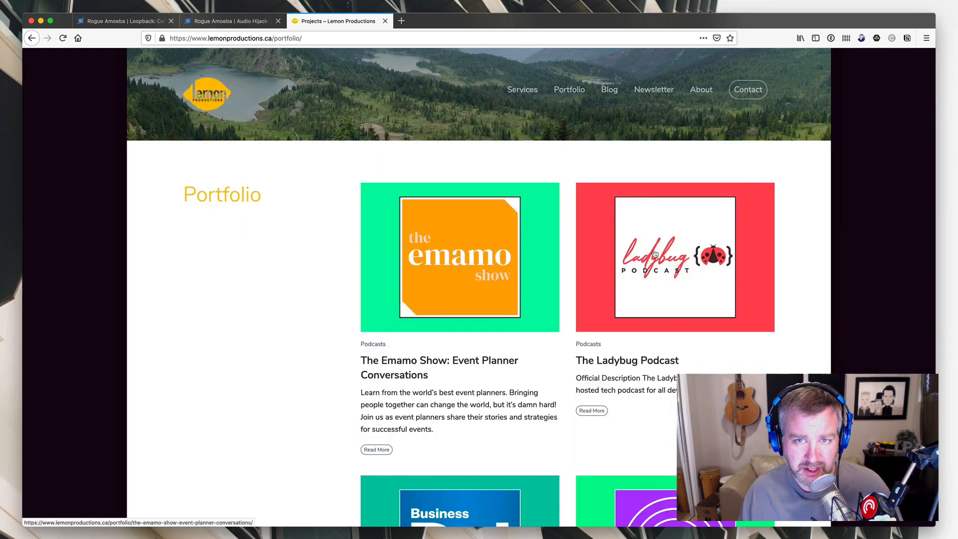
mouse_move(807, 168)
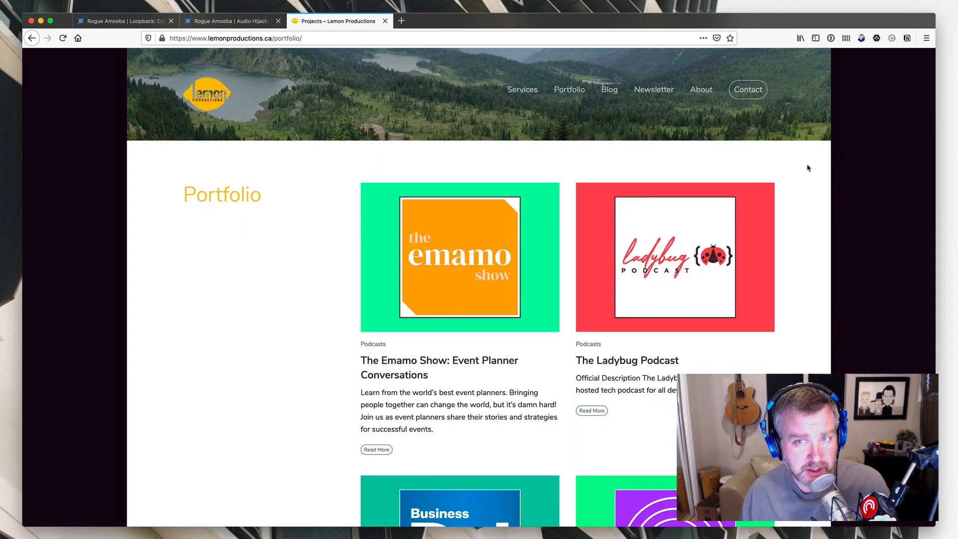
click(747, 89)
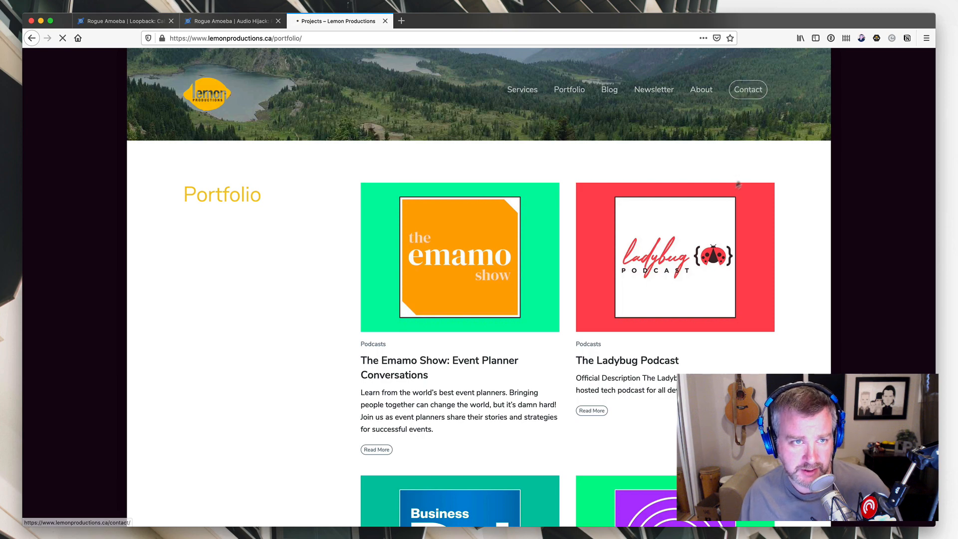
click(746, 89)
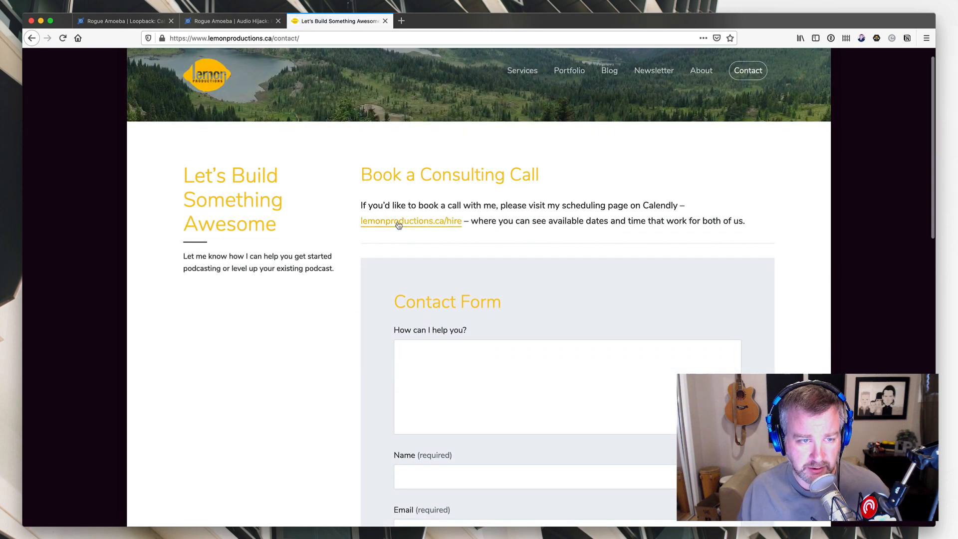
mouse_move(410, 220)
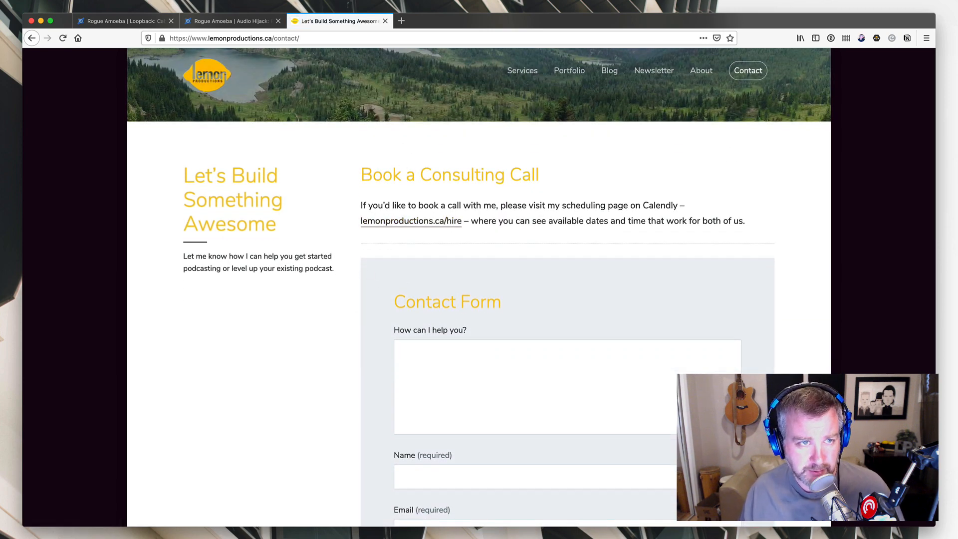
click(125, 20)
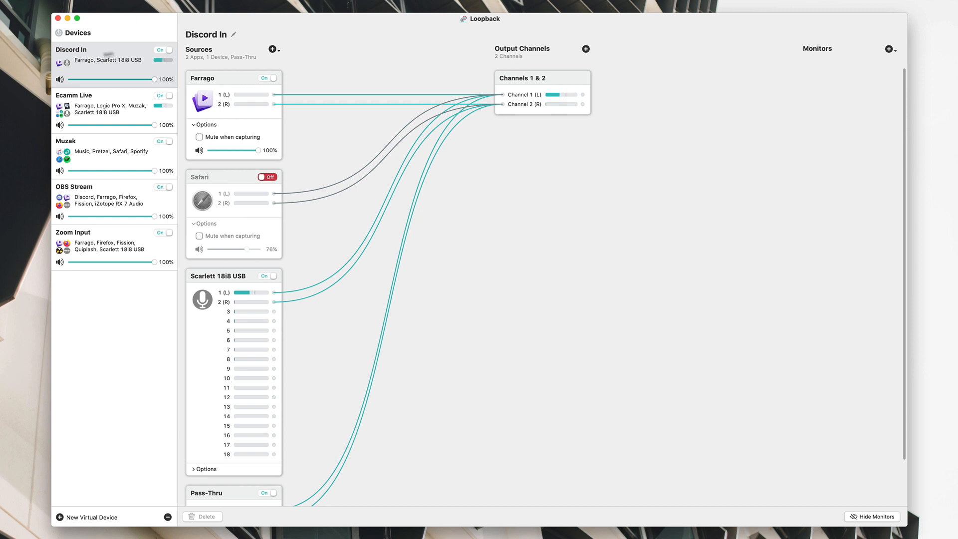
mouse_move(120, 256)
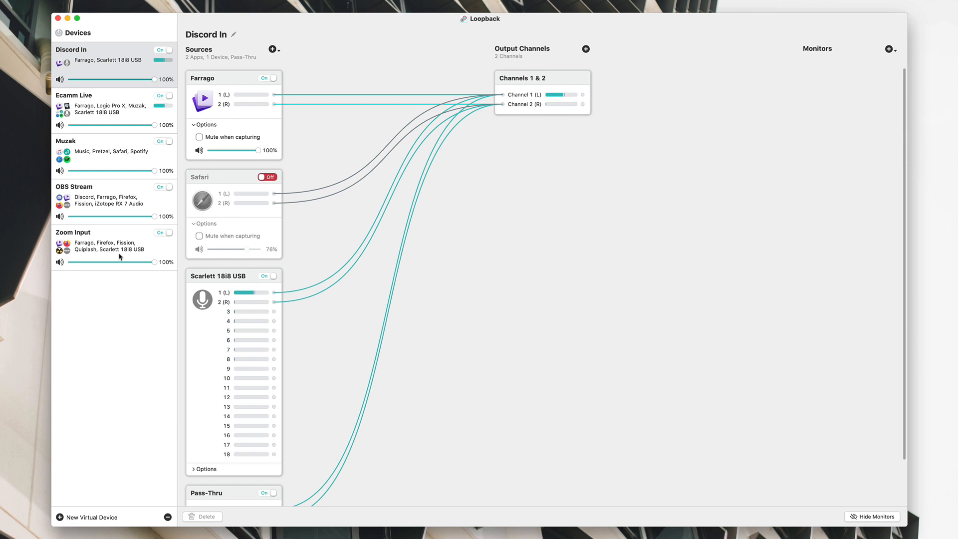
mouse_move(126, 185)
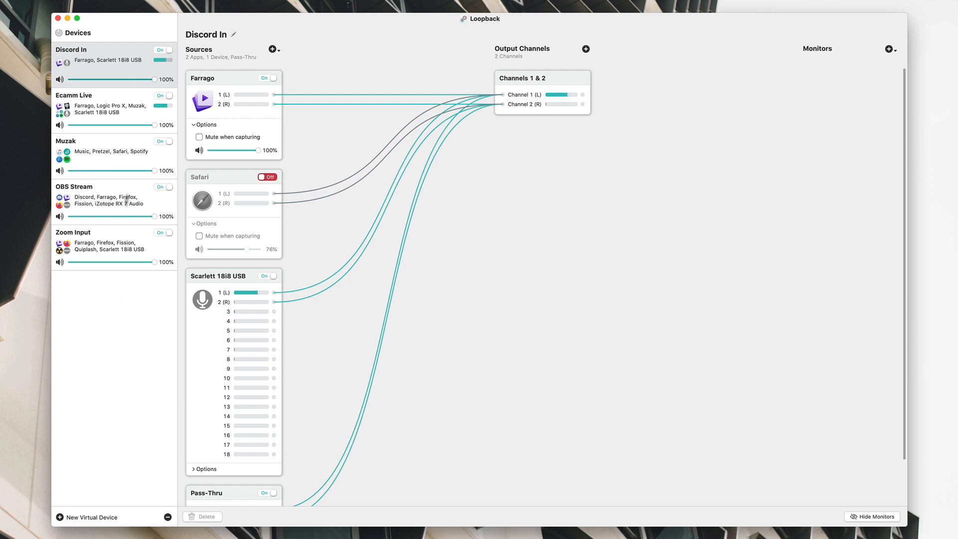
mouse_move(133, 258)
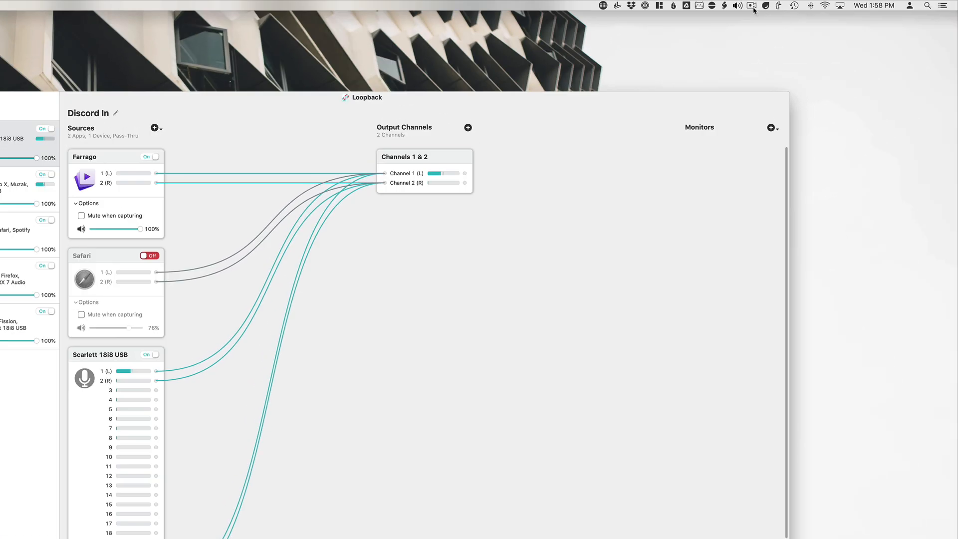
click(737, 6)
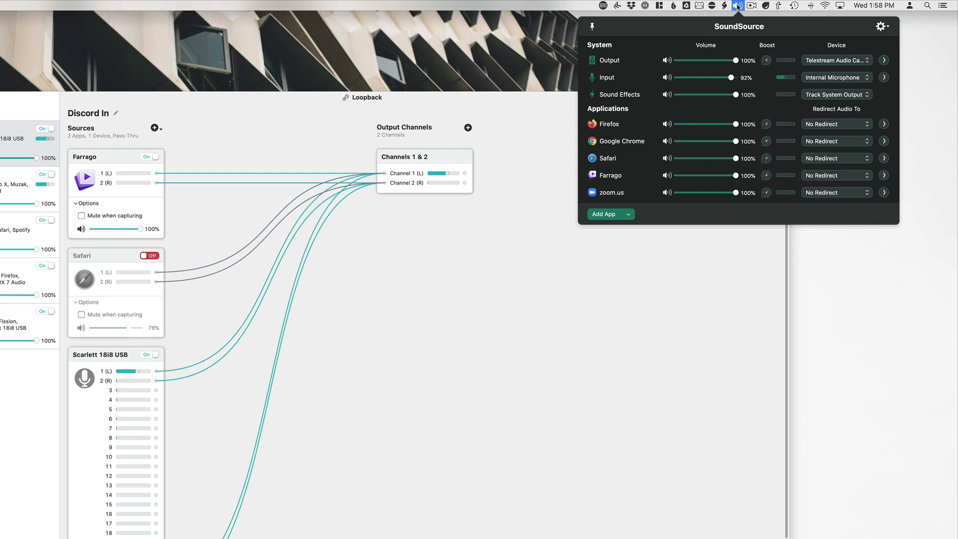
mouse_move(623, 71)
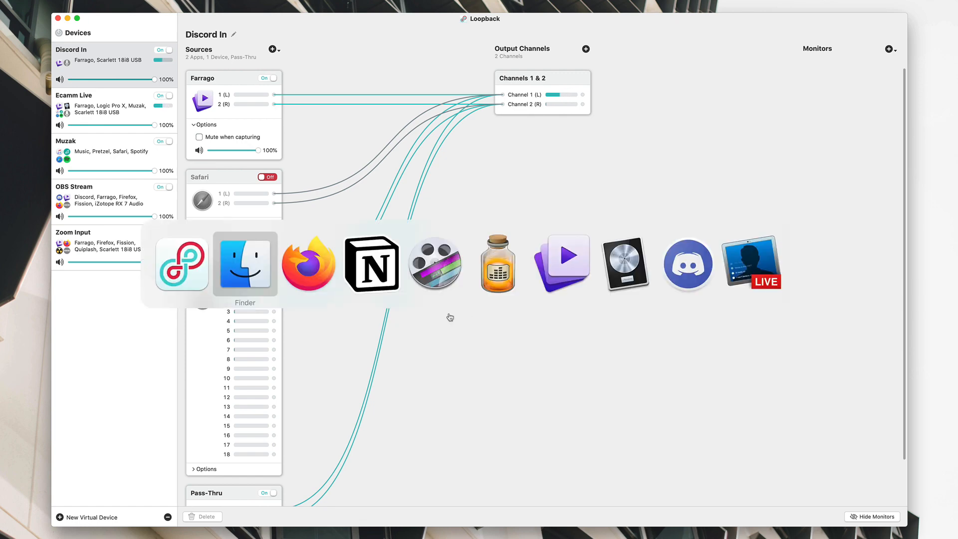
In Farrago, play the Blooper beep tile and switch from the Goodstuff set to the Sample Set
click(497, 263)
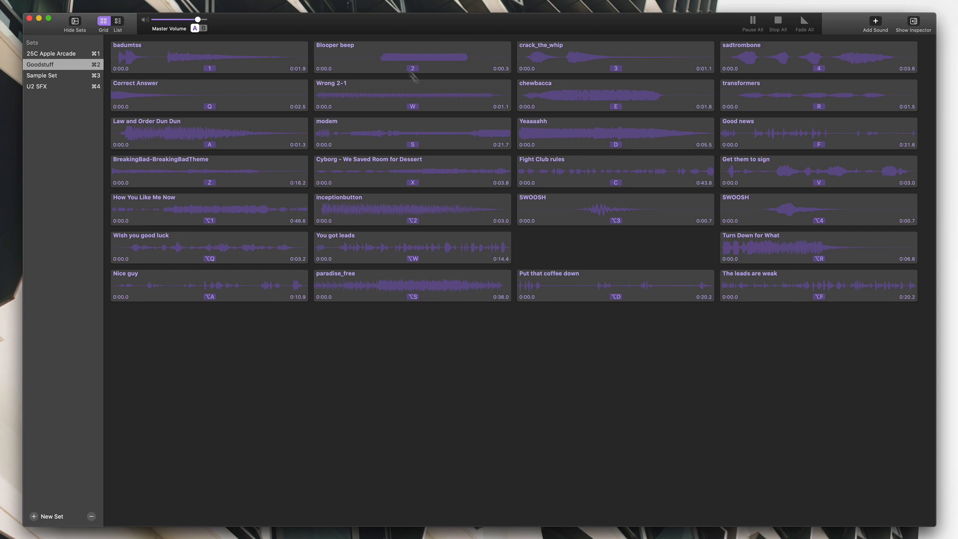
click(412, 57)
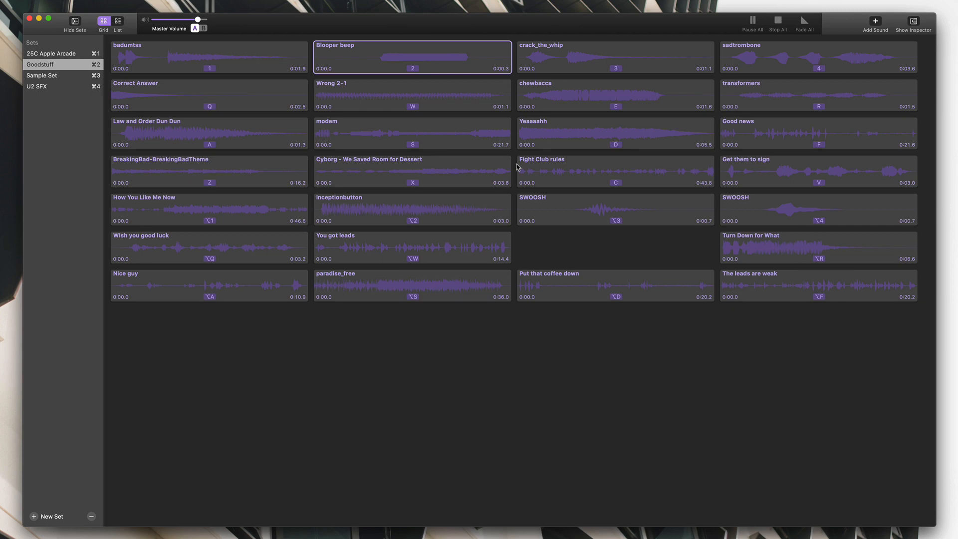
mouse_move(537, 215)
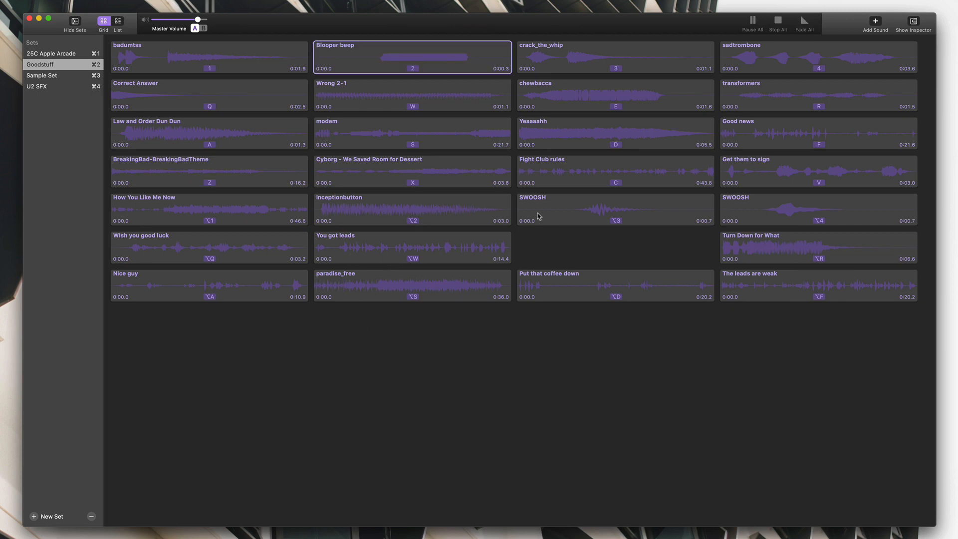
click(42, 74)
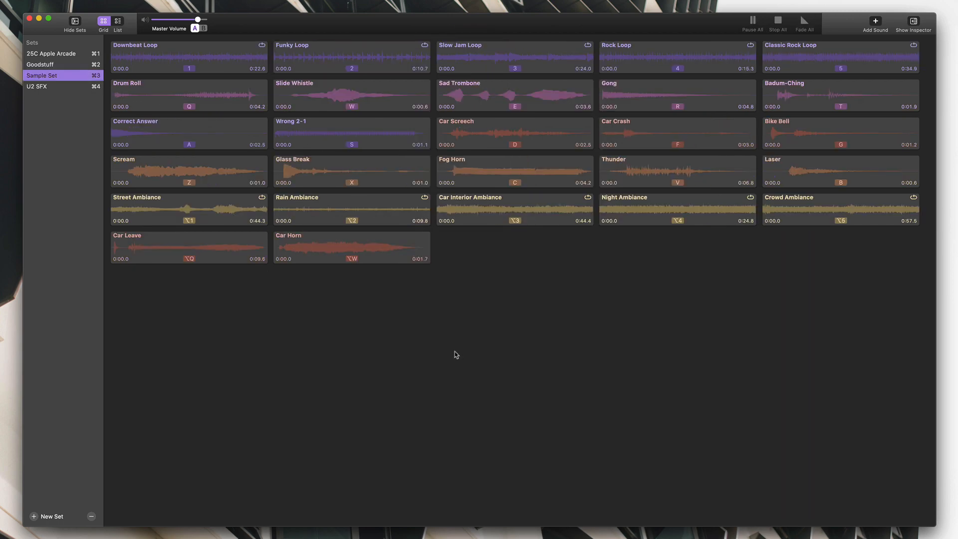
click(351, 96)
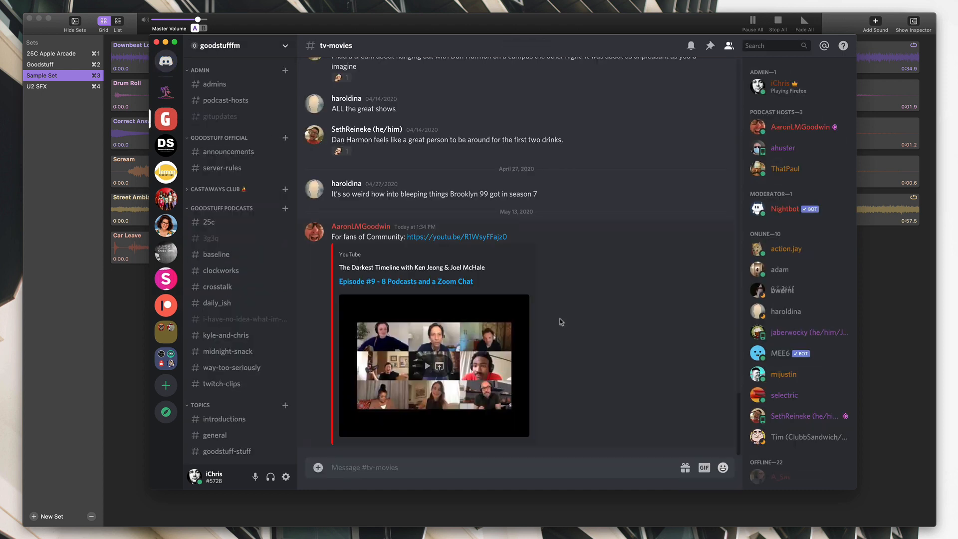
mouse_move(270, 477)
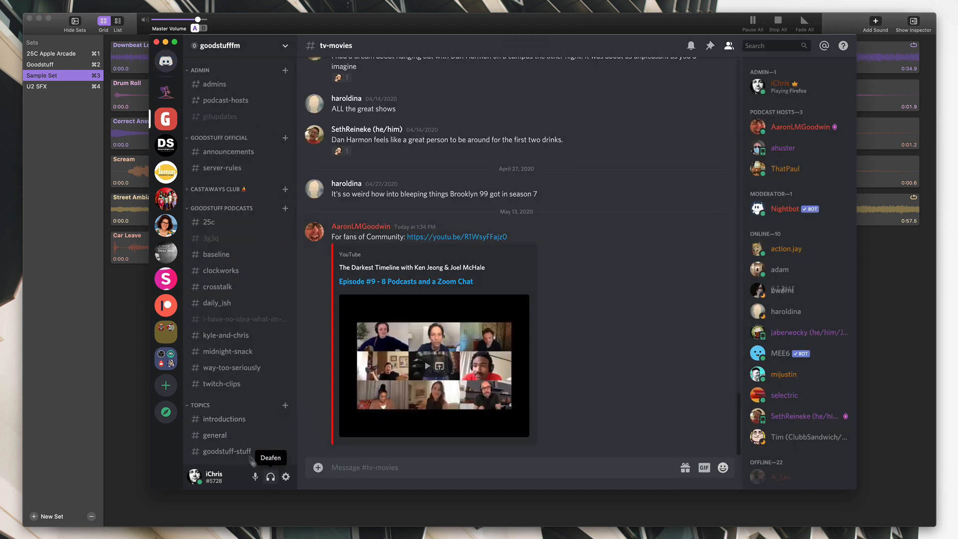
mouse_move(524, 349)
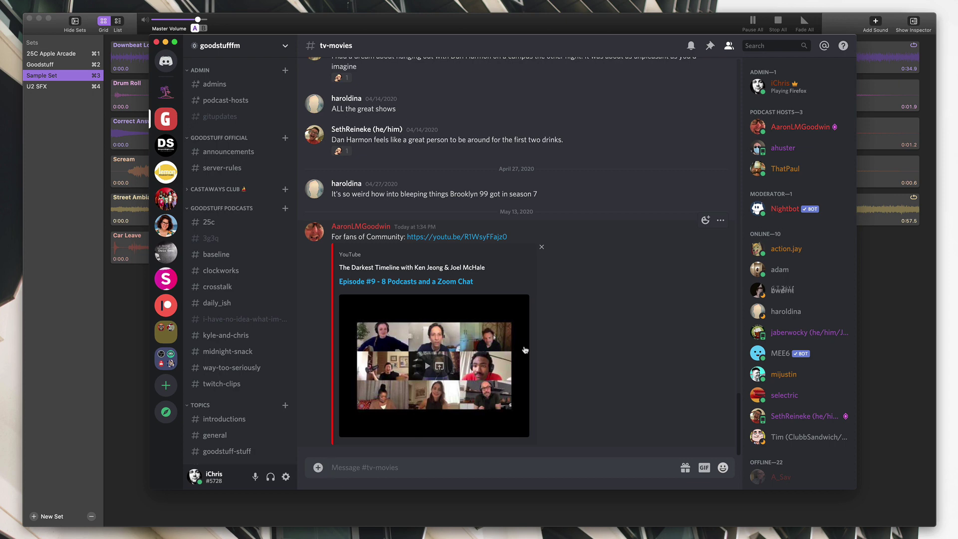
In Discord's Voice & Video settings, choose Discord In as the input device
click(285, 477)
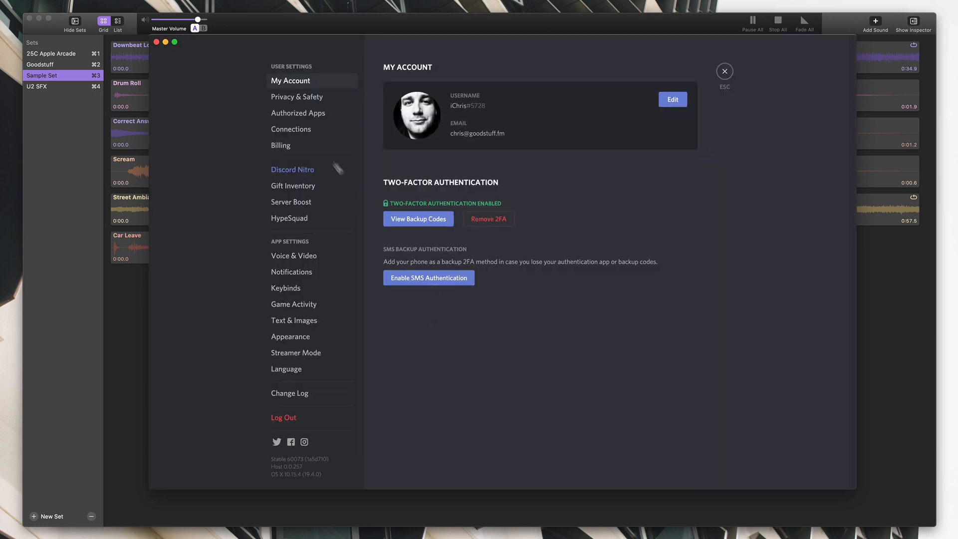
click(293, 256)
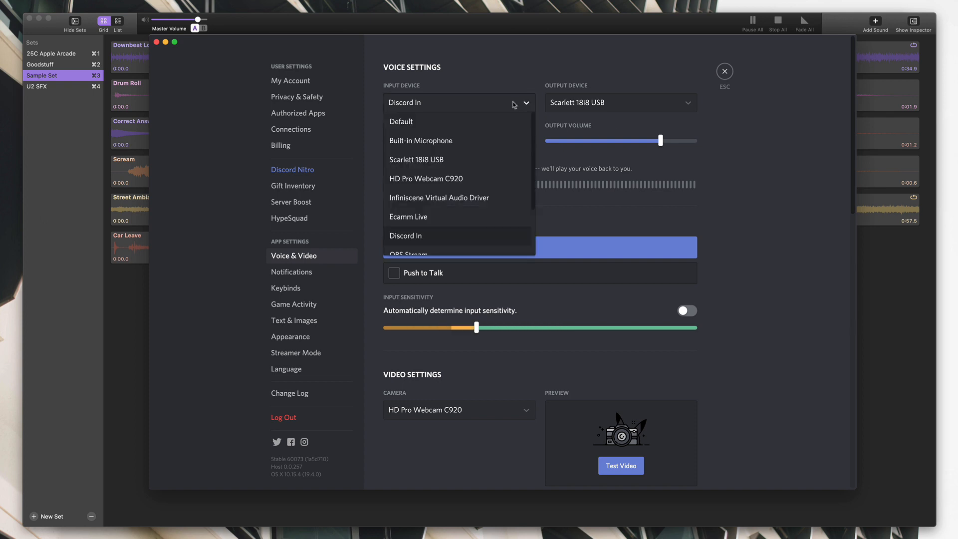
mouse_move(459, 155)
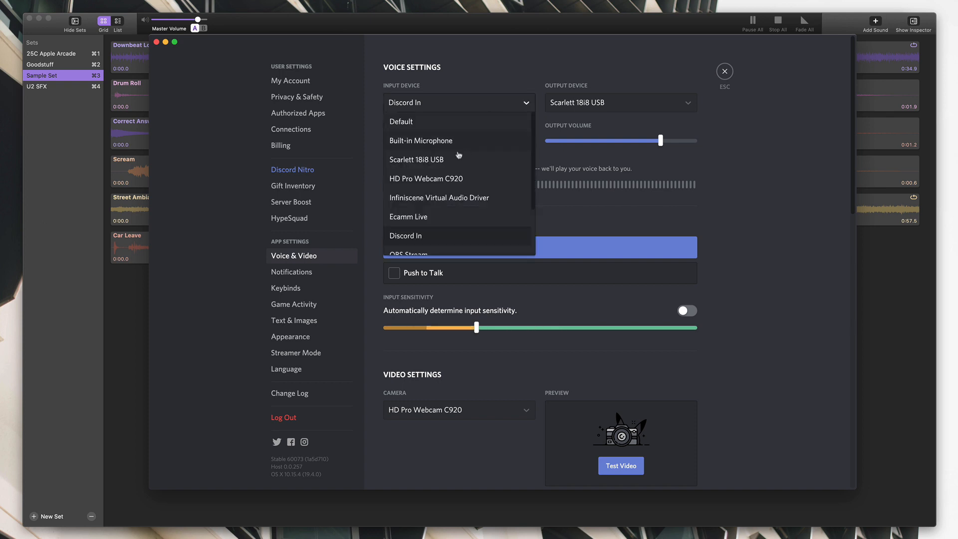
mouse_move(455, 159)
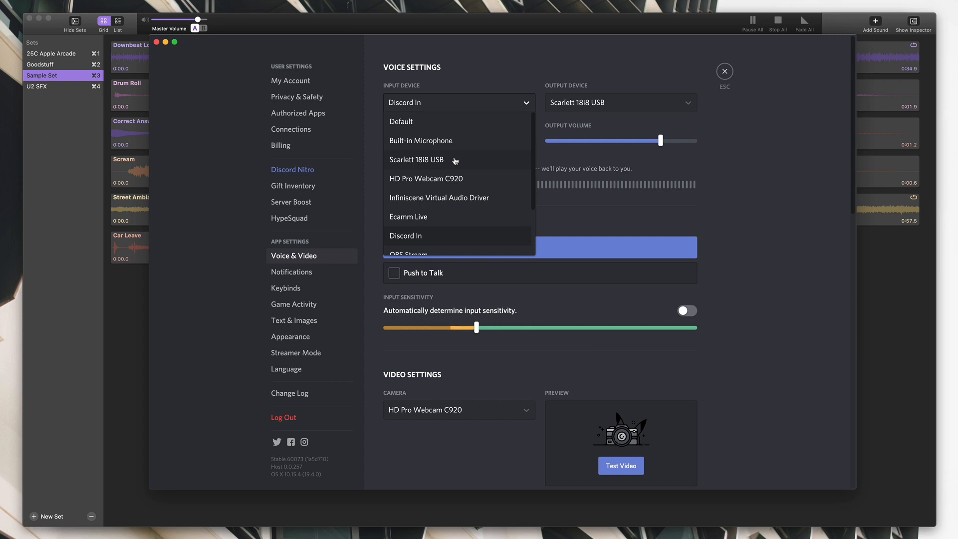
mouse_move(453, 177)
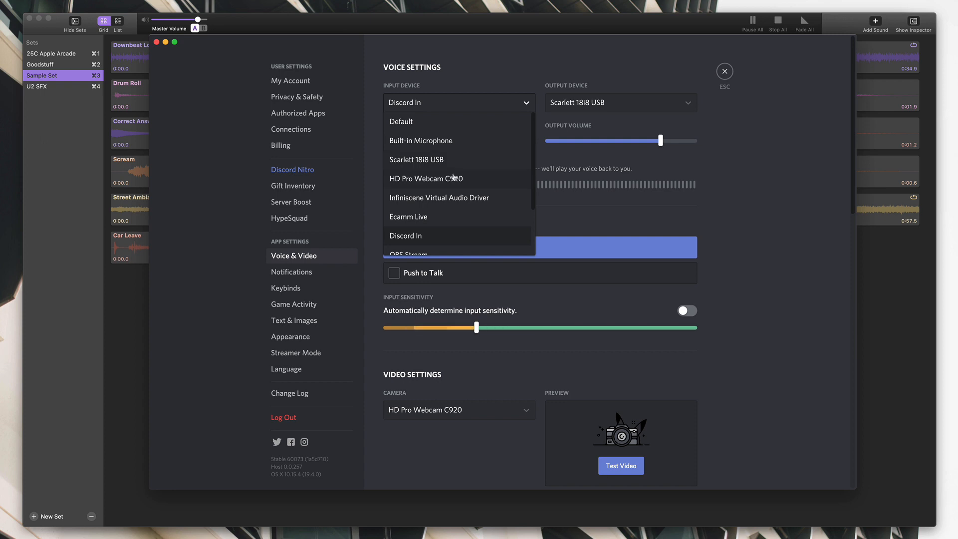
scroll(down, 3)
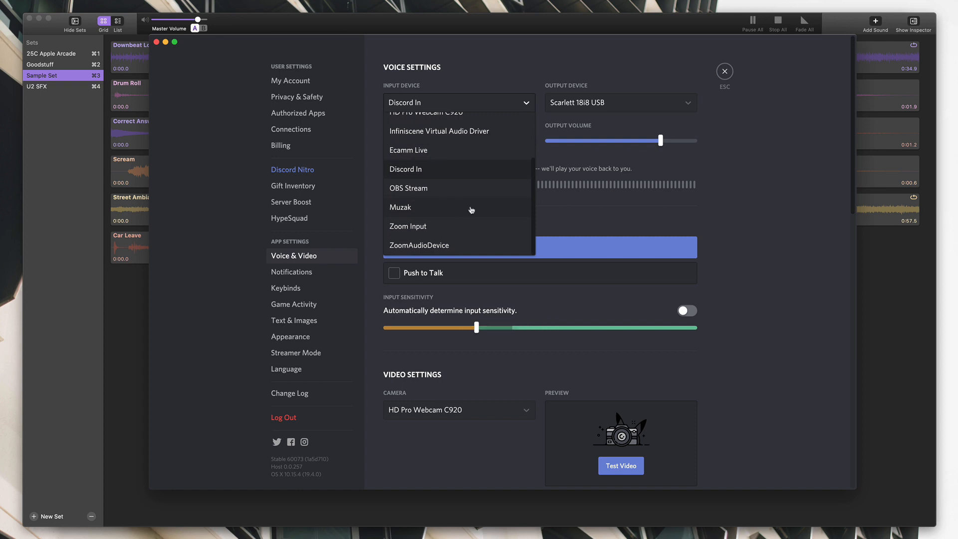
scroll(up, 3)
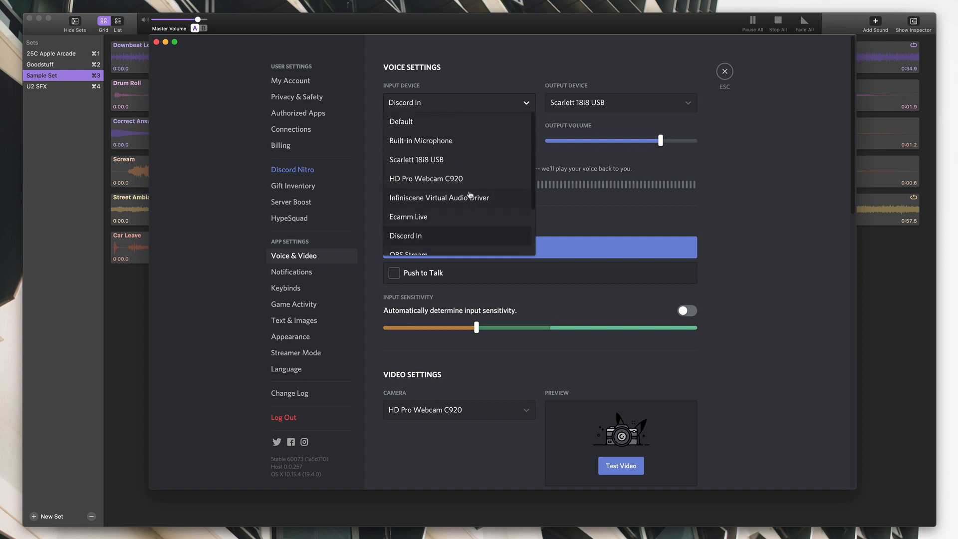
scroll(down, 3)
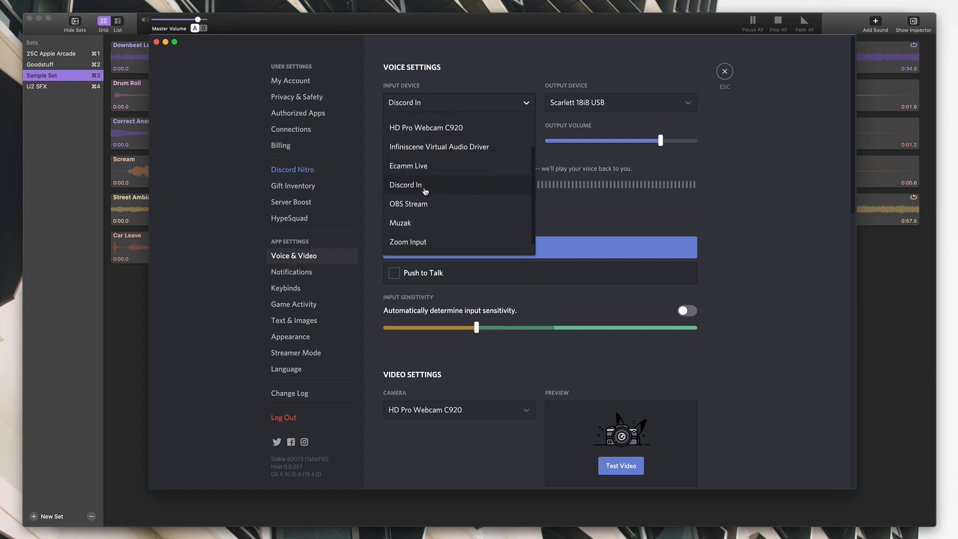
click(404, 184)
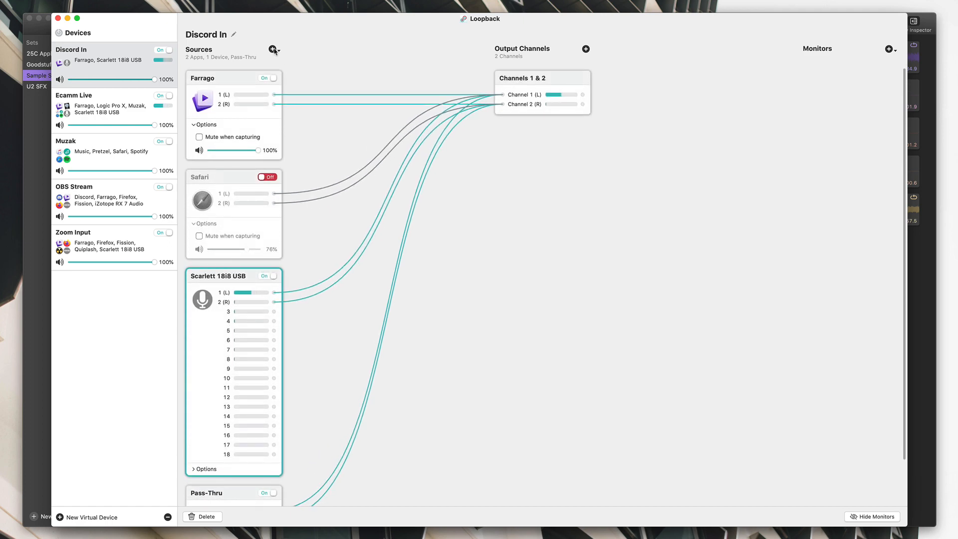
Add Firefox as a source to Discord In, then browse the source list and select the Scarlett 18i8 USB source
click(273, 49)
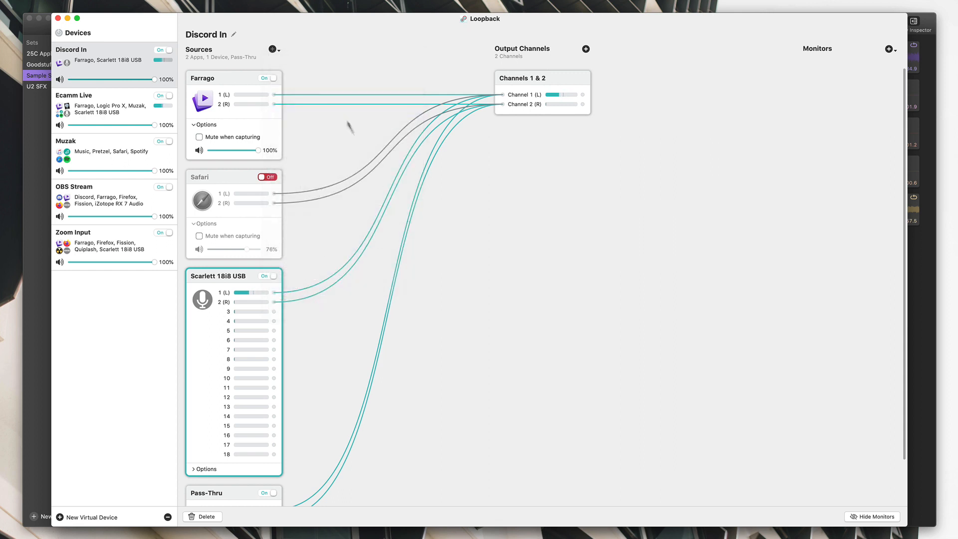
click(271, 49)
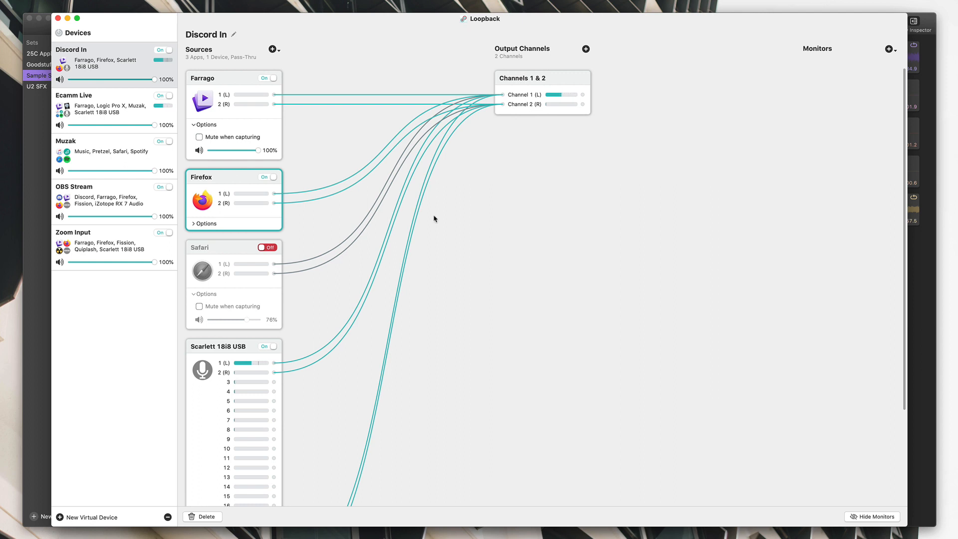
mouse_move(269, 54)
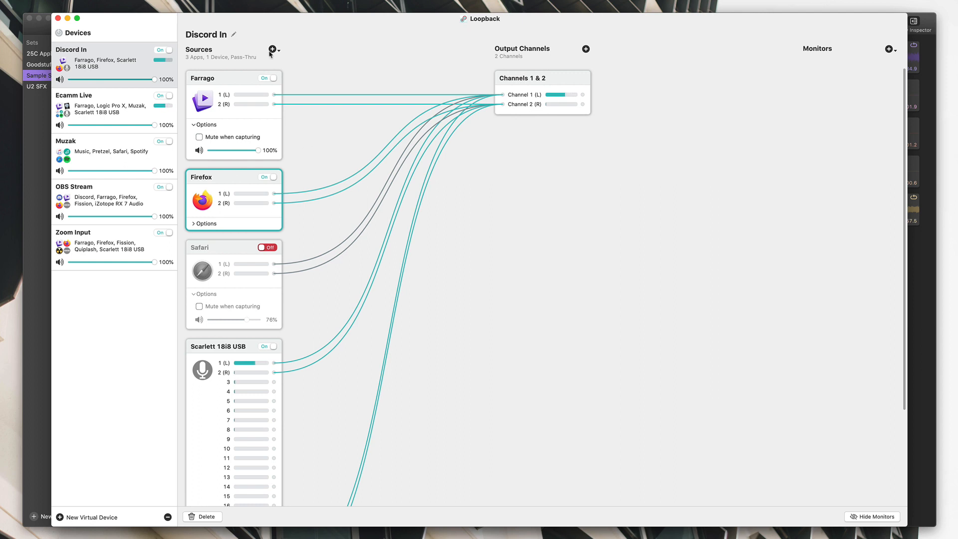
click(272, 49)
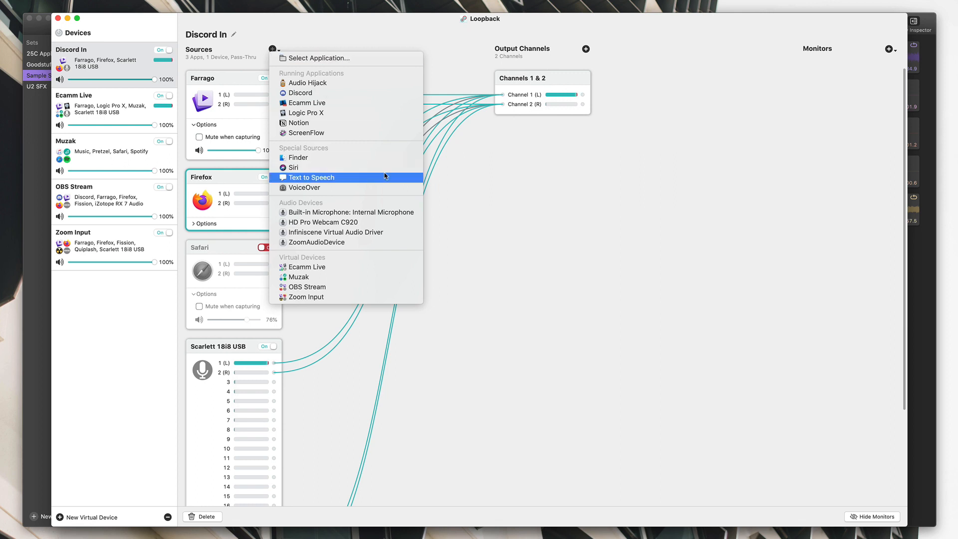
mouse_move(383, 171)
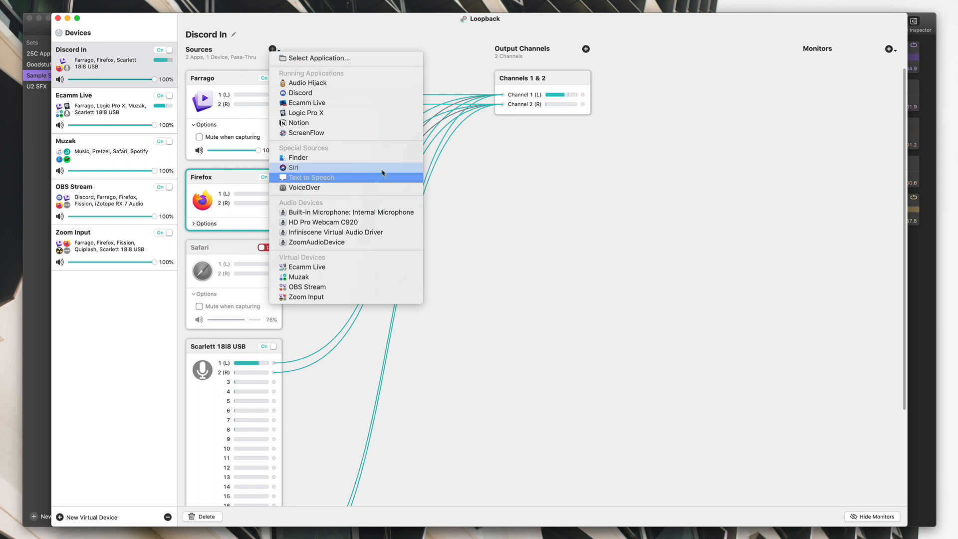
mouse_move(369, 168)
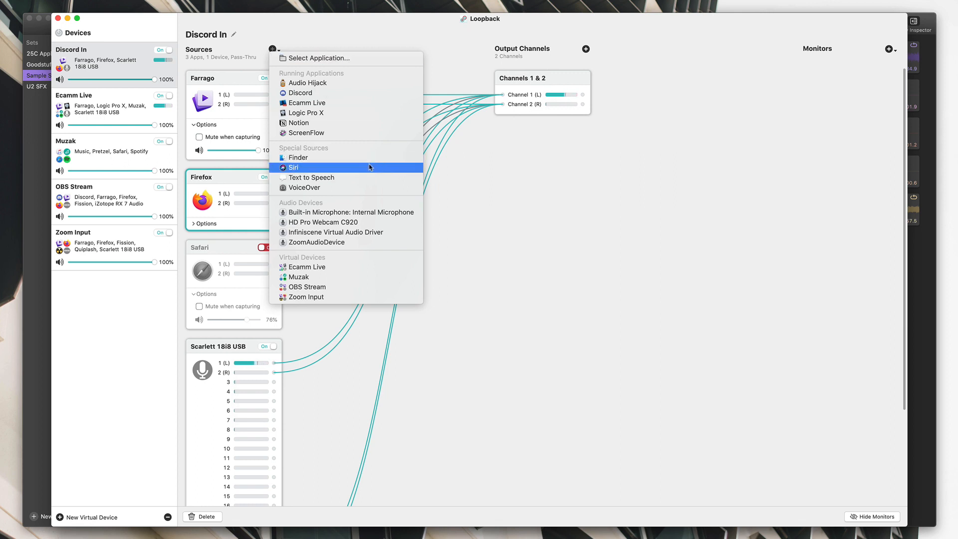
mouse_move(349, 211)
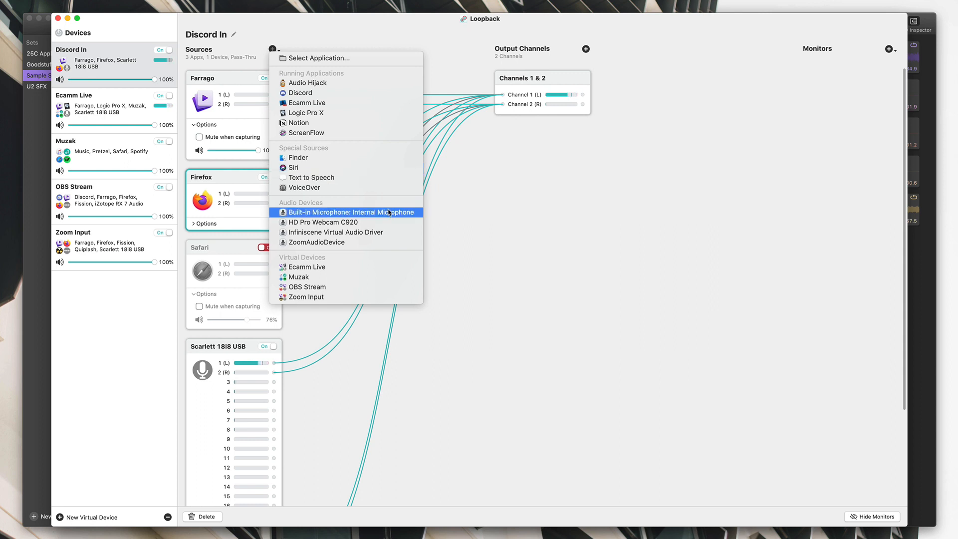
mouse_move(567, 246)
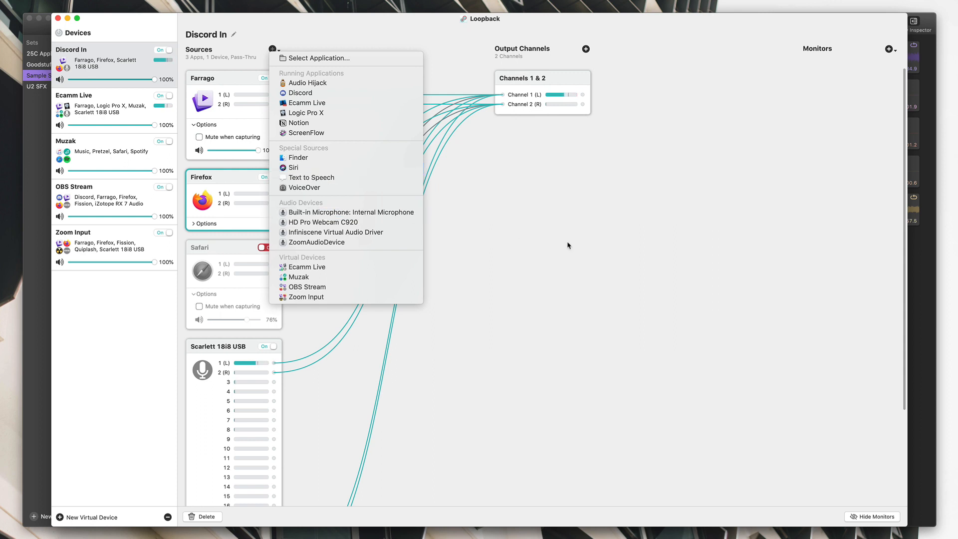
mouse_move(357, 210)
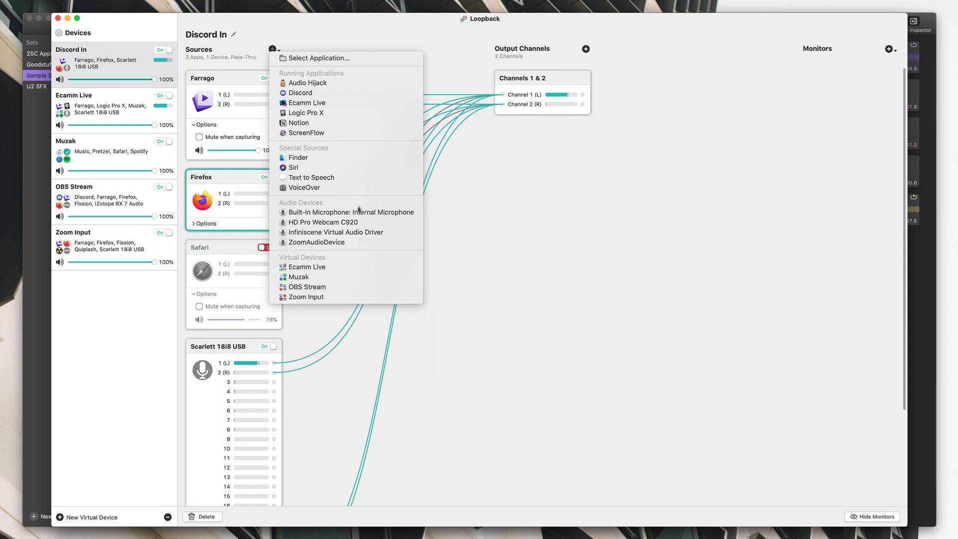
mouse_move(517, 309)
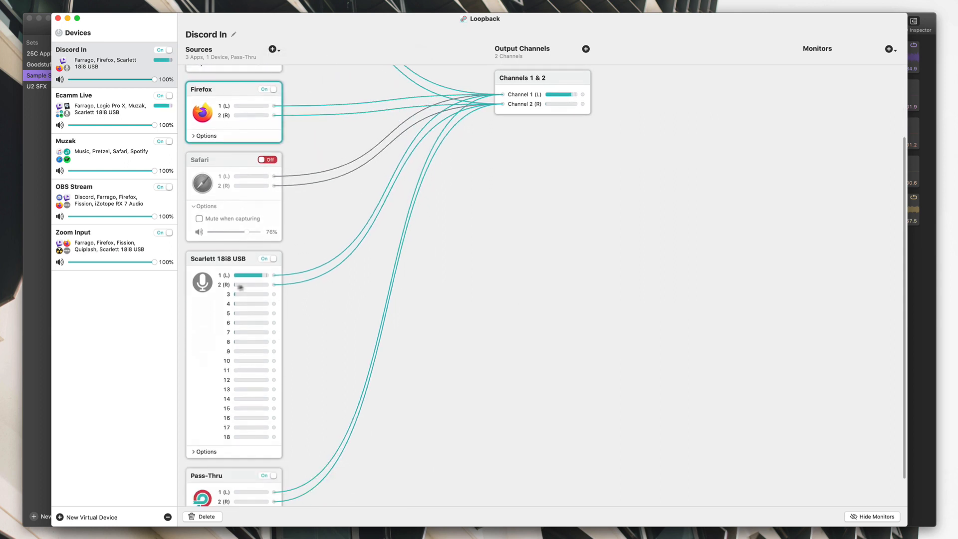
click(233, 354)
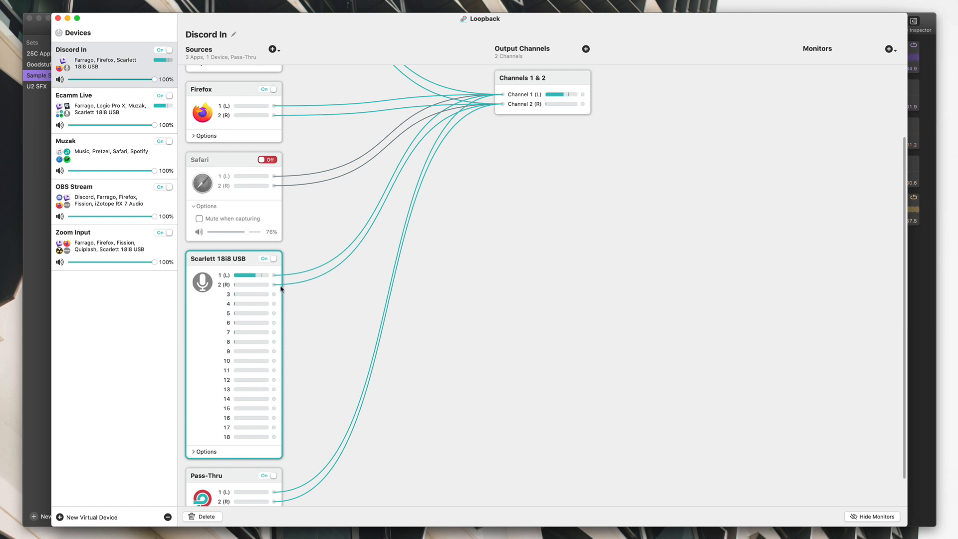
mouse_move(255, 326)
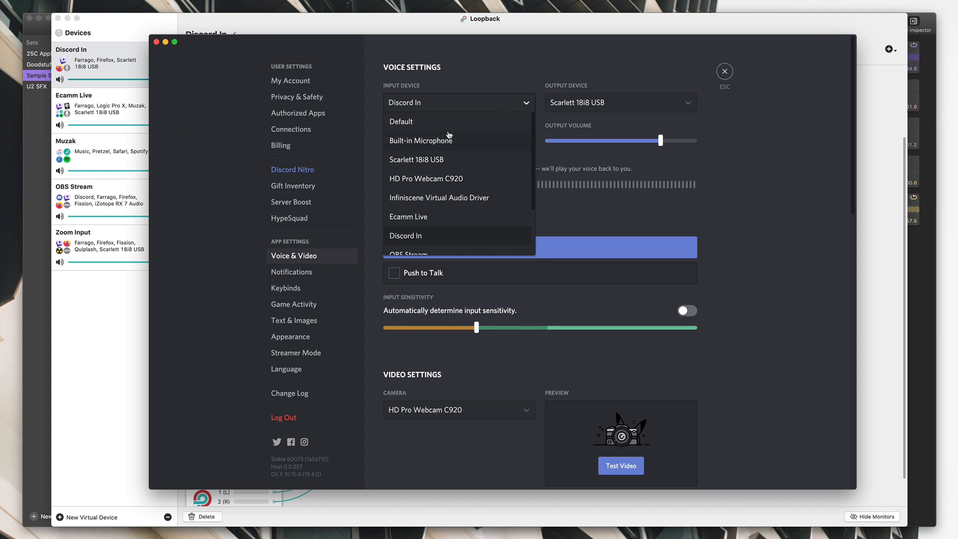
mouse_move(443, 139)
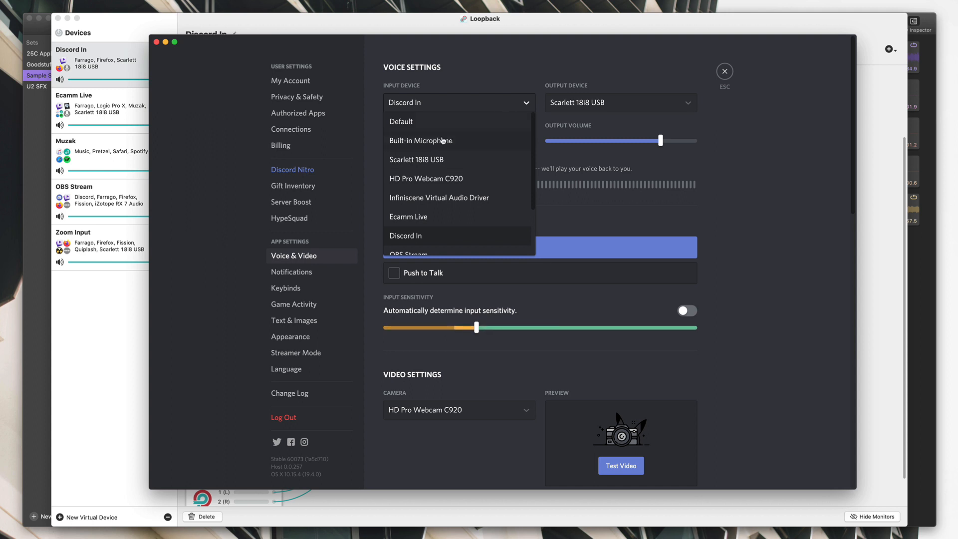
mouse_move(451, 177)
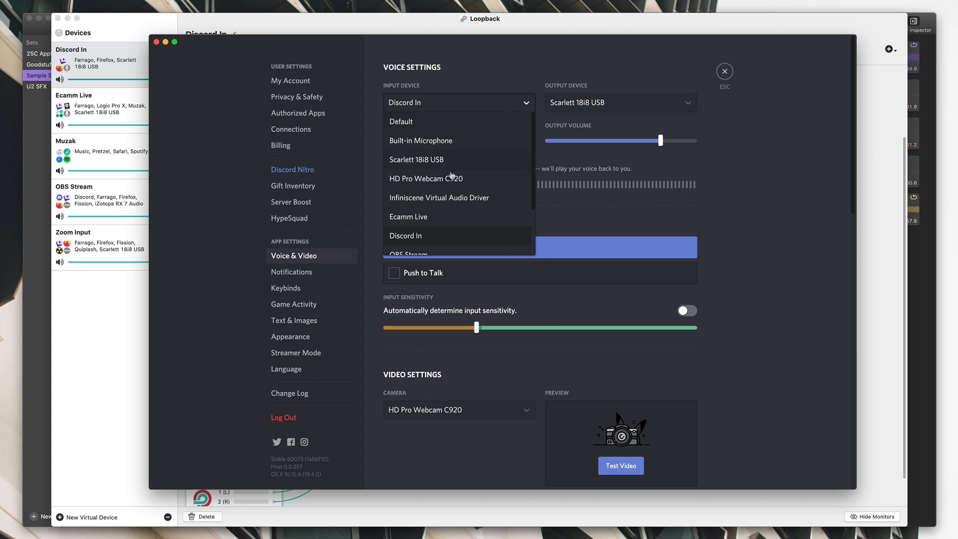
mouse_move(458, 238)
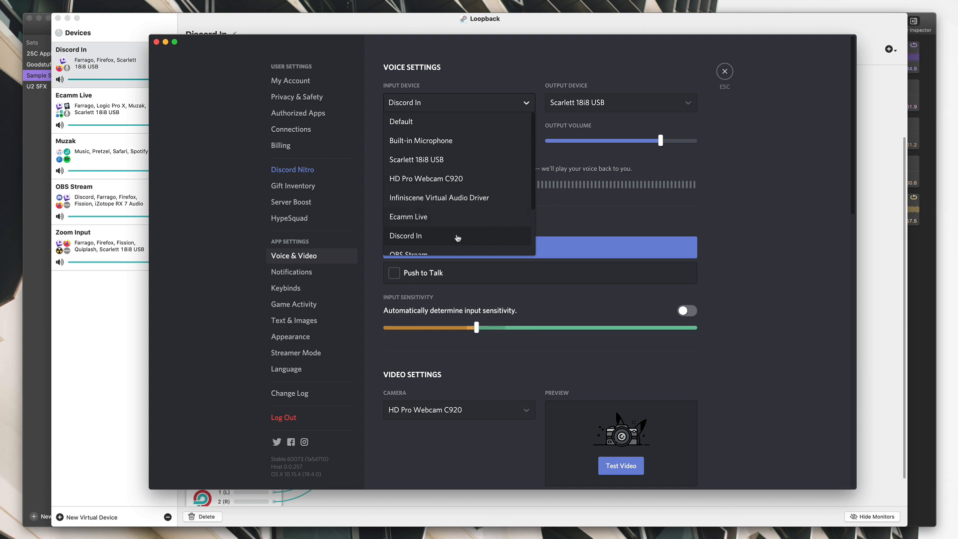
click(724, 71)
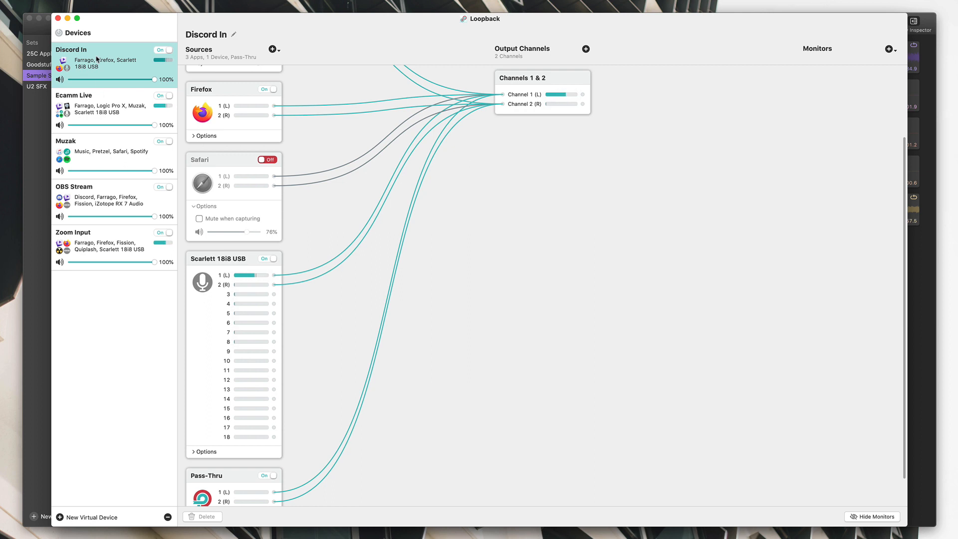
Show the Ecamm Live device's sources in Loopback, and keep Scarlett 18i8 USB as Ecamm Live's microphone input
click(74, 96)
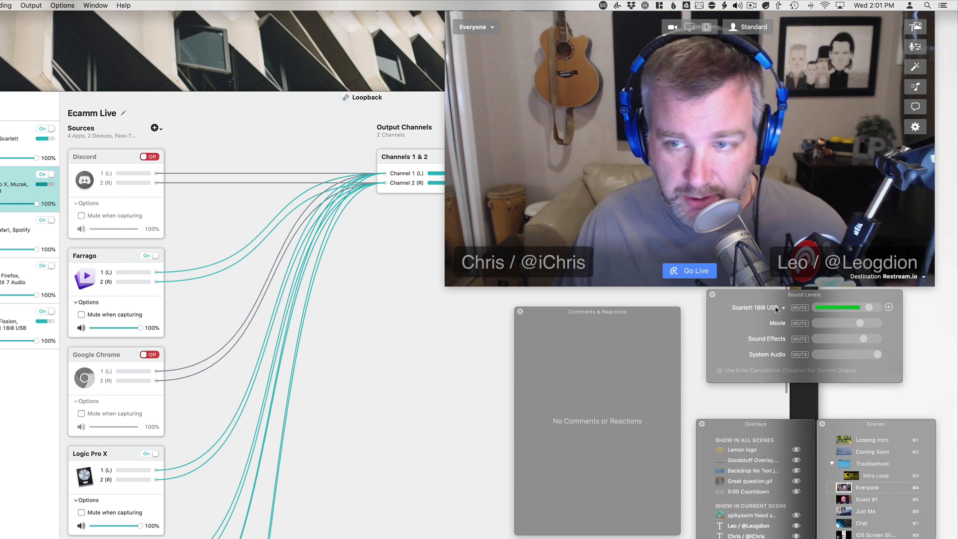
scroll(down, 3)
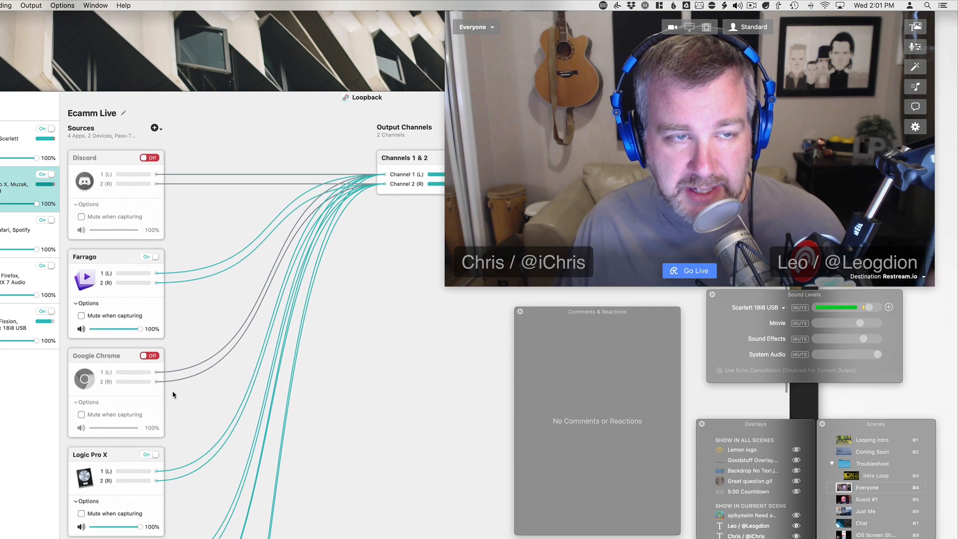
scroll(down, 3)
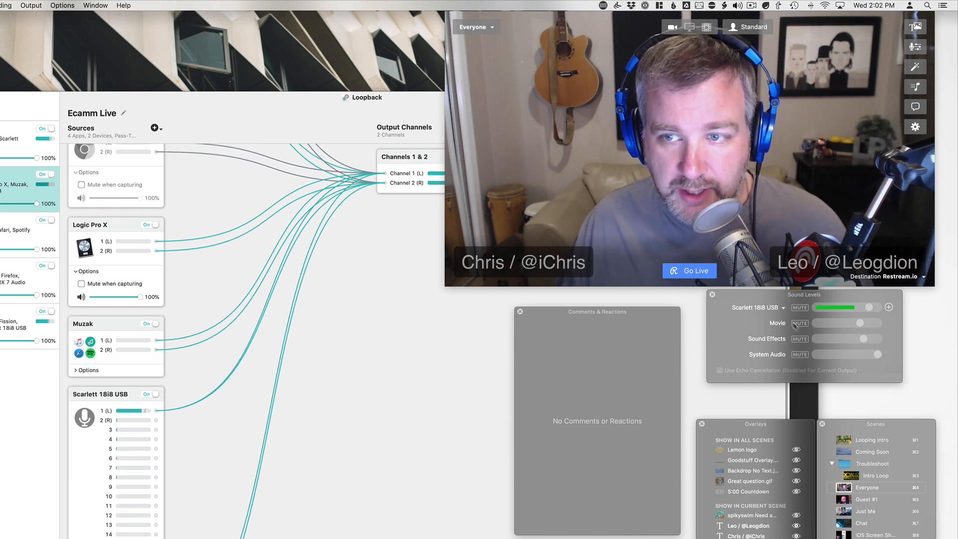
click(757, 307)
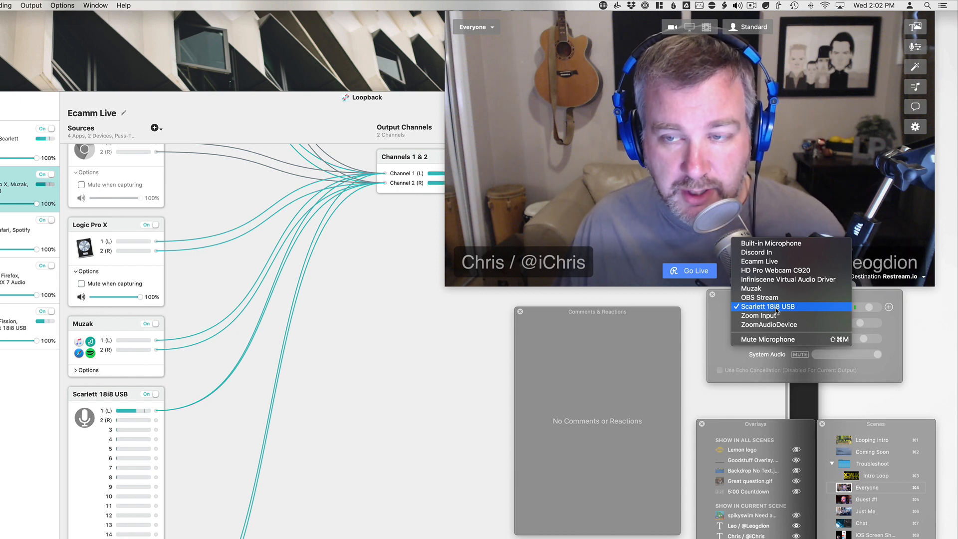
click(767, 306)
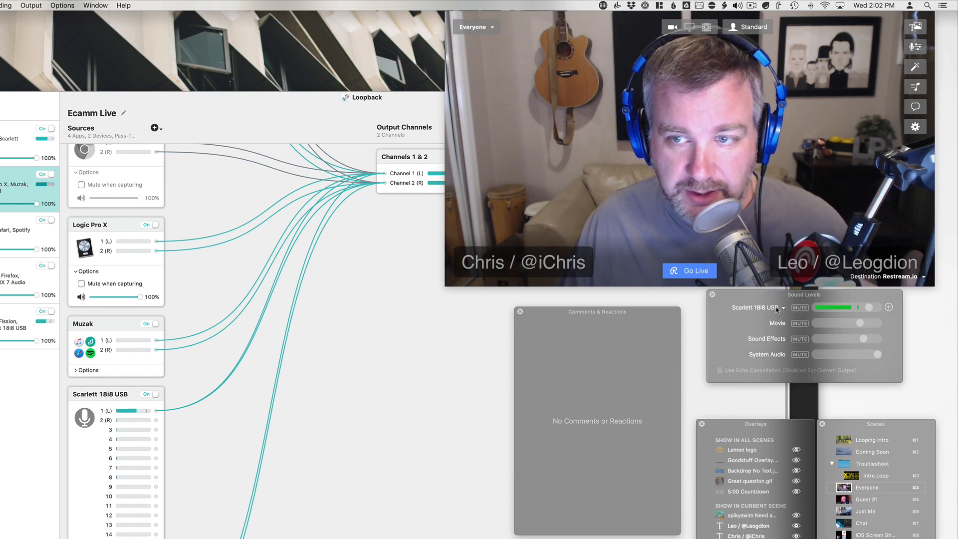
click(757, 307)
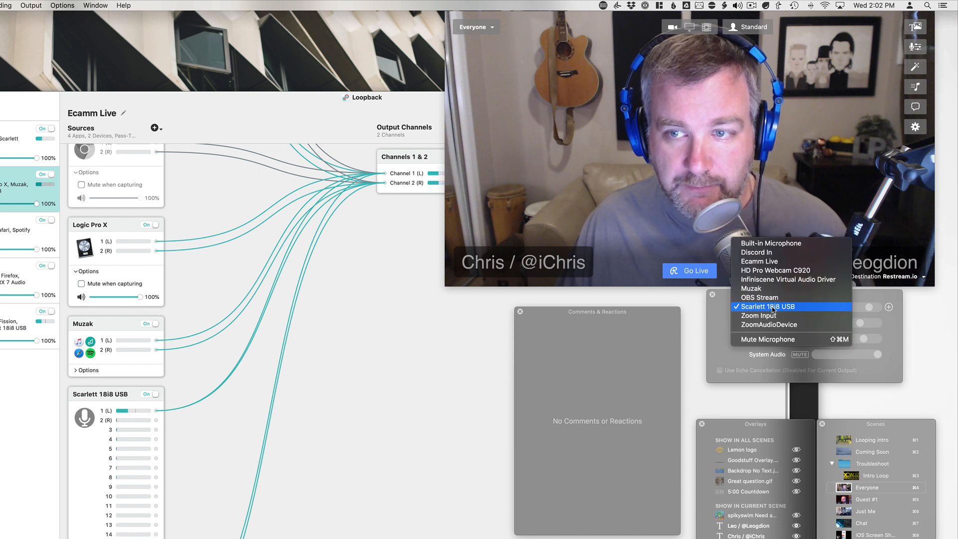
mouse_move(774, 270)
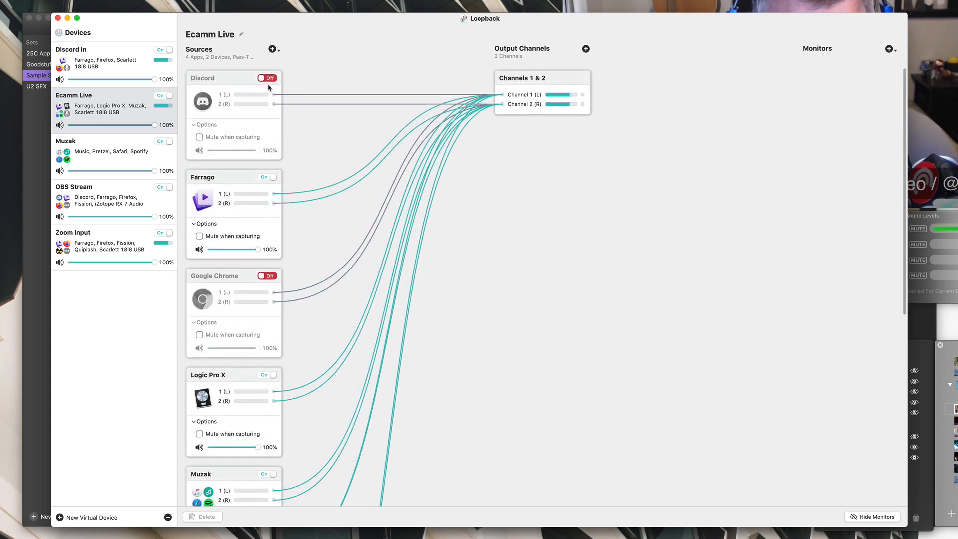
Turn the Discord source On in the Ecamm Live device and look through its remaining sources
click(267, 77)
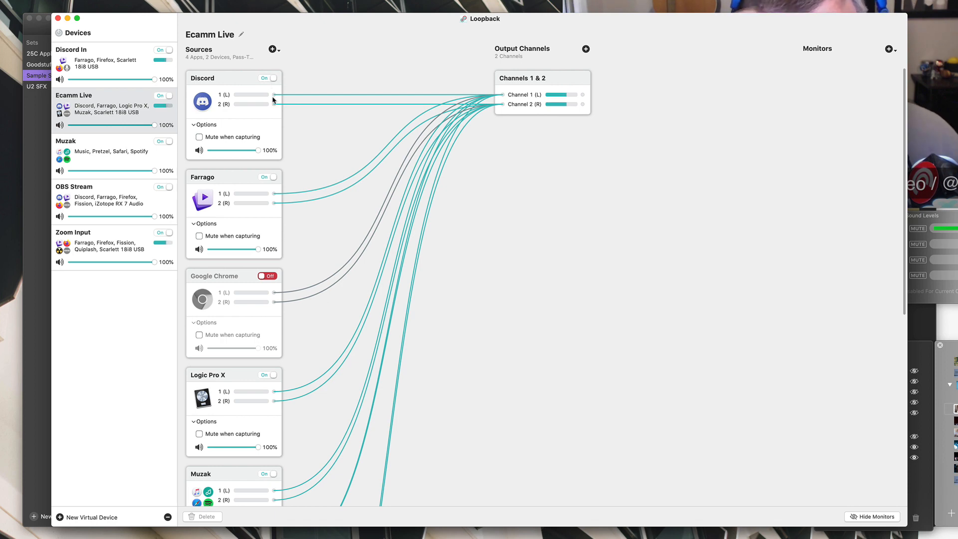
mouse_move(274, 214)
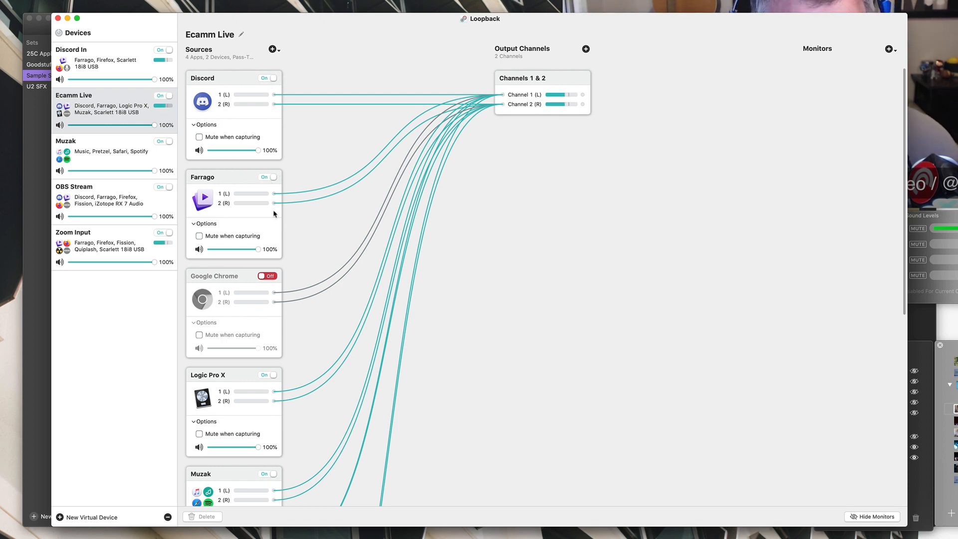
scroll(down, 3)
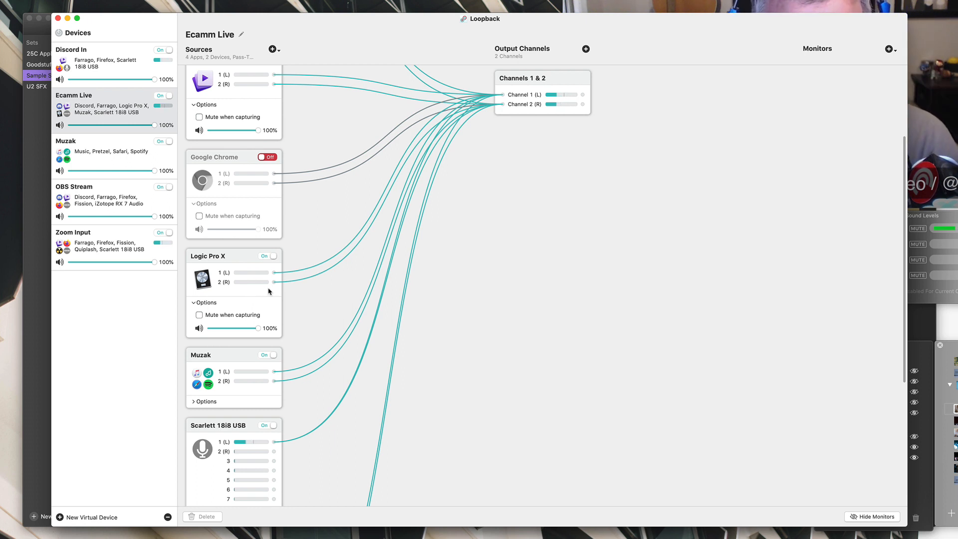
scroll(down, 3)
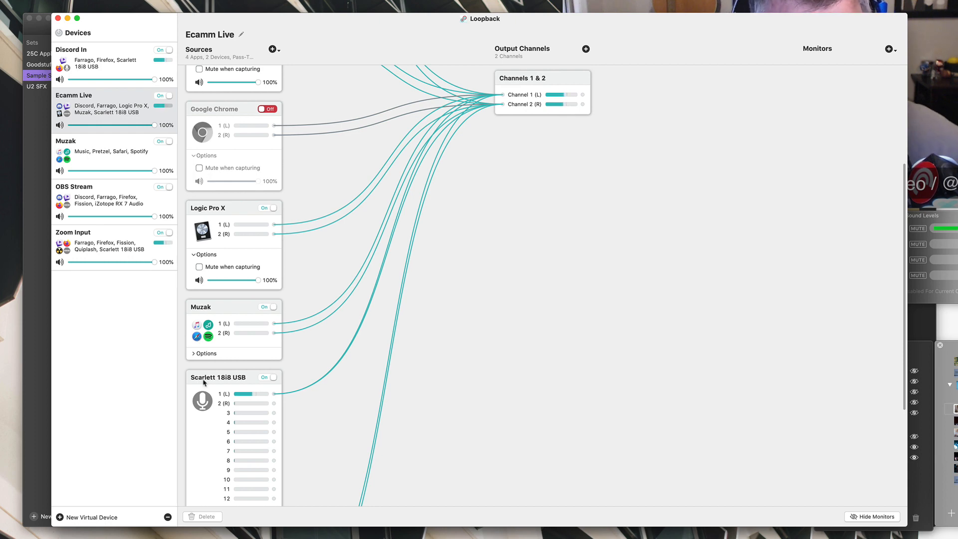
scroll(up, 3)
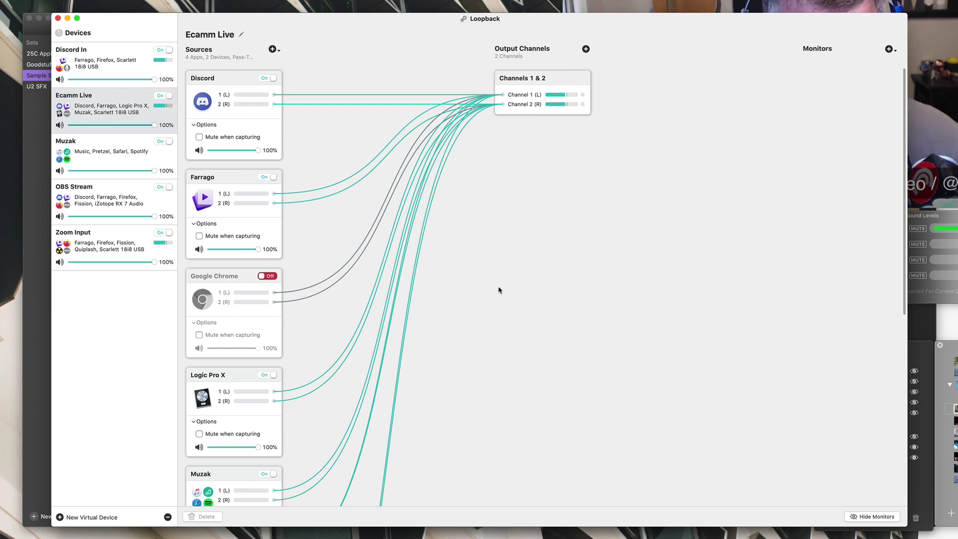
scroll(down, 3)
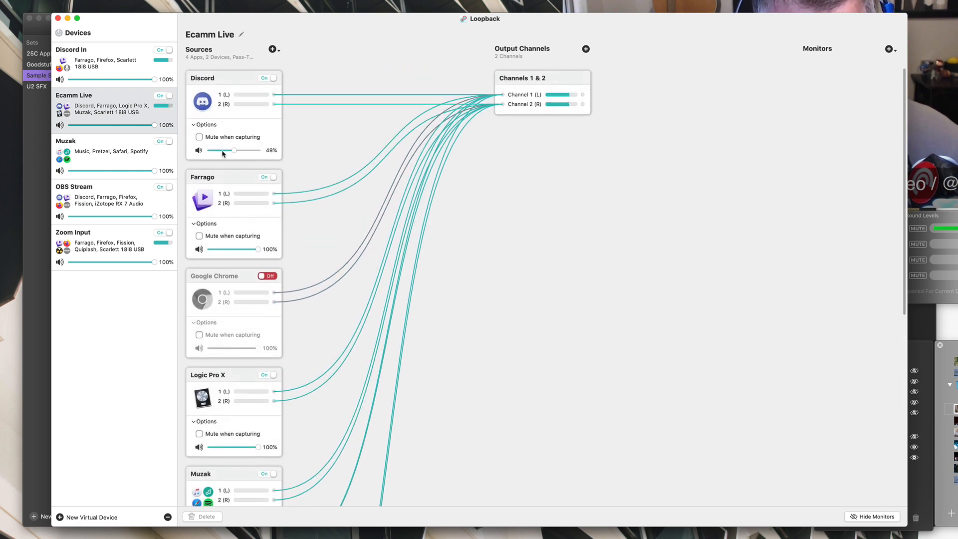
drag(227, 150, 250, 151)
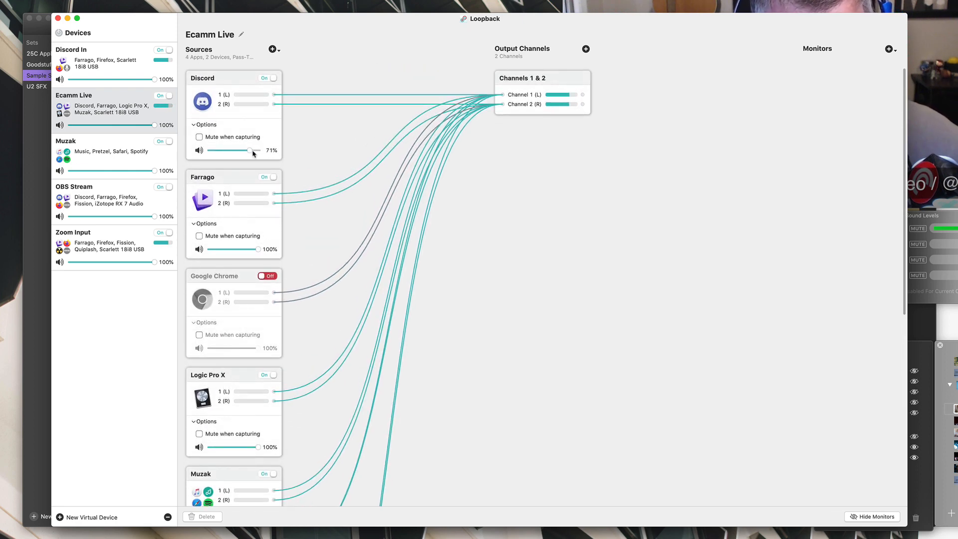
drag(253, 150, 227, 150)
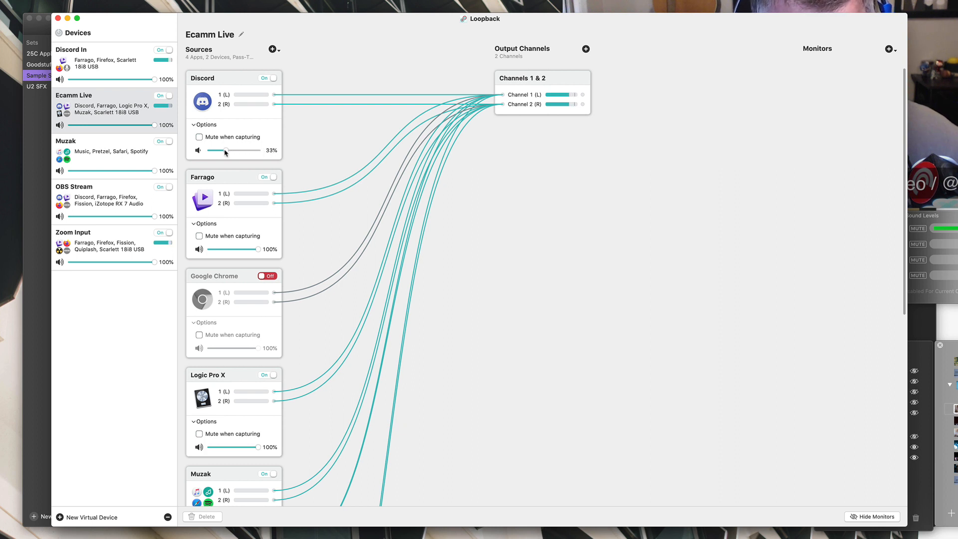
drag(225, 151, 259, 151)
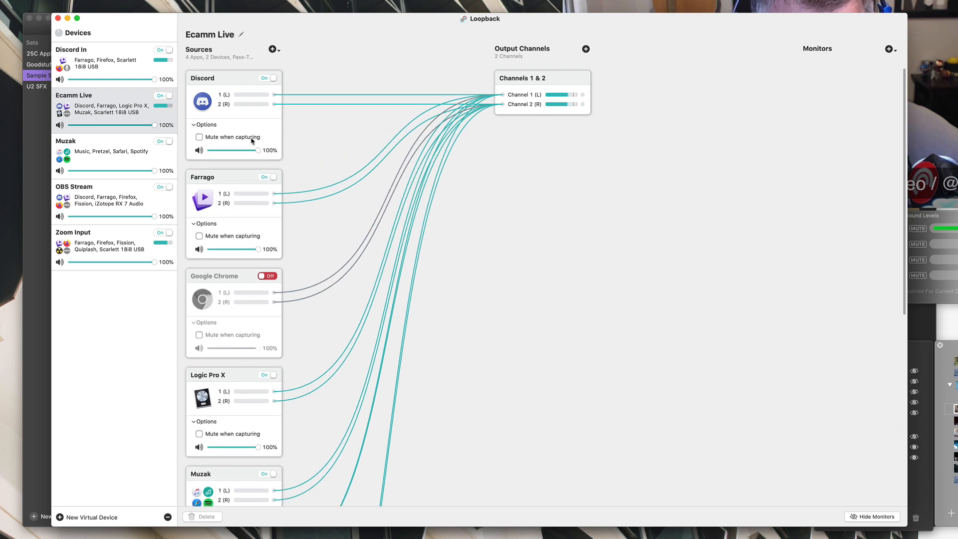
click(200, 136)
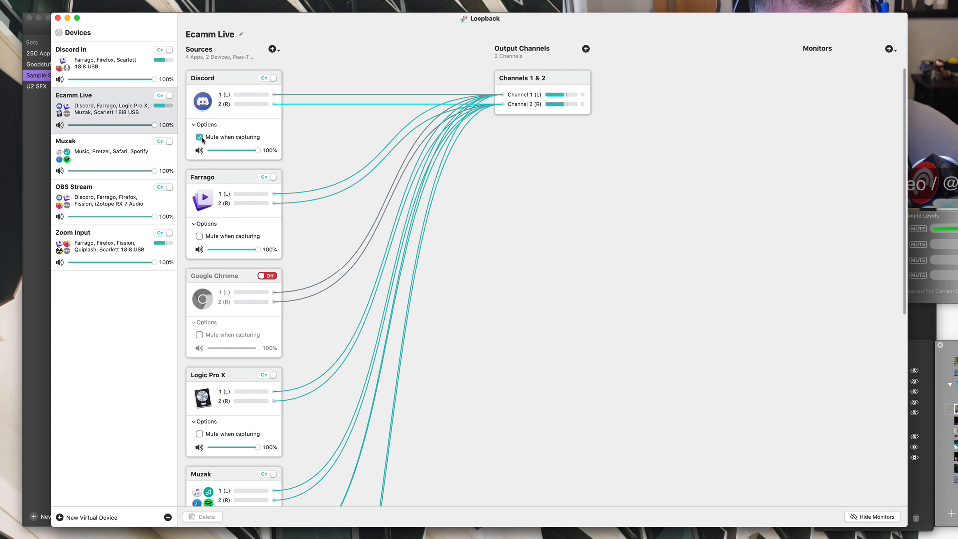
click(198, 137)
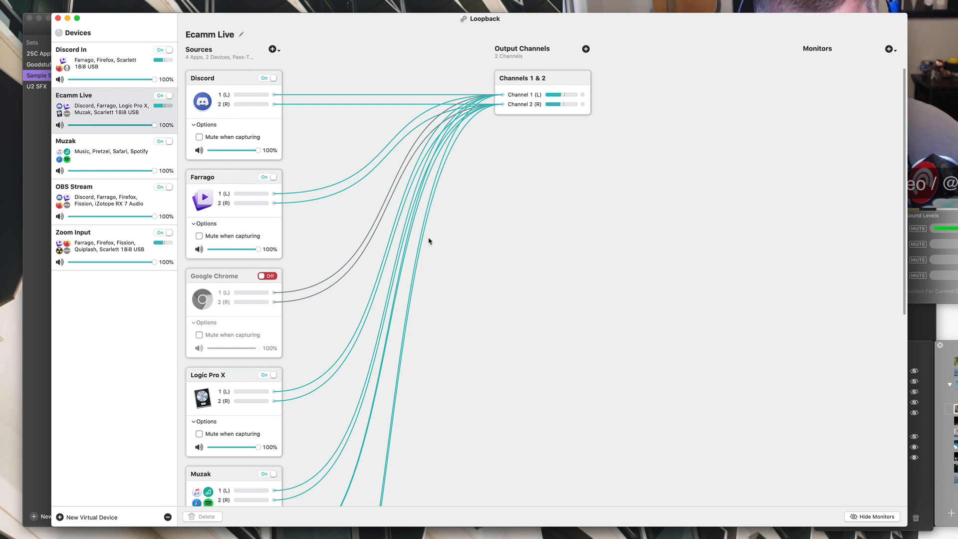
mouse_move(413, 294)
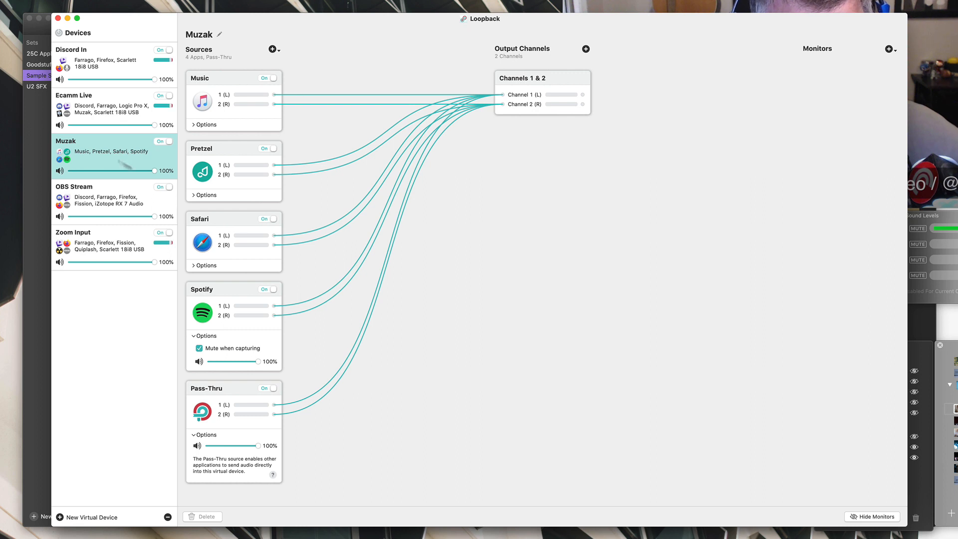
mouse_move(209, 154)
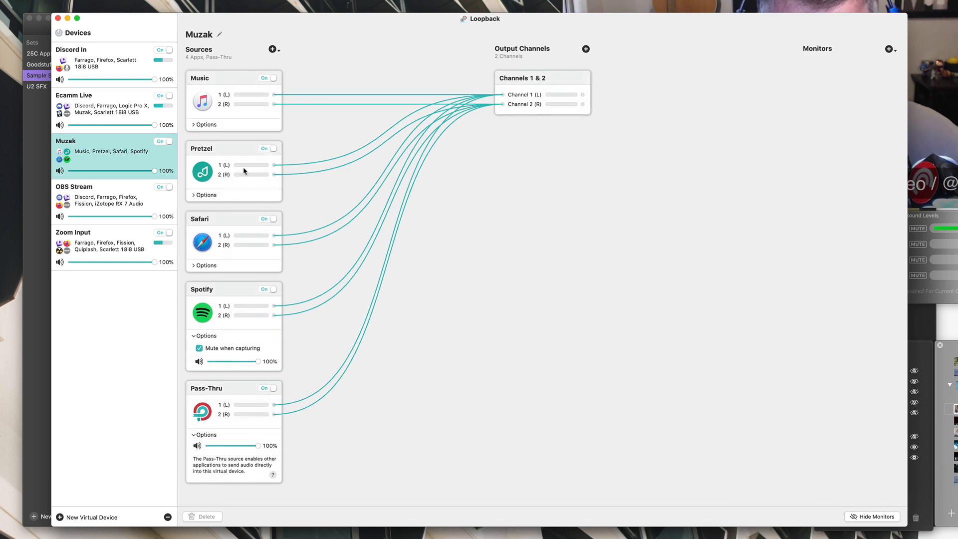
mouse_move(286, 246)
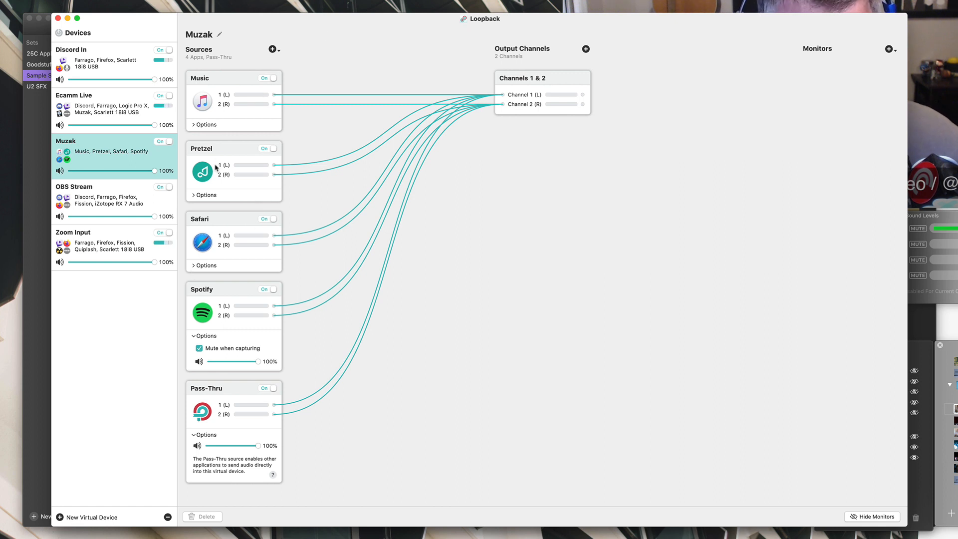
mouse_move(319, 60)
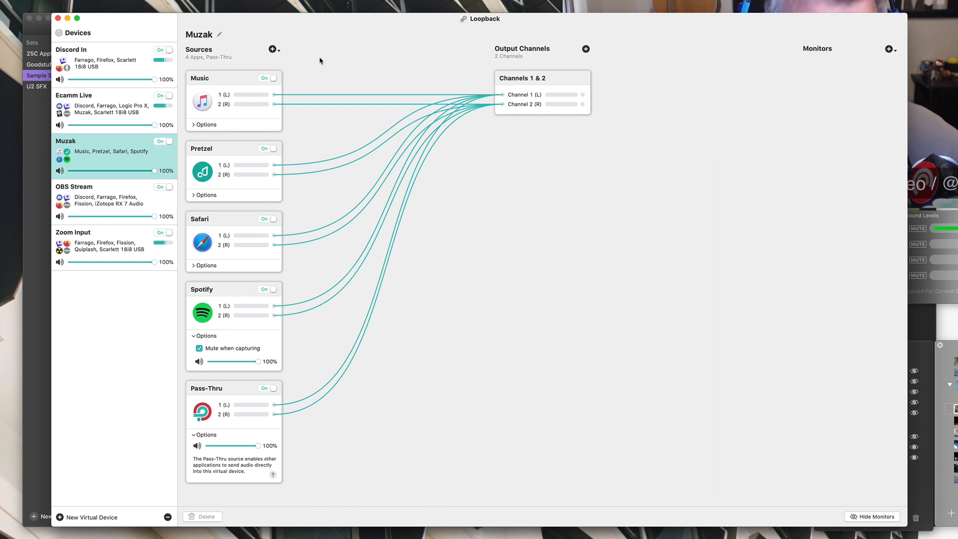
Browse and dismiss the Muzak device's addable-sources list, then select the OBS Stream device
click(274, 49)
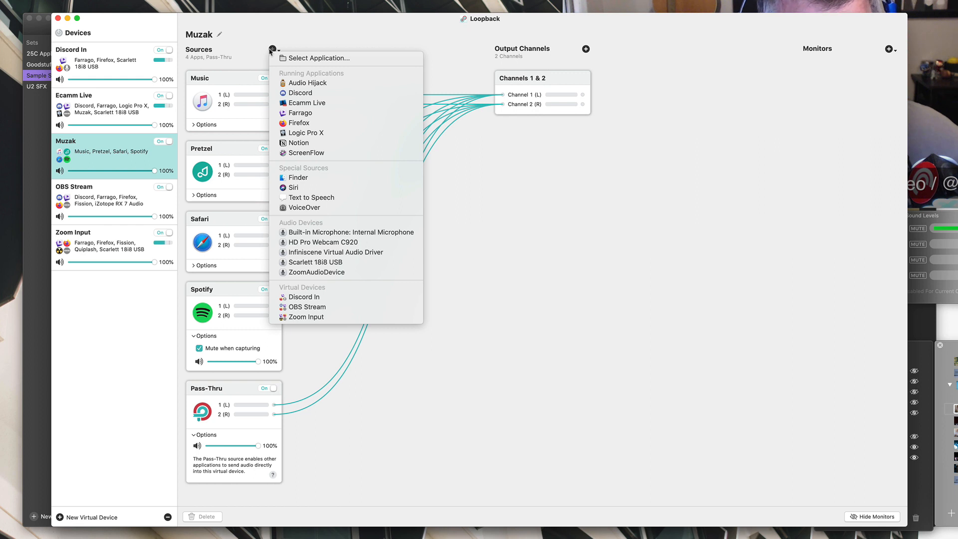
mouse_move(249, 50)
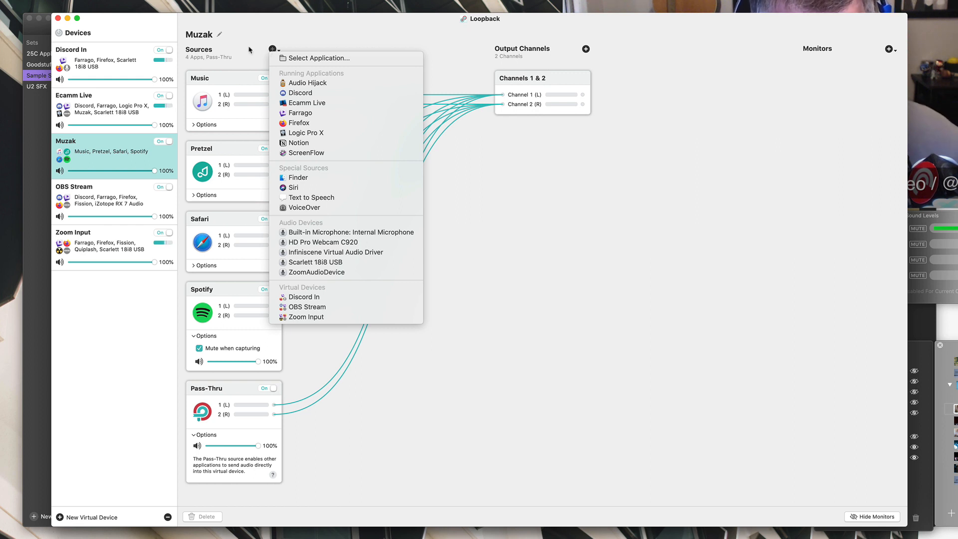
click(371, 167)
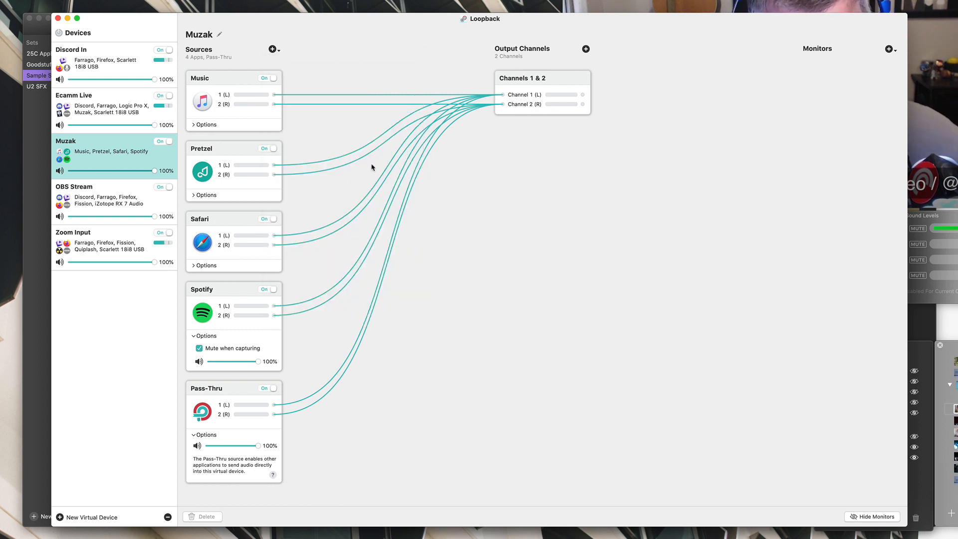
click(92, 187)
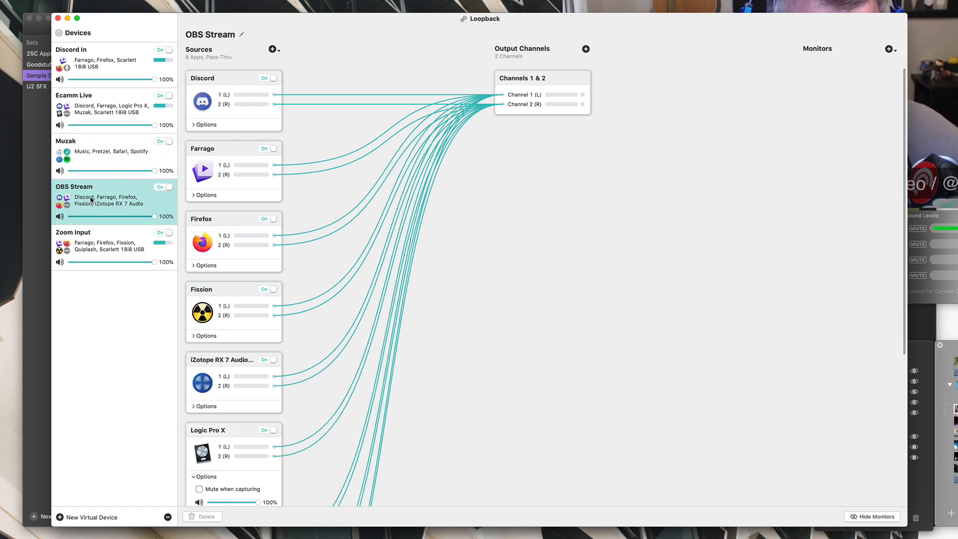
Review OBS Stream's app sources, picking out Minecraft, then select the Zoom Input device
scroll(down, 3)
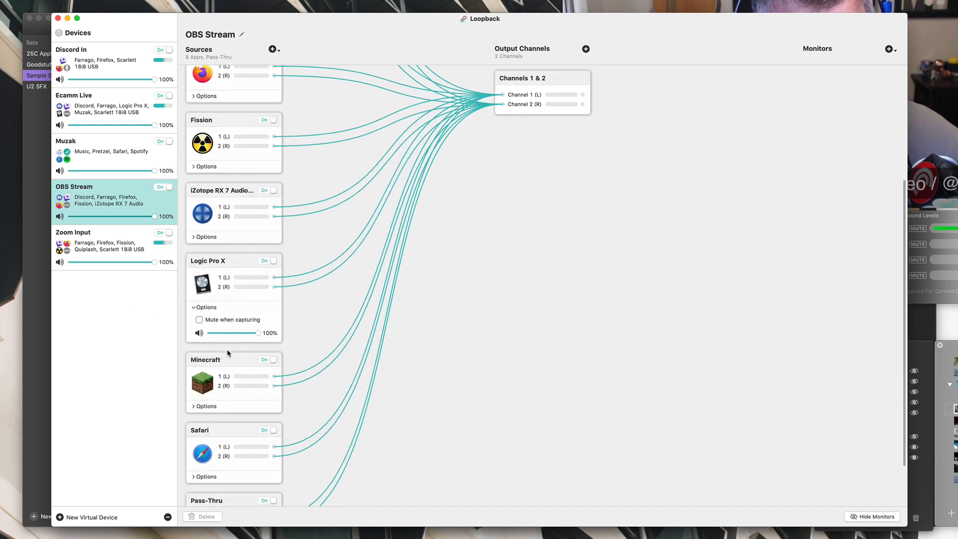
scroll(down, 3)
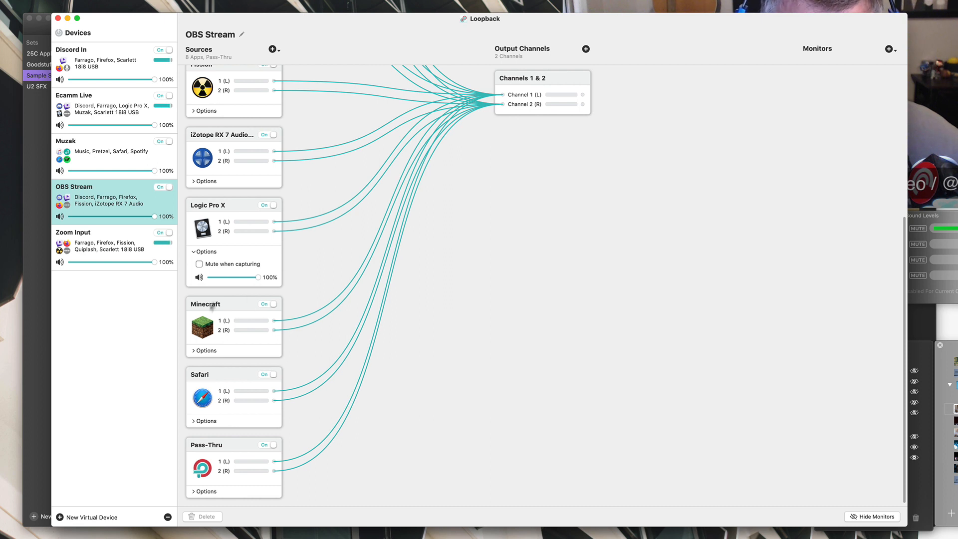
click(233, 303)
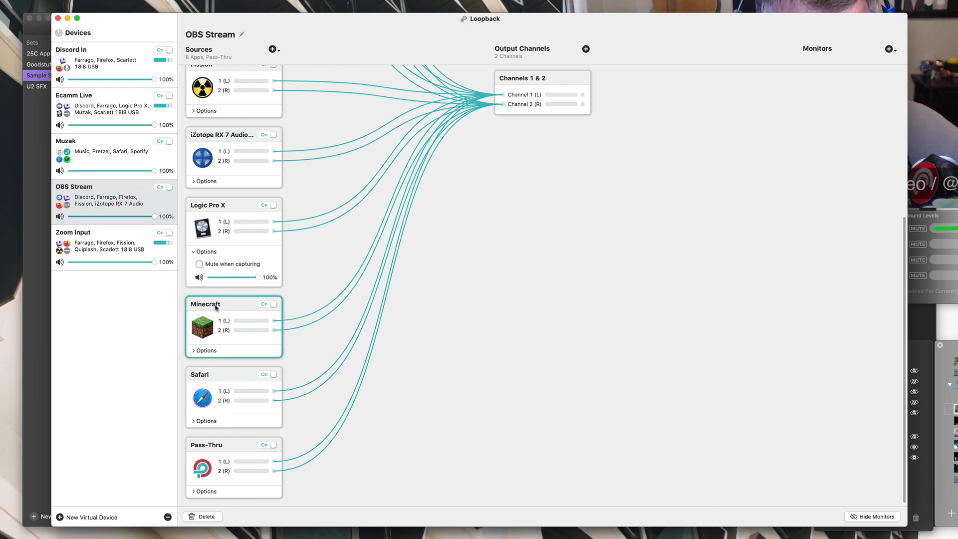
mouse_move(233, 271)
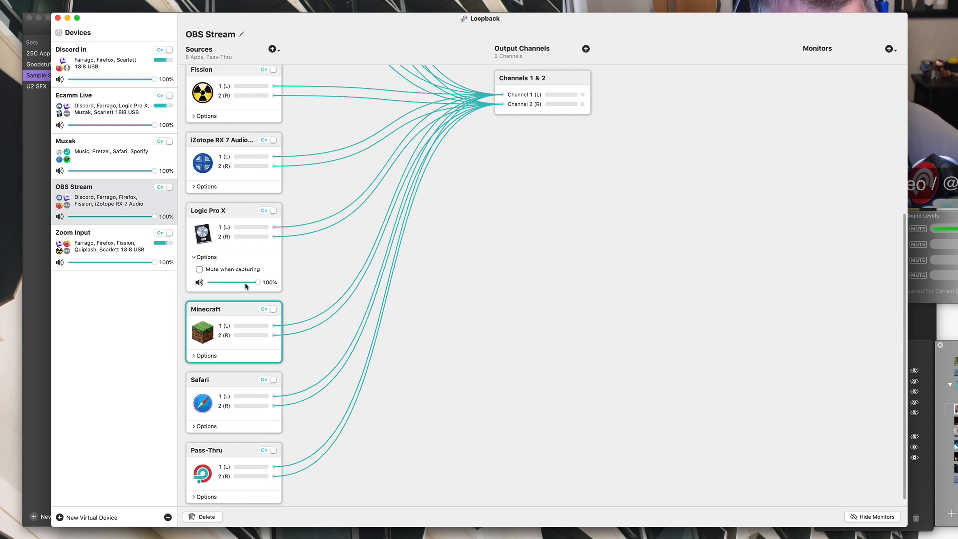
mouse_move(240, 305)
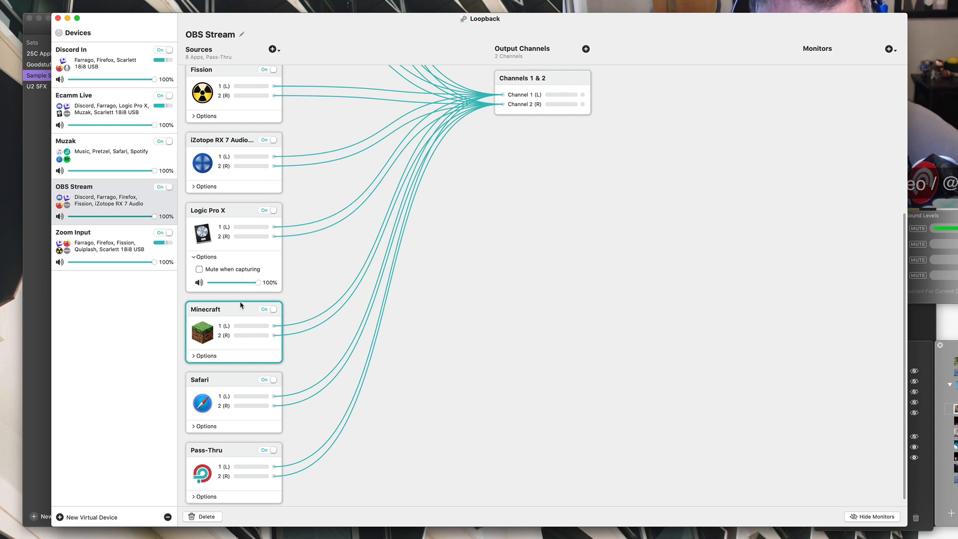
click(73, 241)
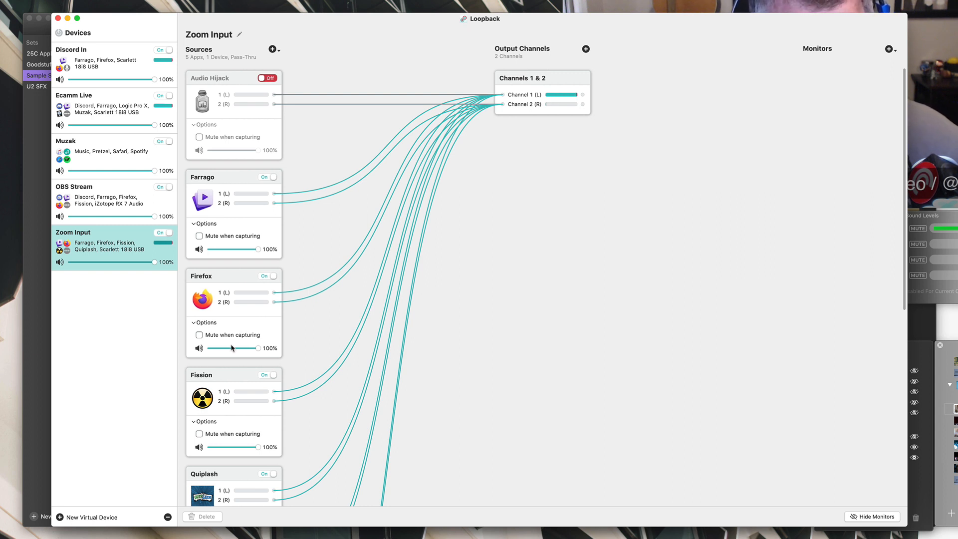
scroll(down, 3)
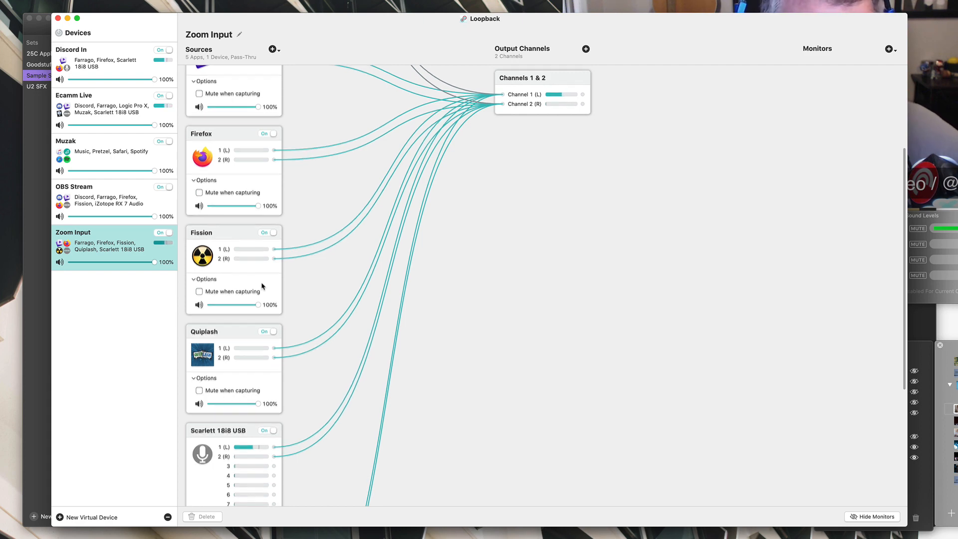
scroll(up, 3)
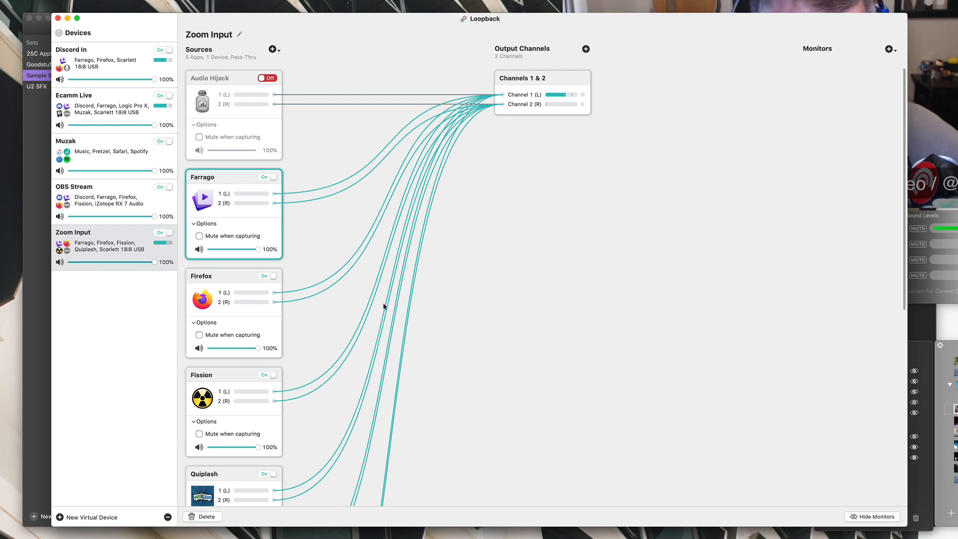
scroll(down, 3)
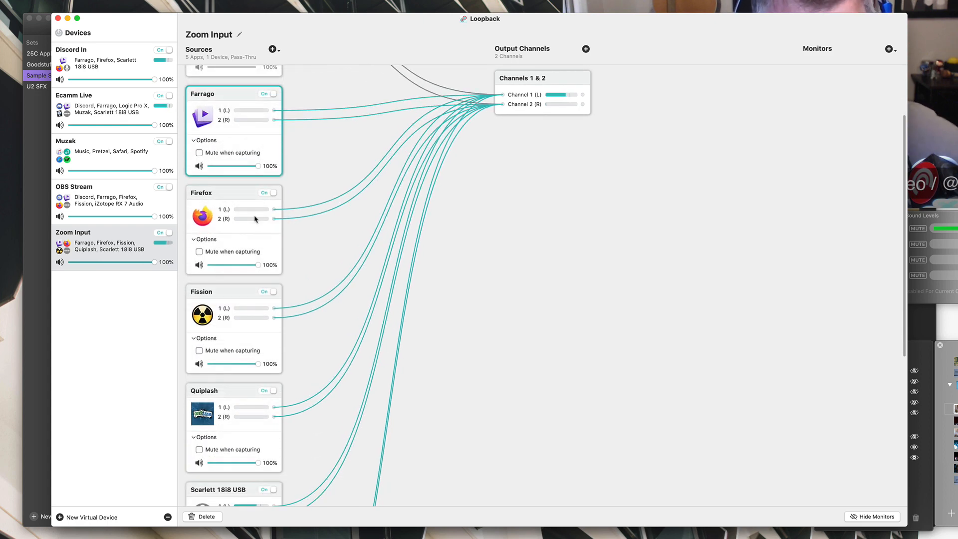
scroll(down, 3)
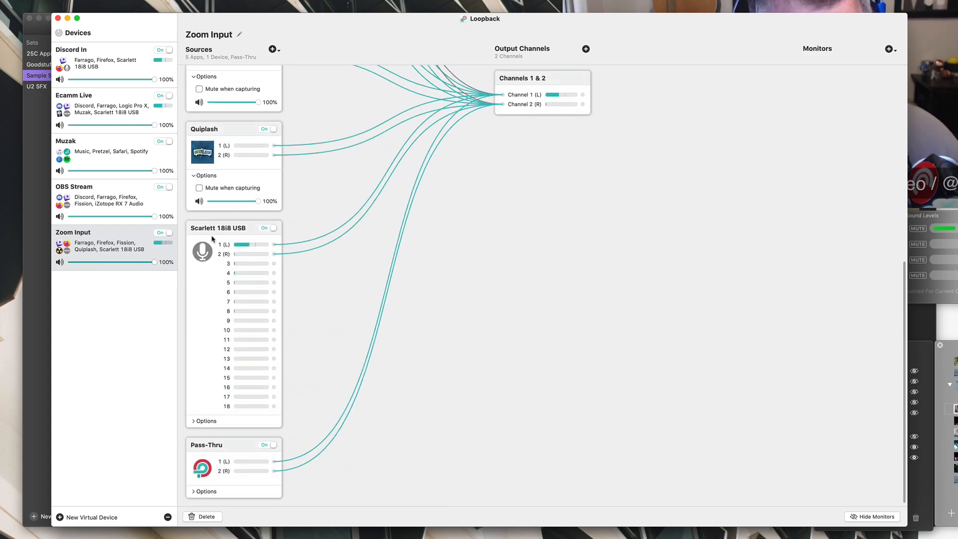
scroll(up, 3)
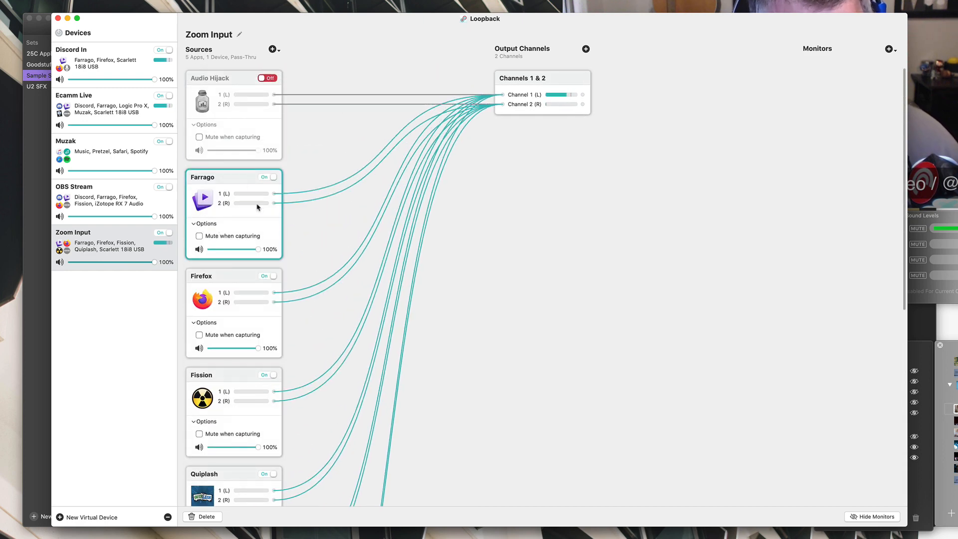
Add Muzak from Virtual Devices as a Zoom Input source, toggling it off and back on
click(271, 50)
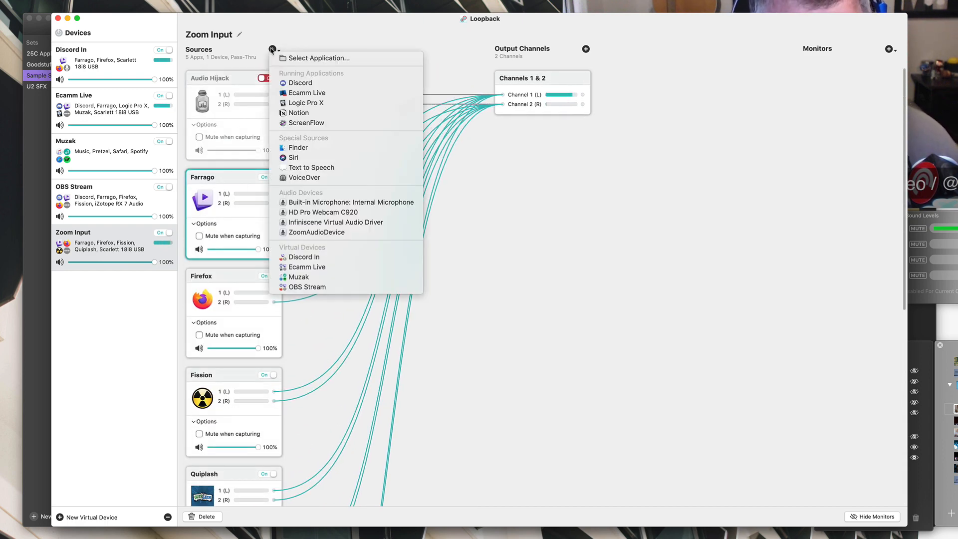
mouse_move(336, 267)
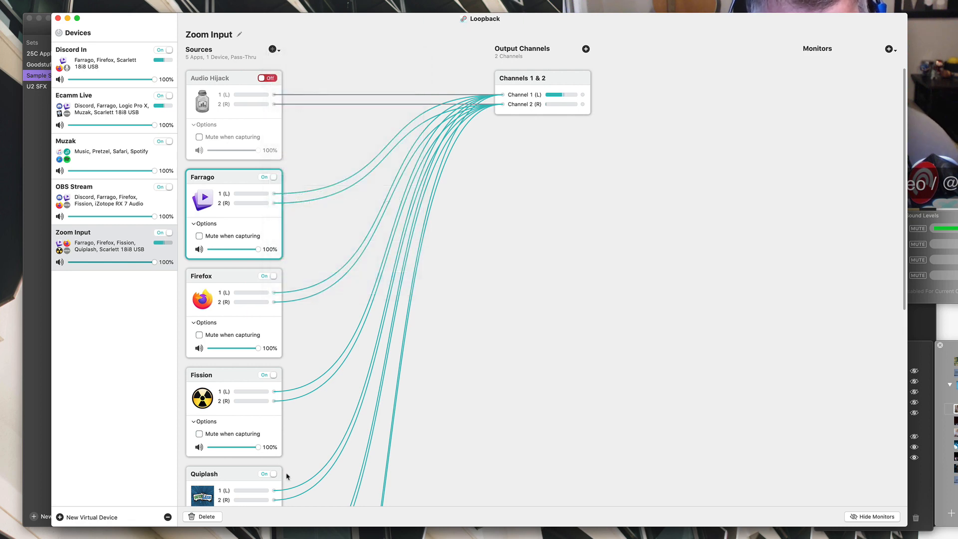
scroll(down, 3)
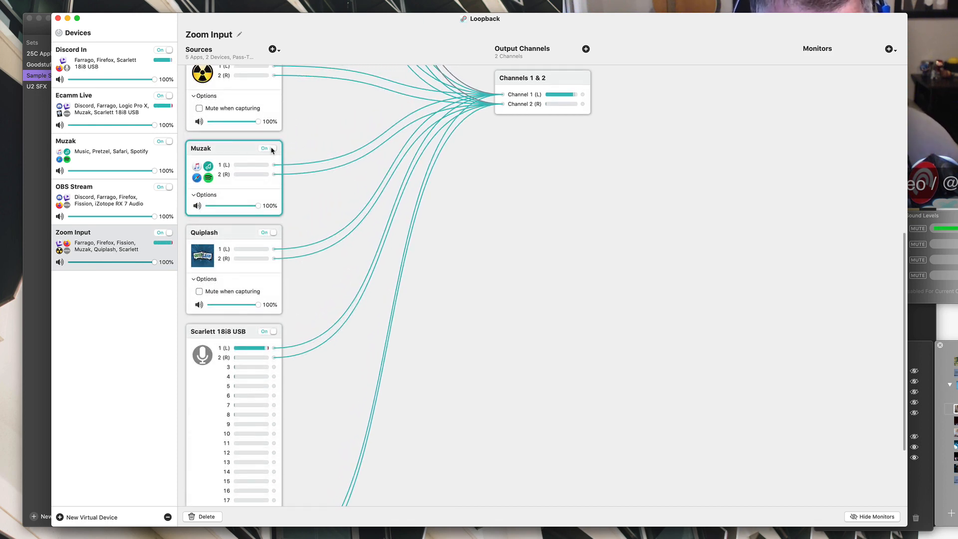
click(265, 149)
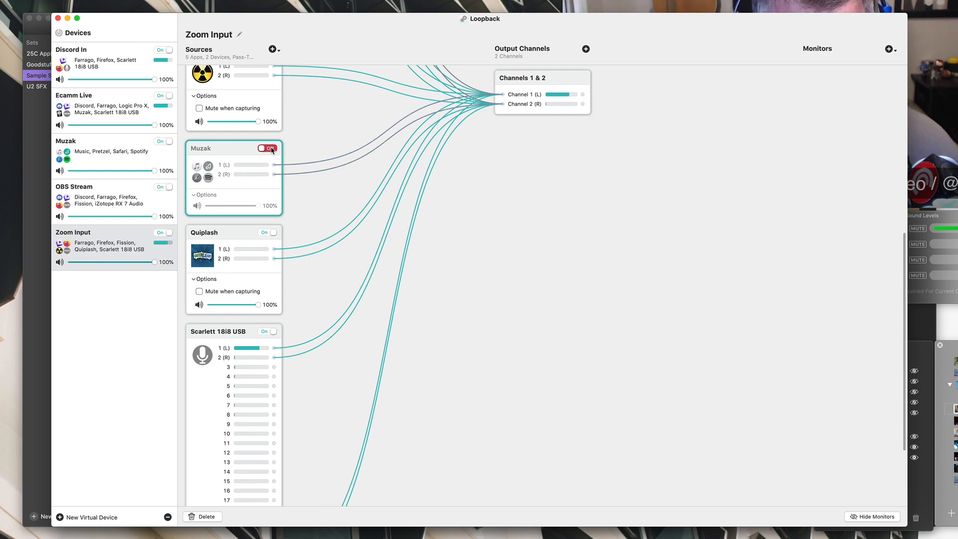
click(71, 50)
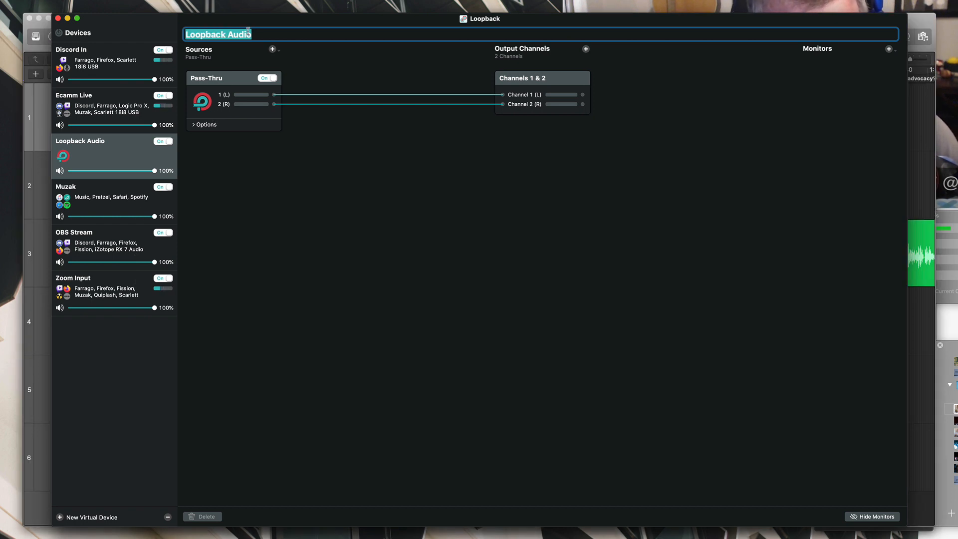
text(Live)
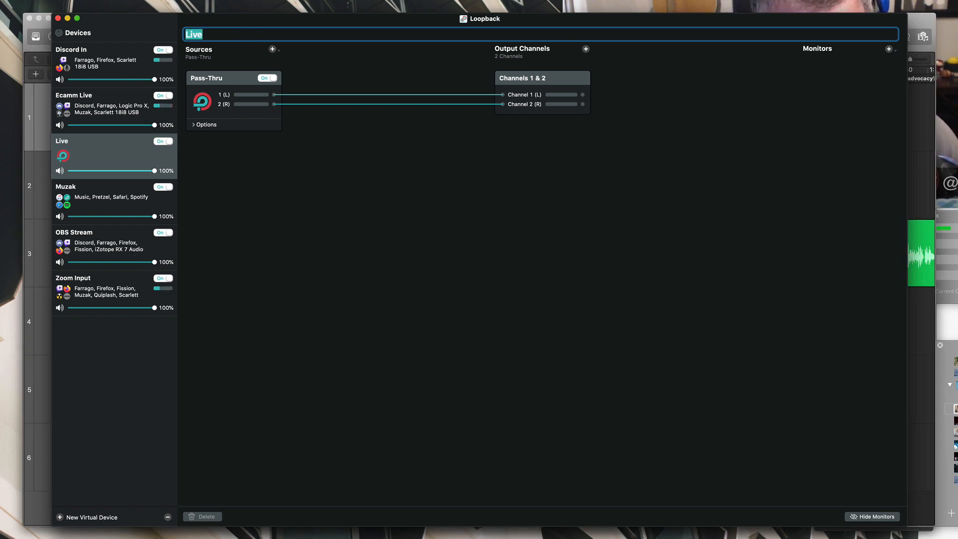
text(YouTube Demo Devic)
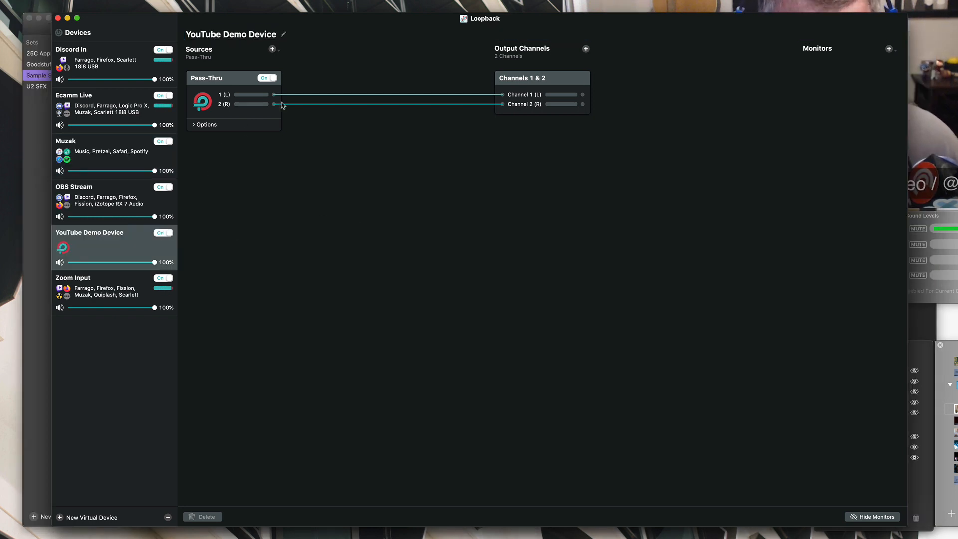
mouse_move(262, 119)
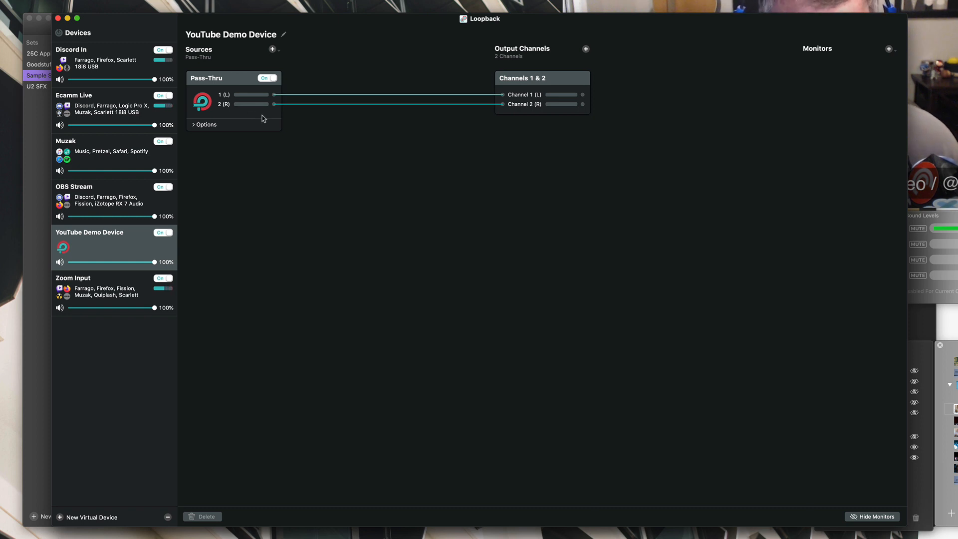
mouse_move(276, 192)
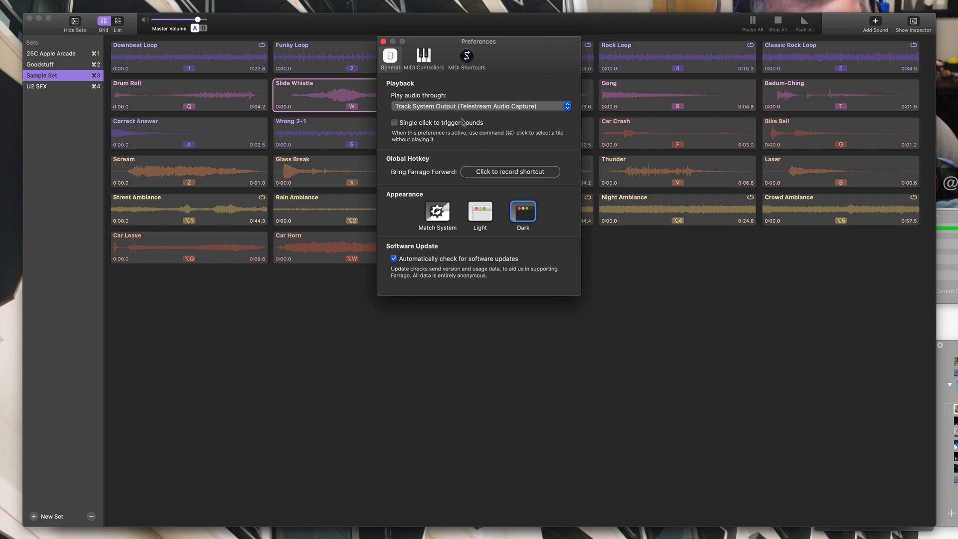
Close Farrago's Preferences after confirming playback goes through Telestream Audio Capture
click(423, 58)
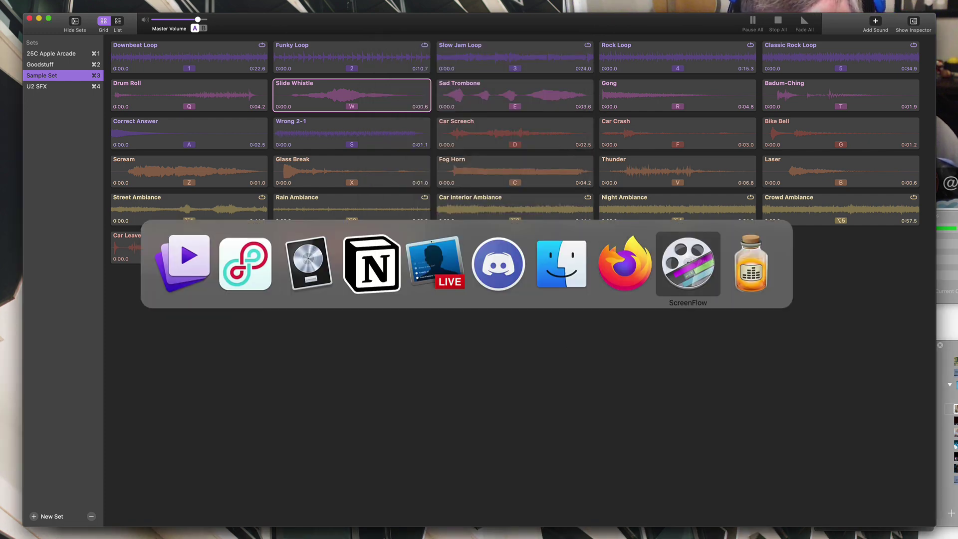
Choose YouTube Demo Device as Ecamm Live's microphone in the Sound Levels panel
click(434, 263)
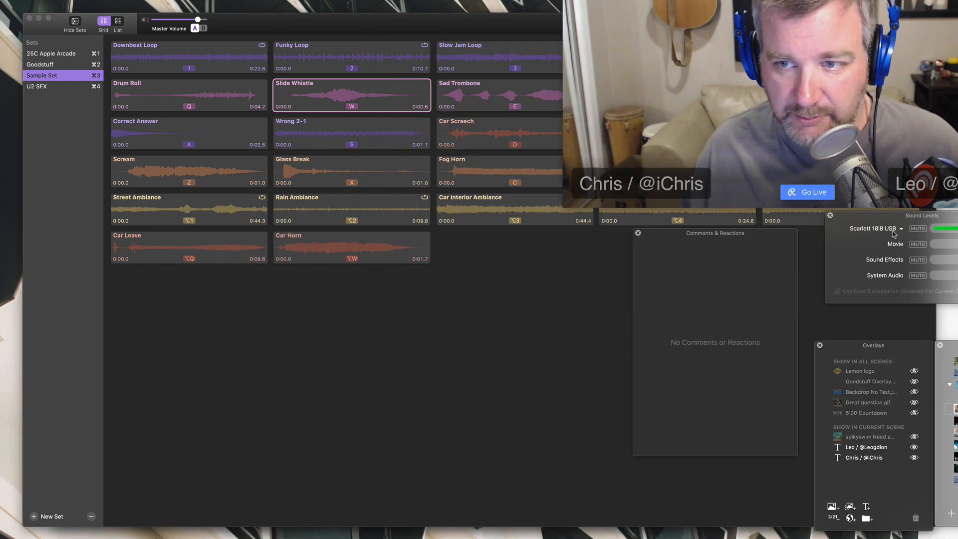
click(875, 228)
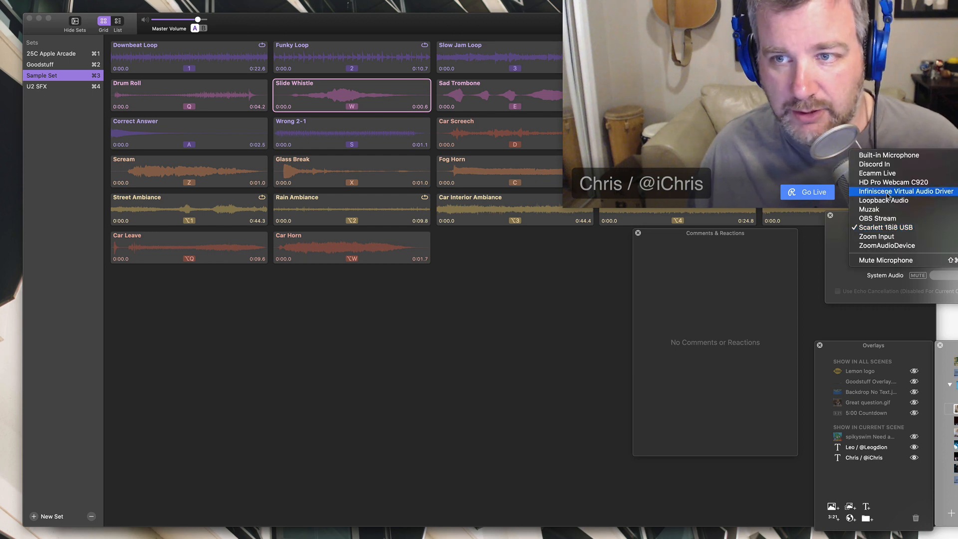
mouse_move(885, 236)
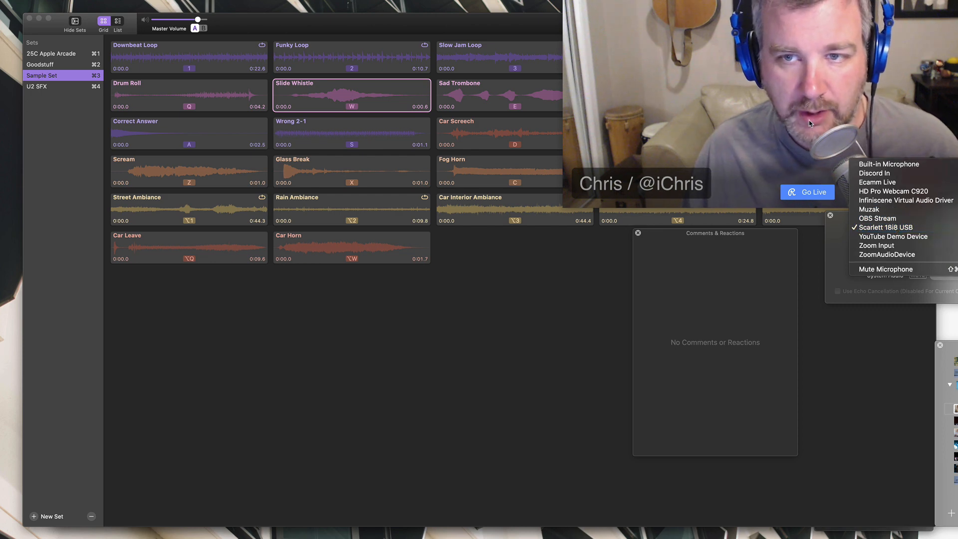
mouse_move(894, 237)
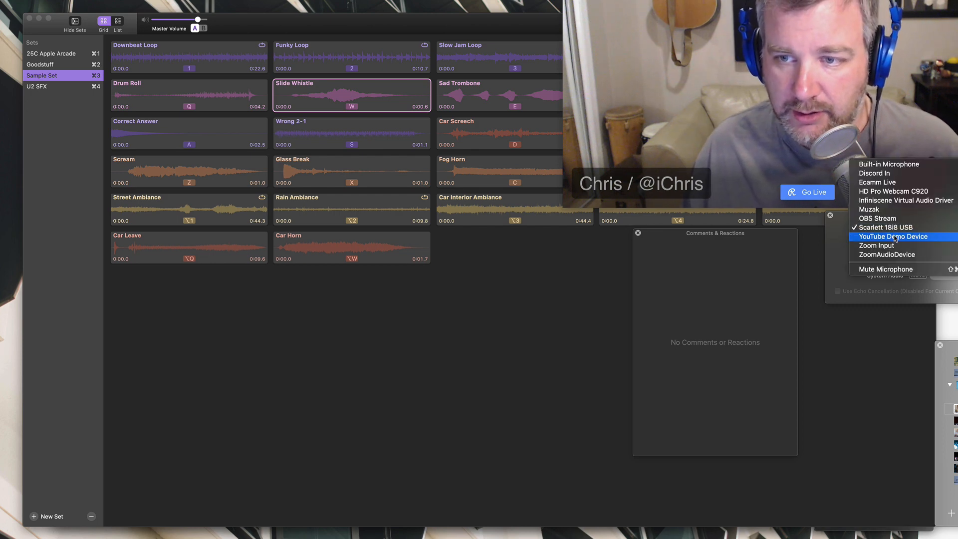
click(892, 237)
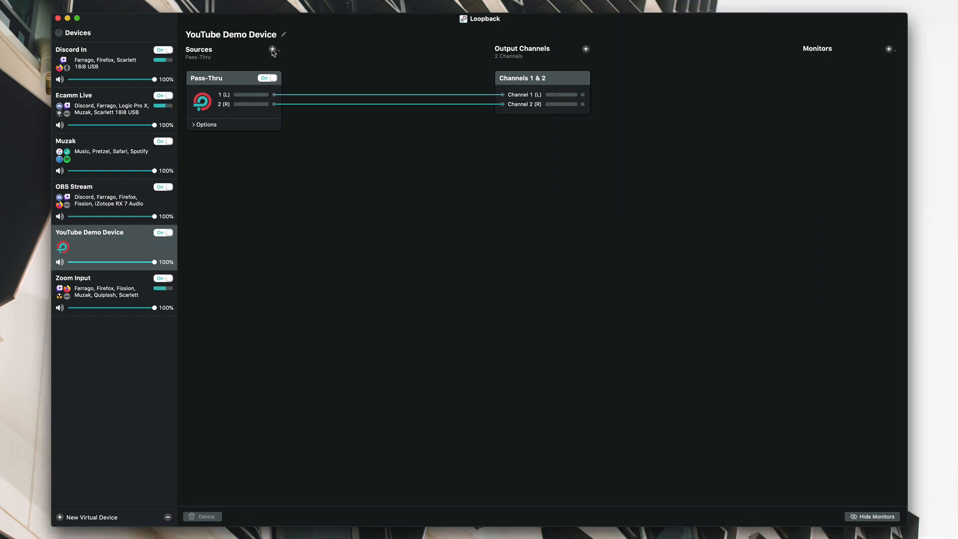
Add Logic Pro X as a source of YouTube Demo Device and review its Options
click(273, 50)
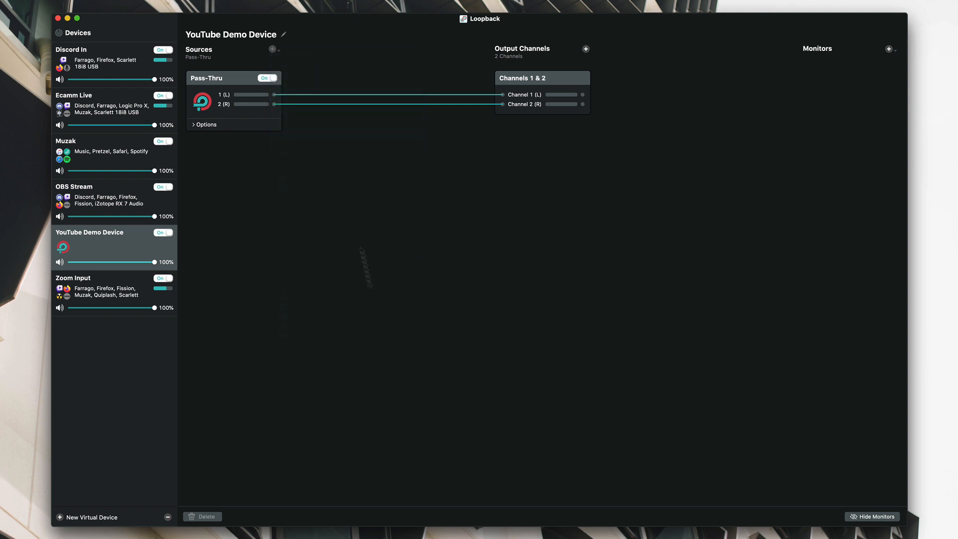
click(273, 49)
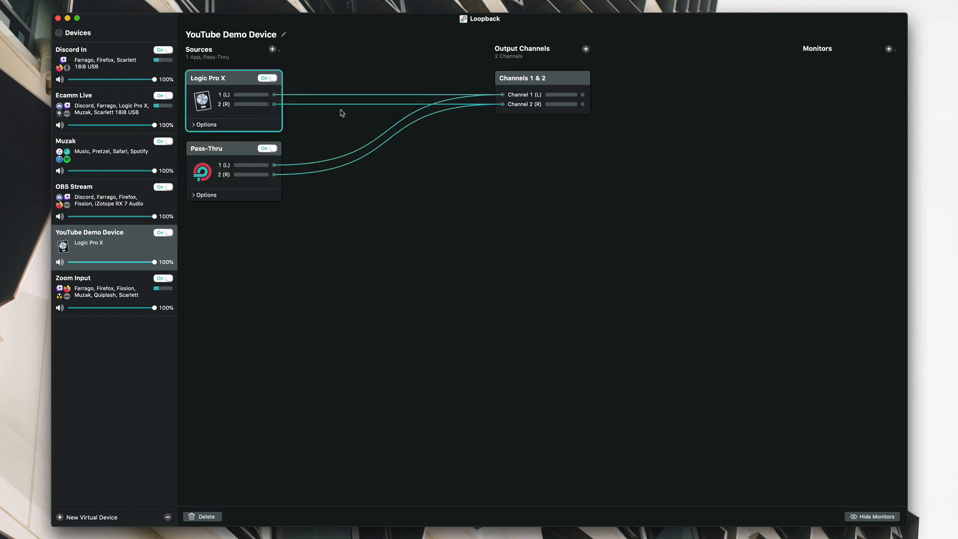
mouse_move(290, 99)
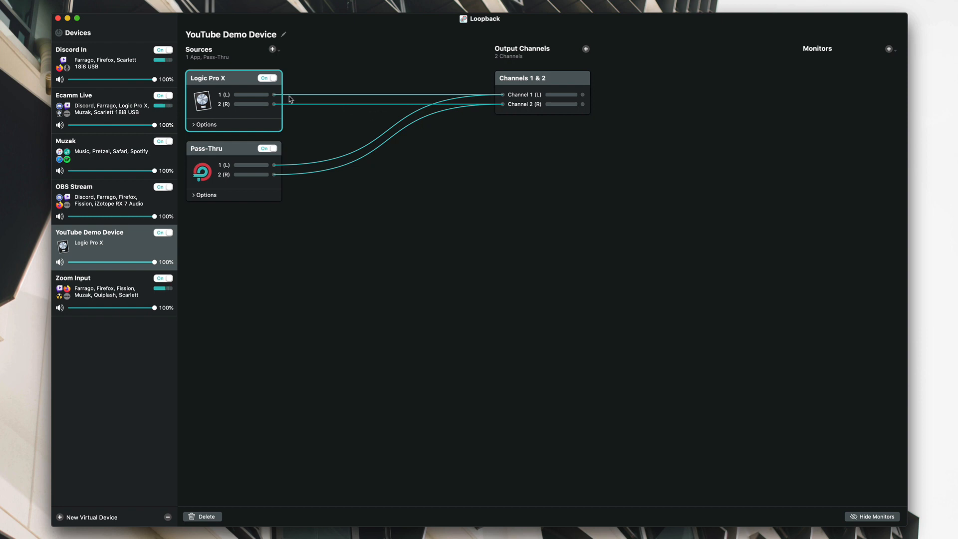
click(205, 125)
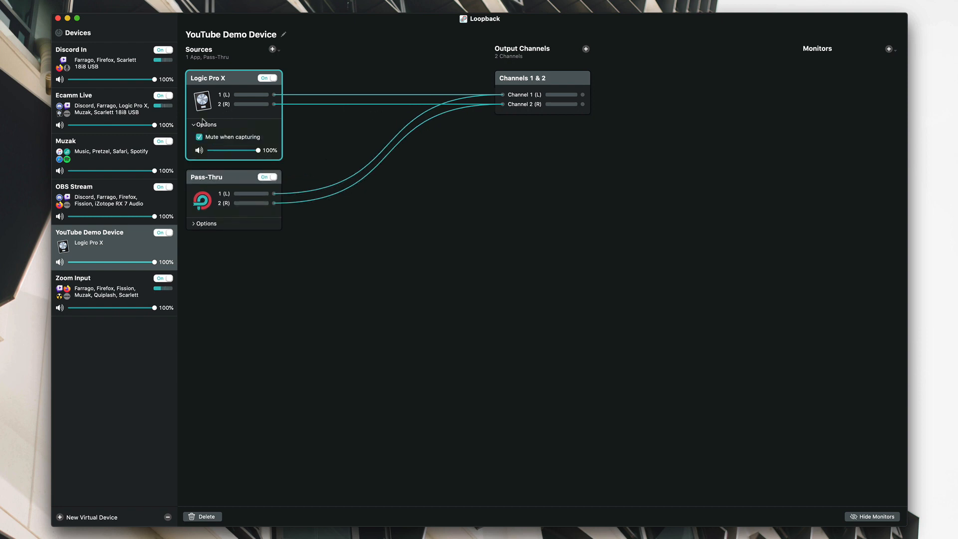
click(205, 124)
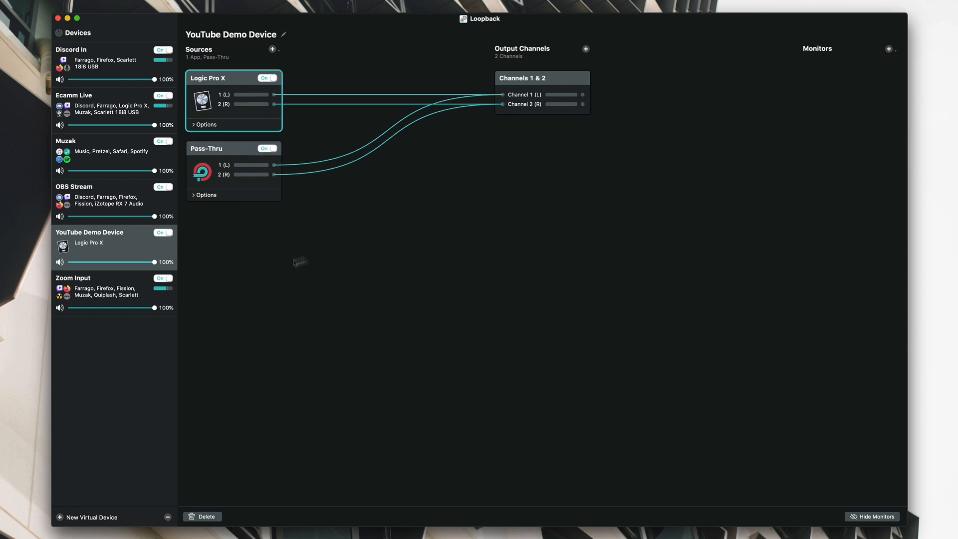
click(370, 263)
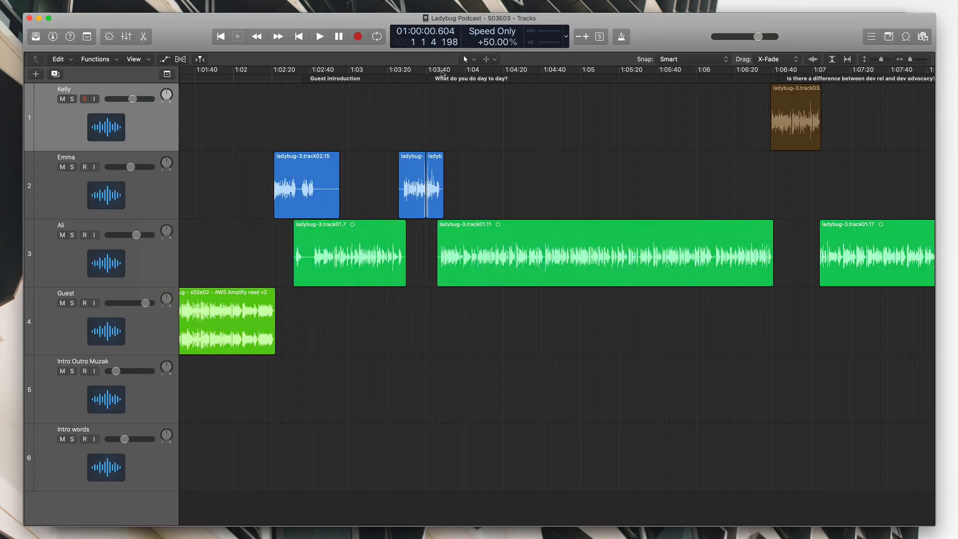
Play the Ladybug Podcast project so its audio reaches YouTube Demo Device's meters
click(319, 36)
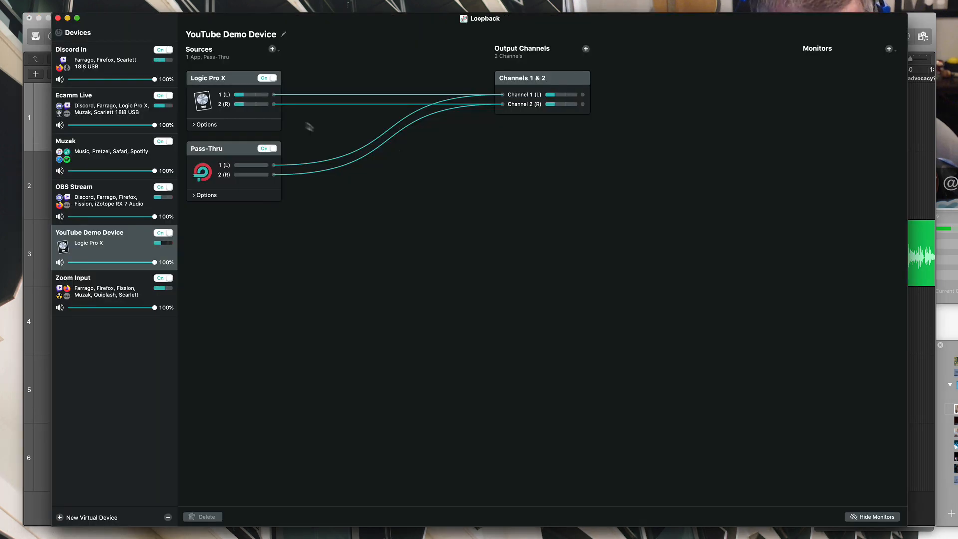
click(192, 123)
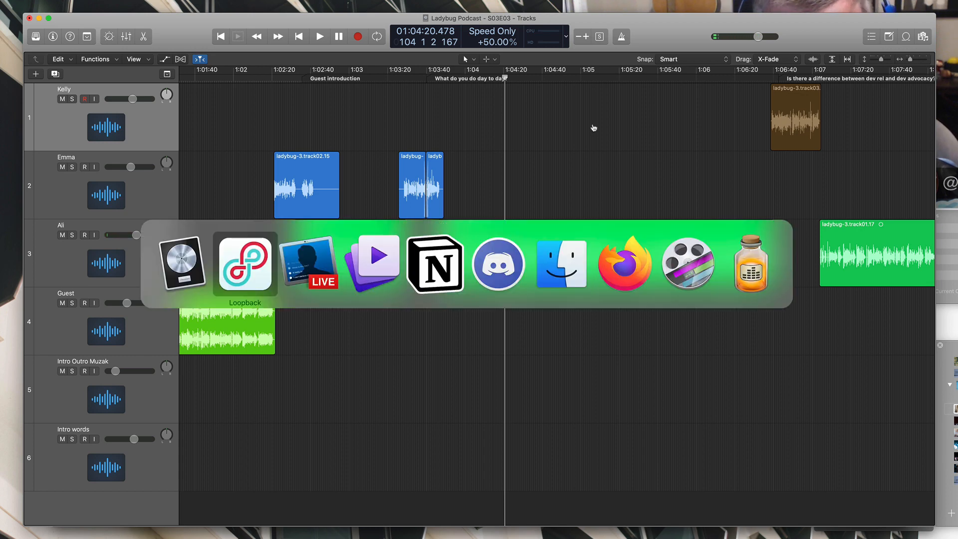
Raise Logic Pro X's capture volume to 100% in YouTube Demo Device
click(245, 264)
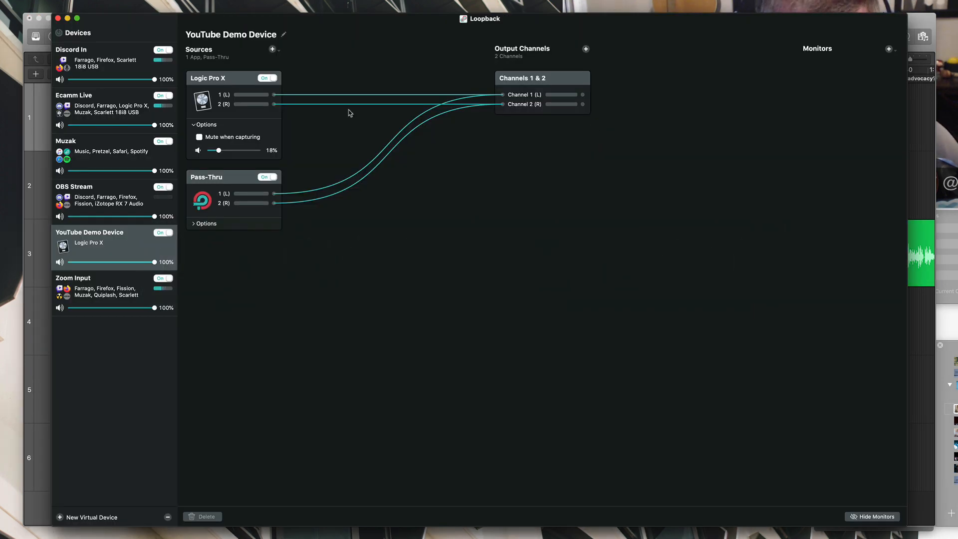
drag(218, 151, 260, 151)
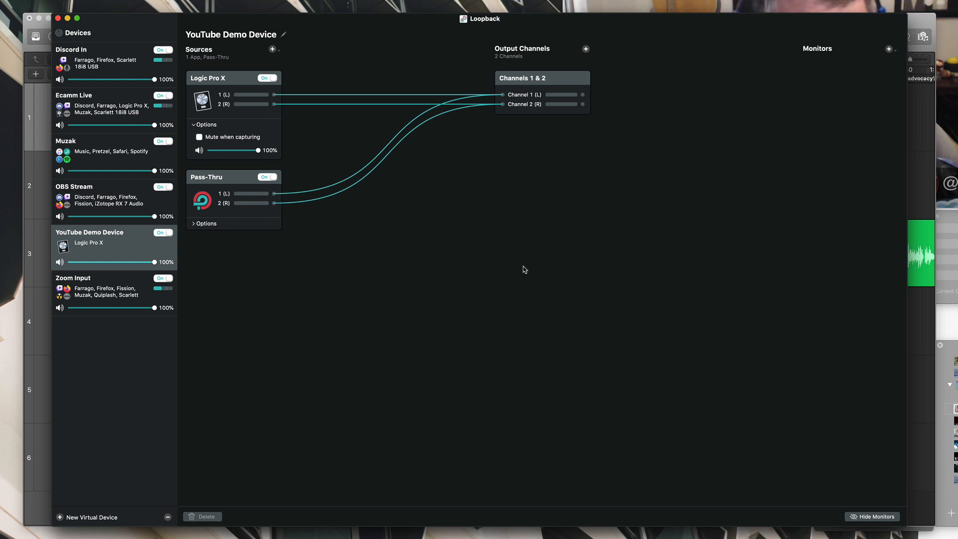
mouse_move(513, 276)
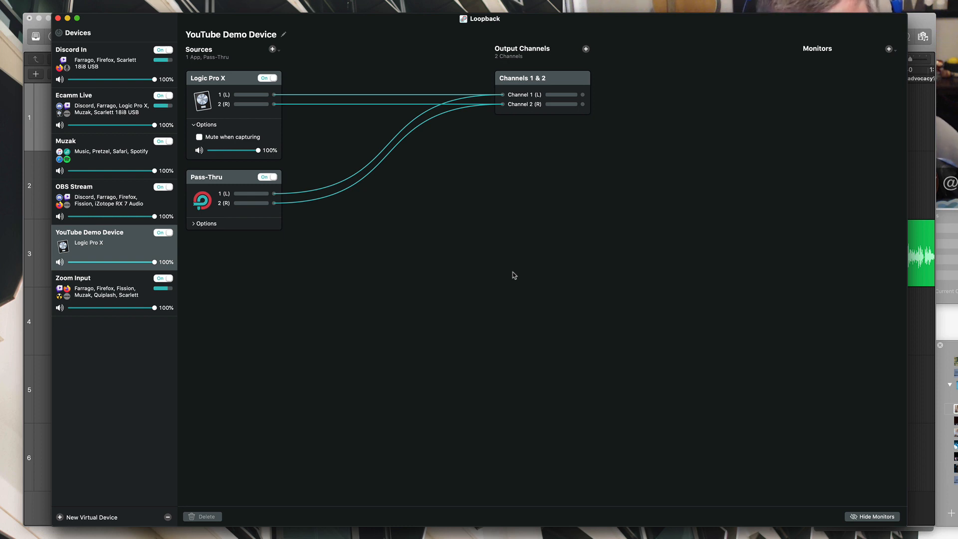
Add Farrago and Firefox as sources of YouTube Demo Device and expand their Options
click(273, 48)
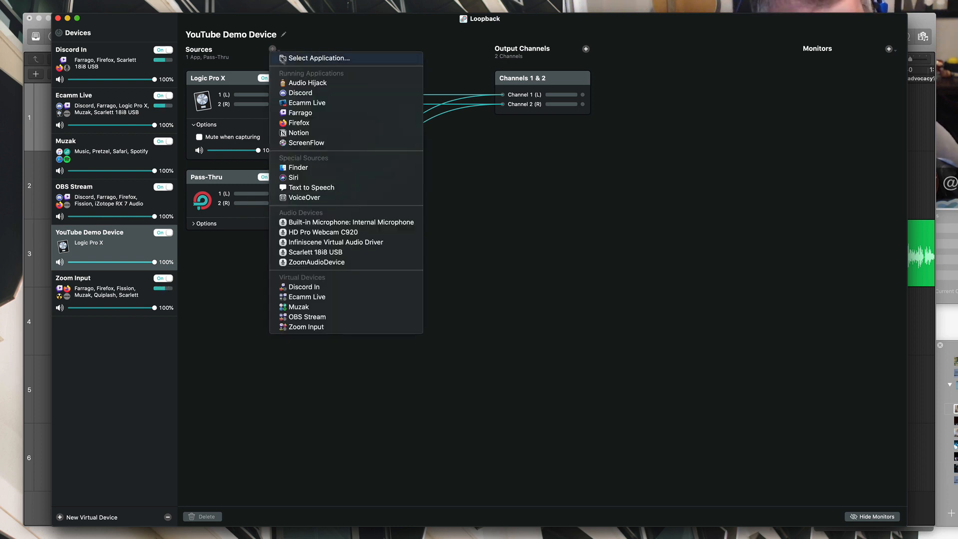
click(300, 113)
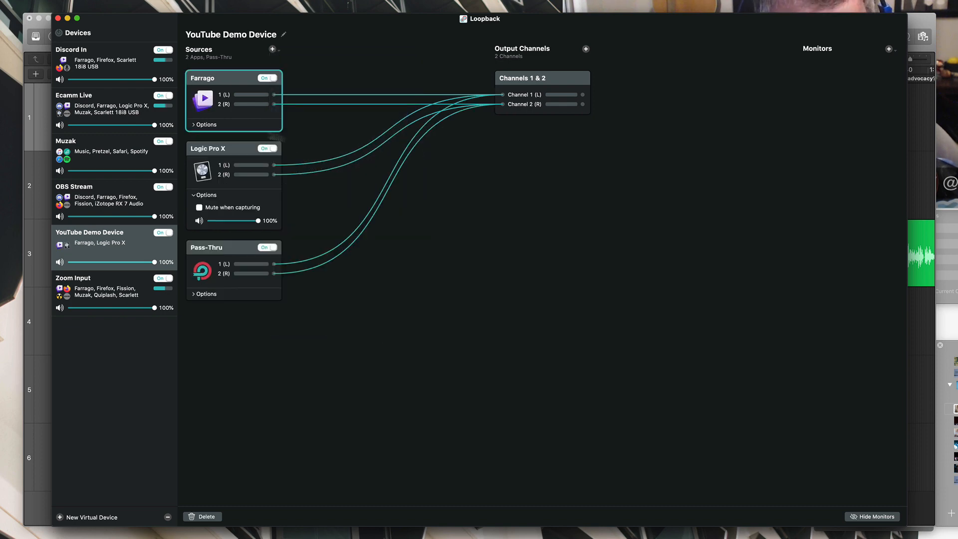
click(203, 125)
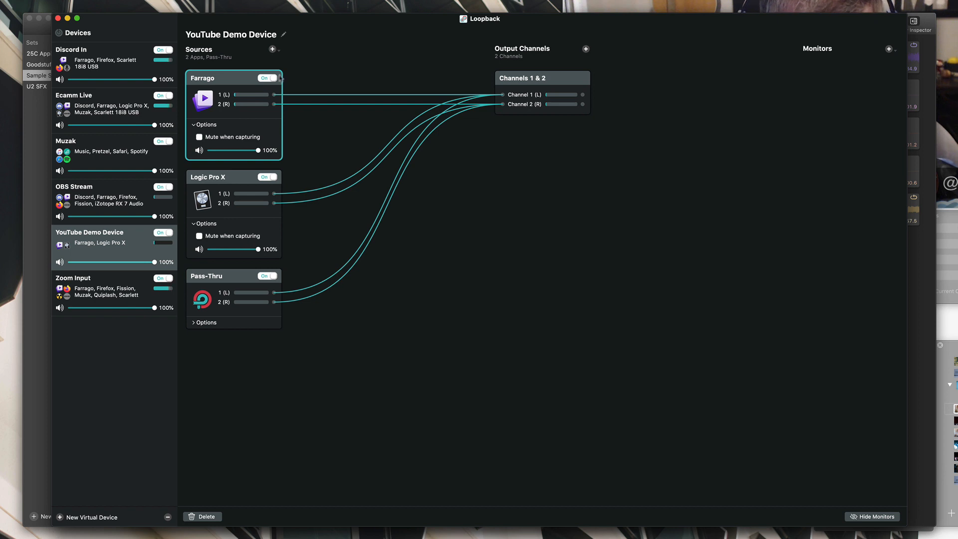
click(272, 49)
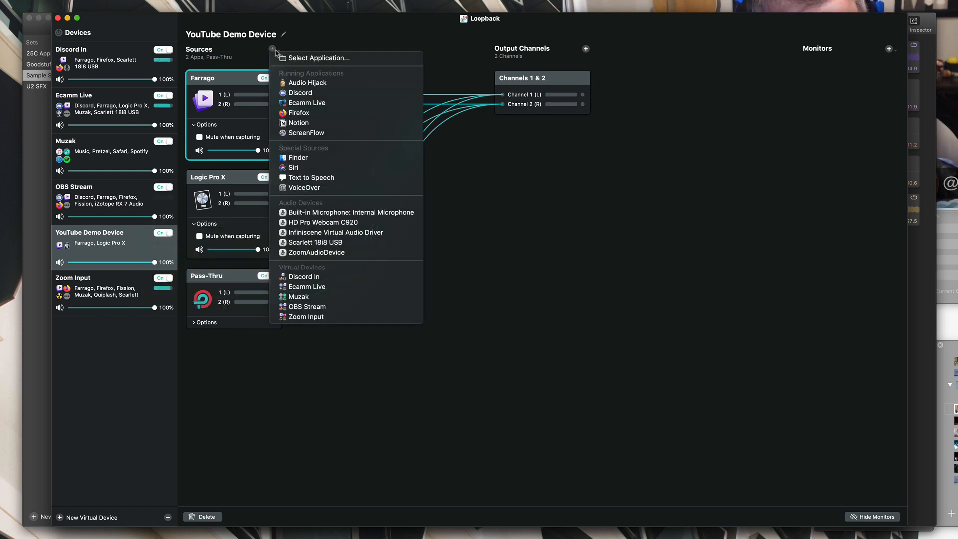
mouse_move(334, 116)
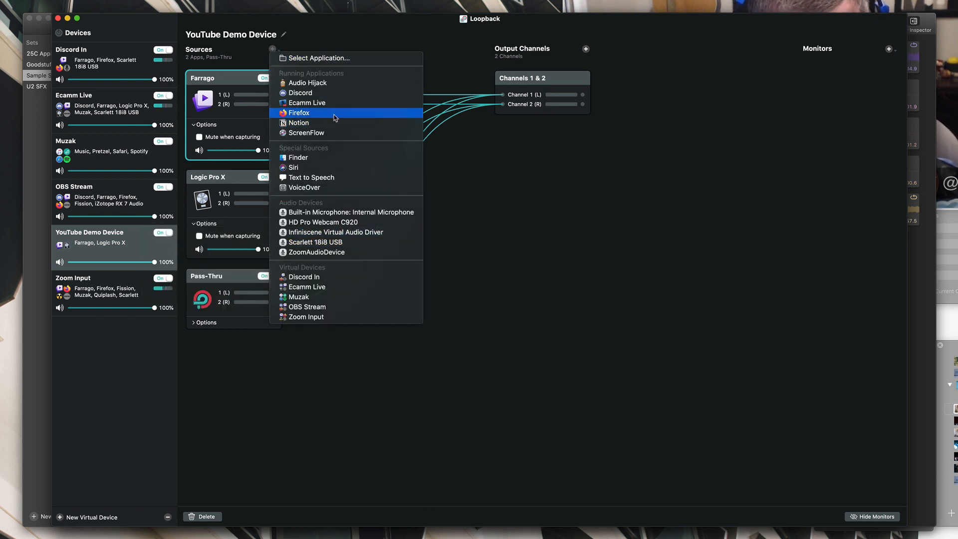
click(300, 113)
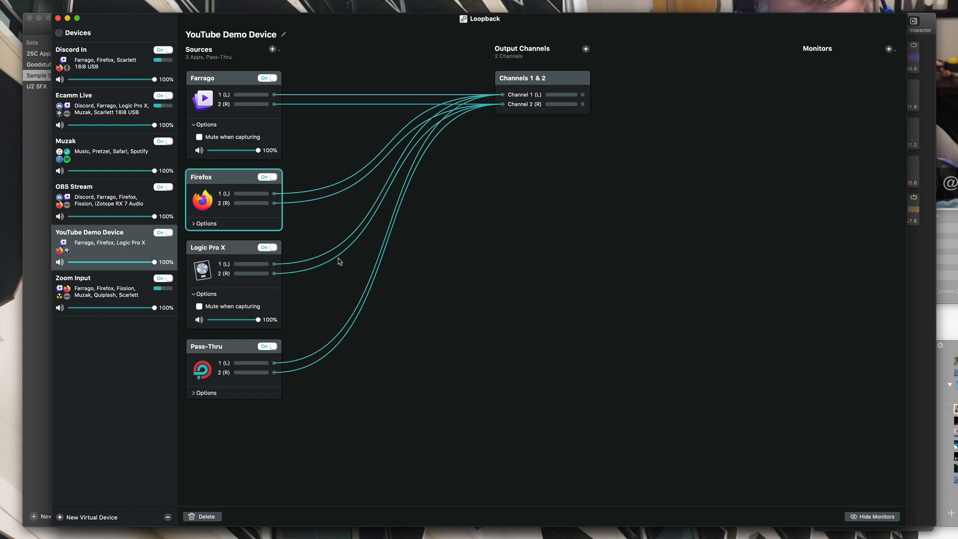
click(206, 223)
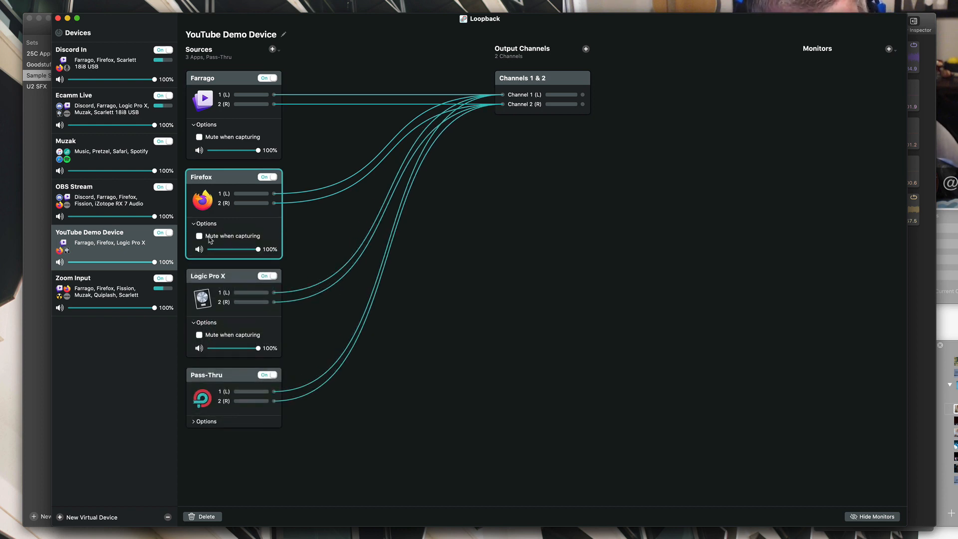
mouse_move(533, 253)
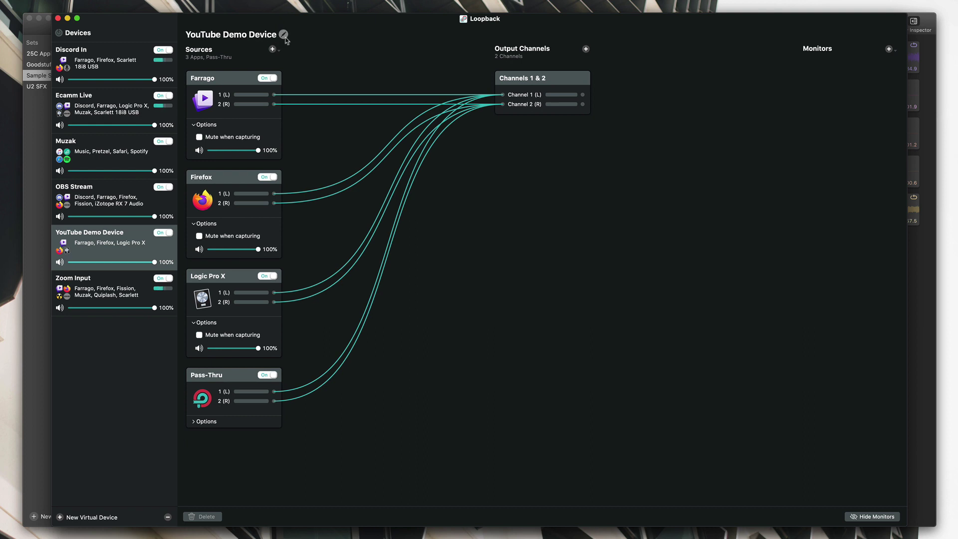
mouse_move(394, 149)
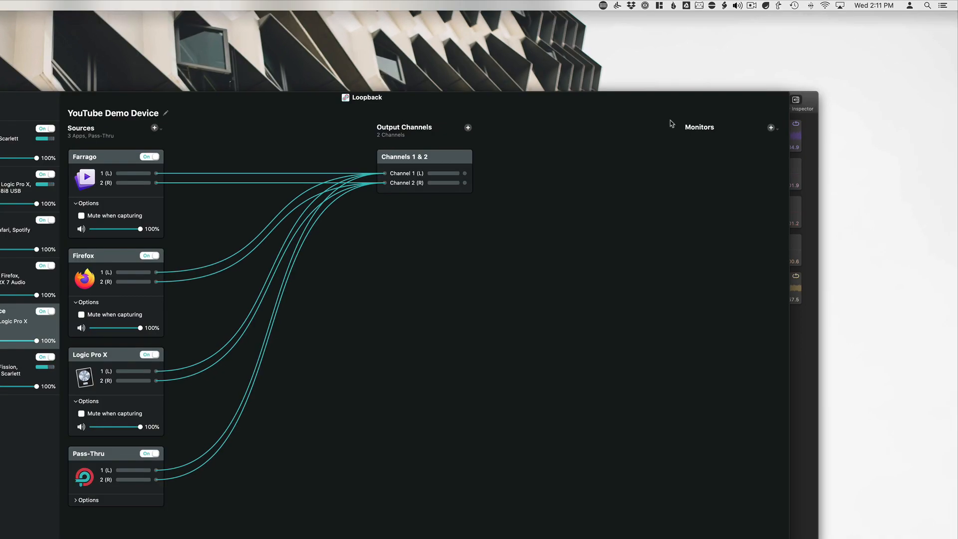
Show SoundSource's menu-bar panel of system and per-app volumes and routing
click(736, 6)
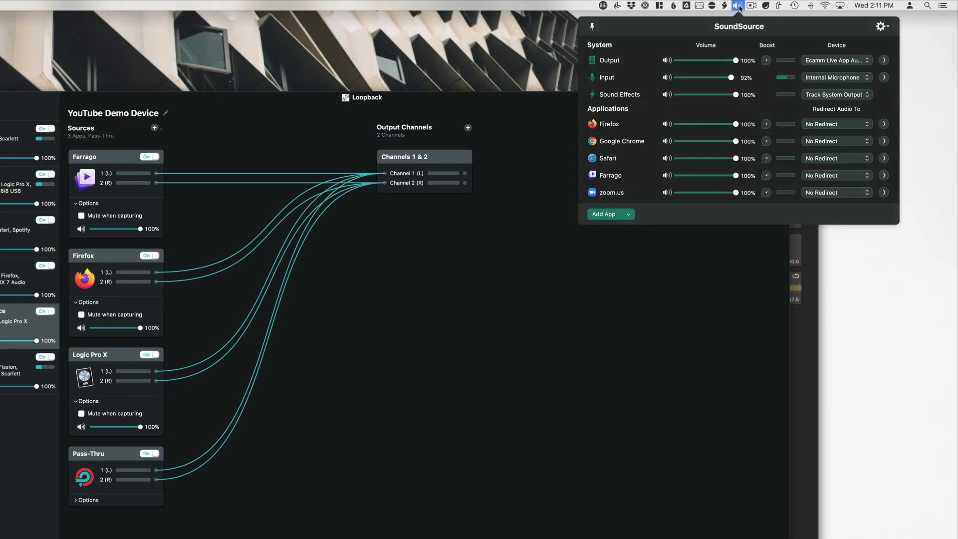
mouse_move(837, 70)
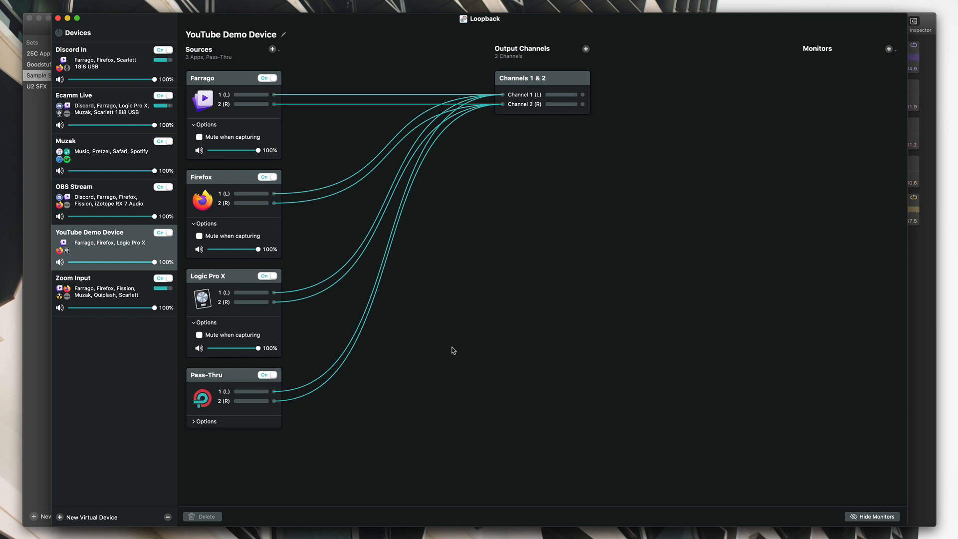
mouse_move(573, 197)
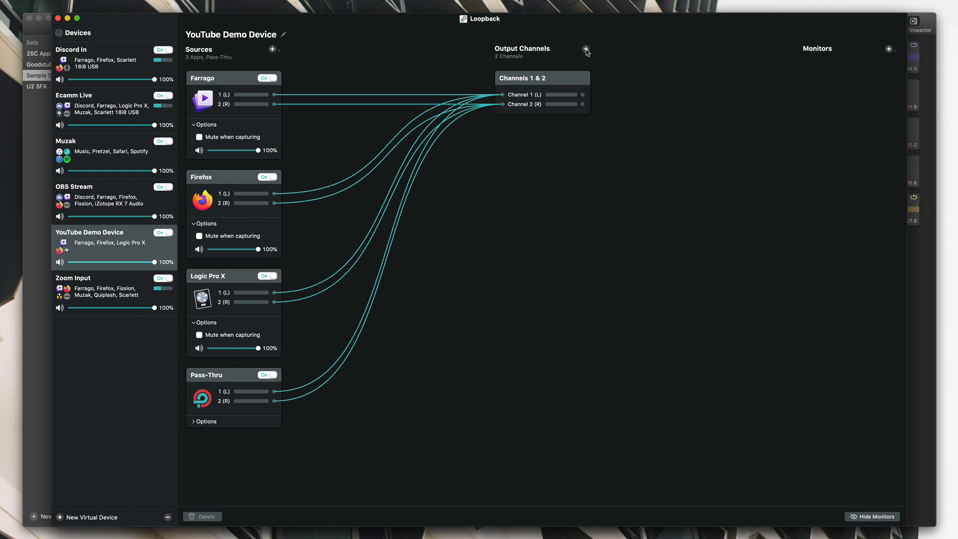
mouse_move(585, 50)
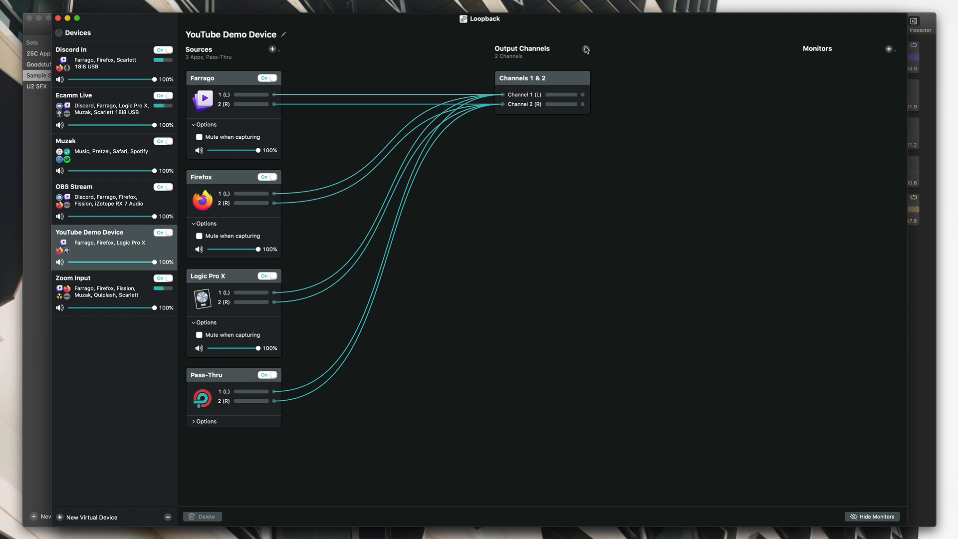
Give YouTube Demo Device channels 3 & 4 and monitor it on Internal Speakers and Scarlett 18i8 USB
click(585, 49)
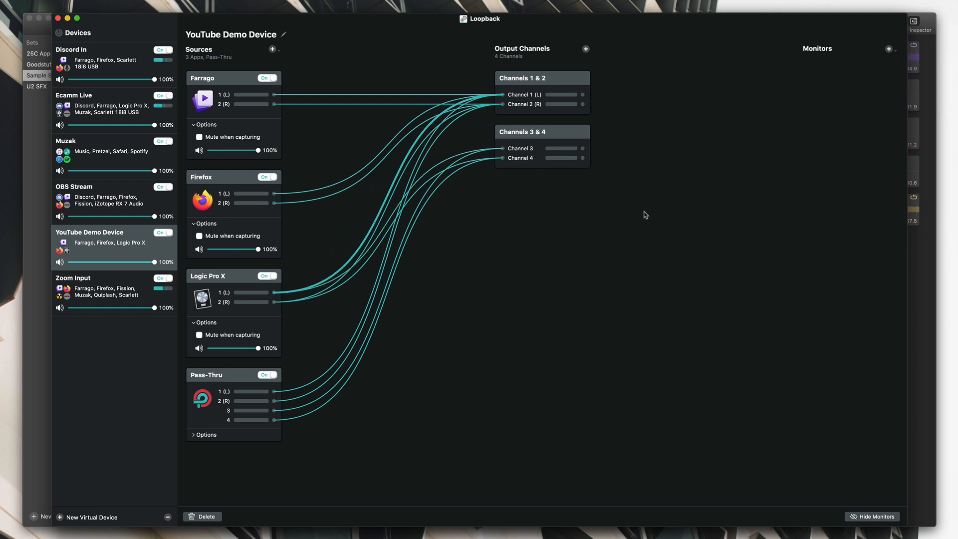
mouse_move(652, 200)
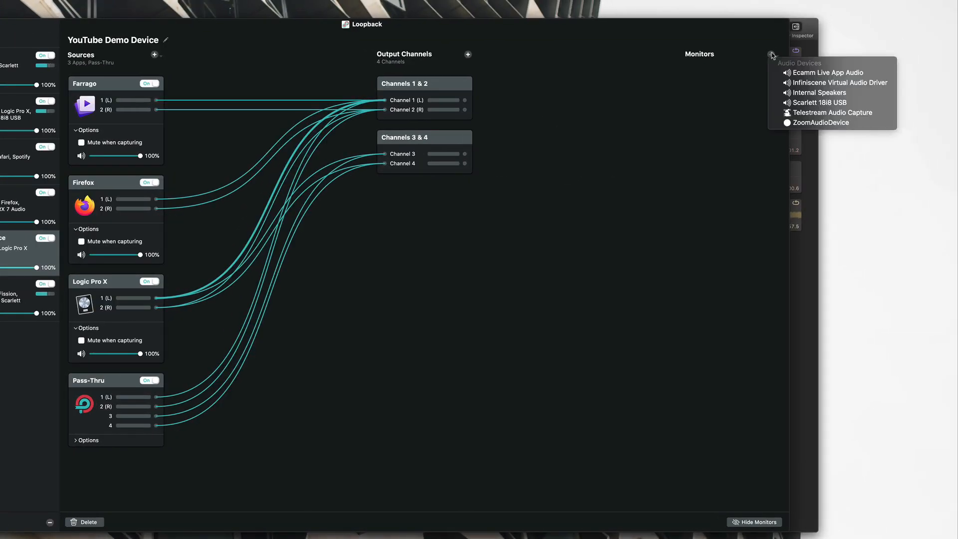
mouse_move(818, 92)
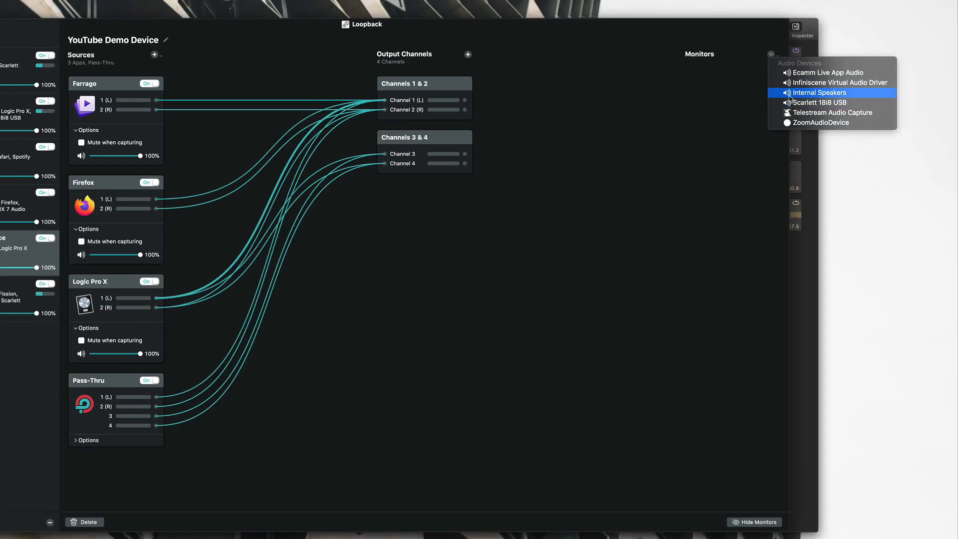
click(818, 92)
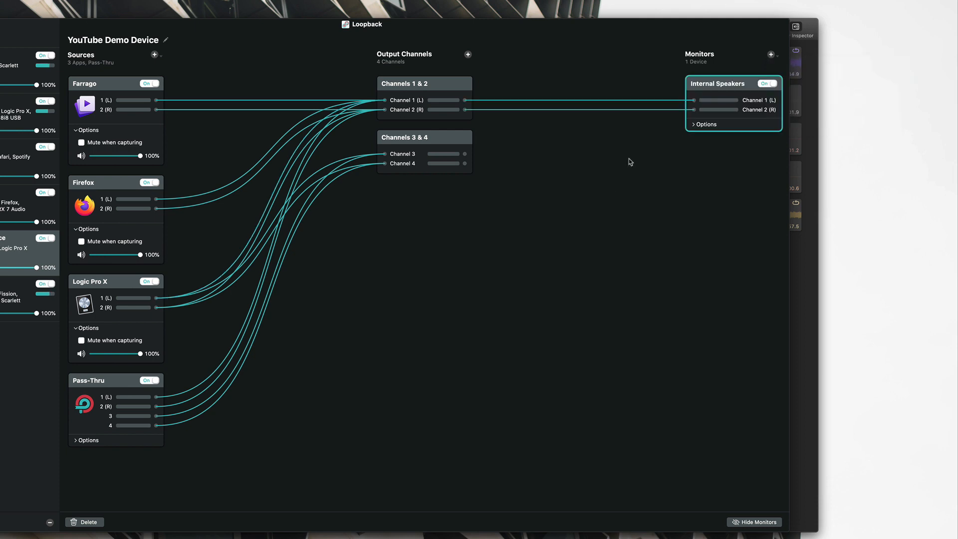
mouse_move(489, 94)
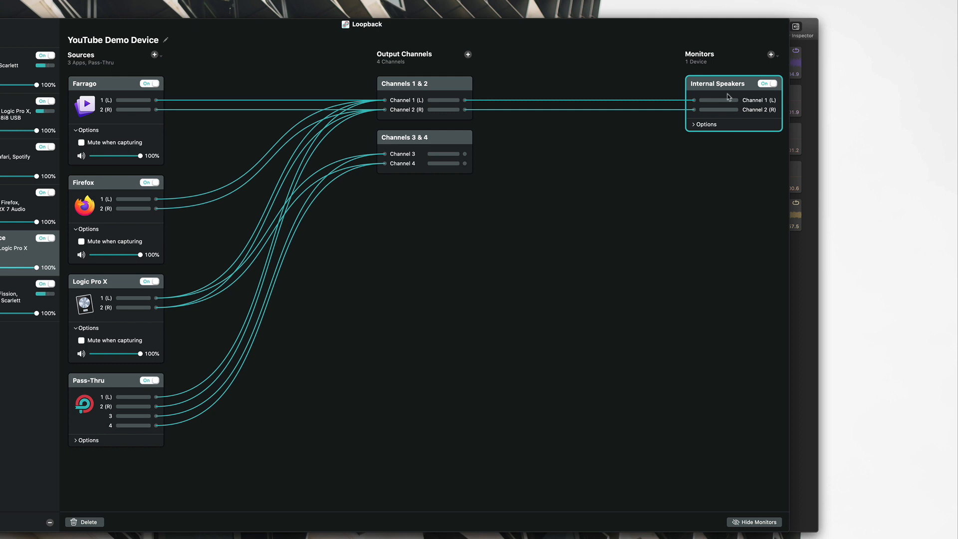
mouse_move(776, 58)
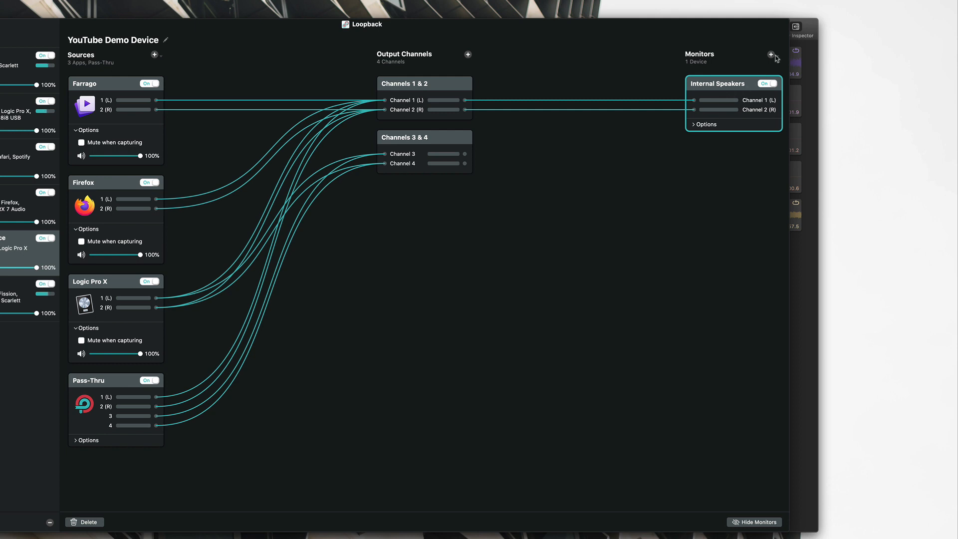
click(771, 54)
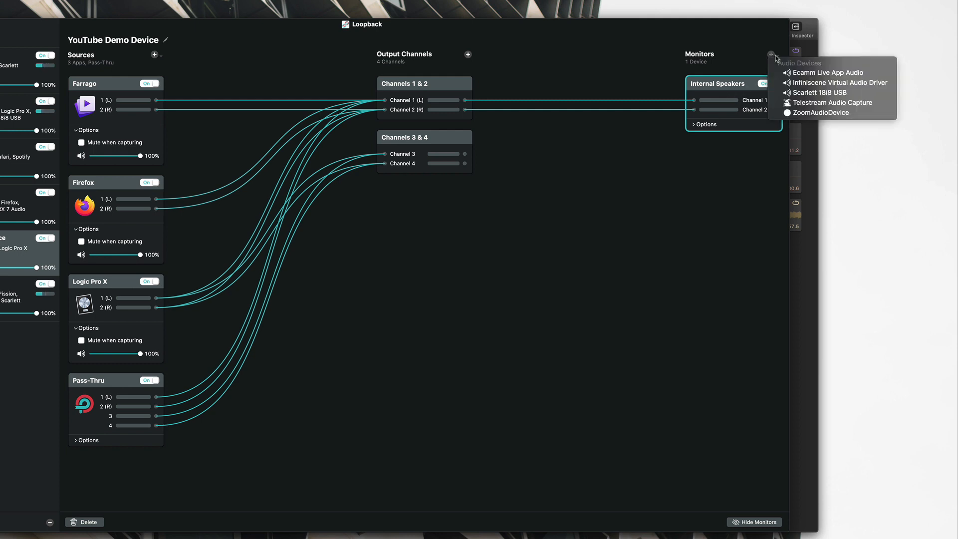
mouse_move(820, 92)
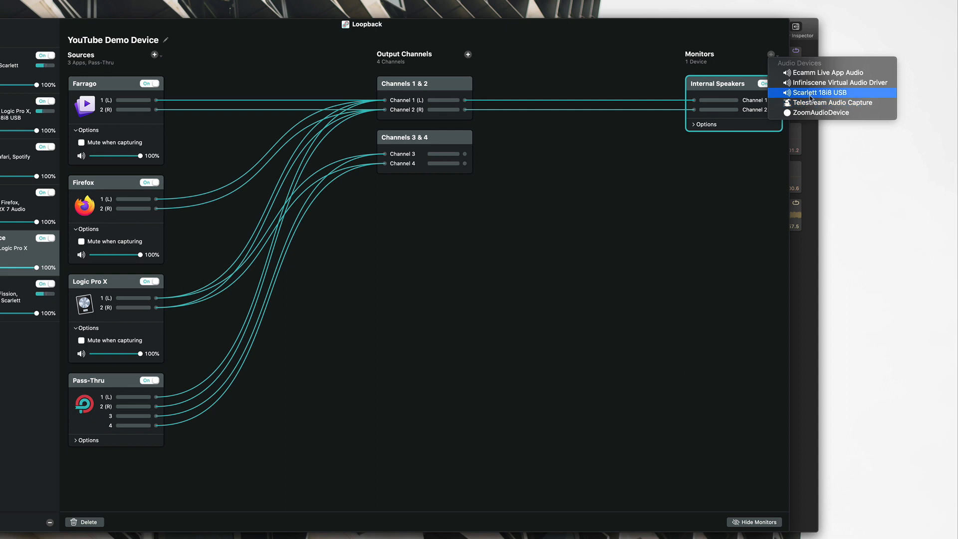
click(819, 91)
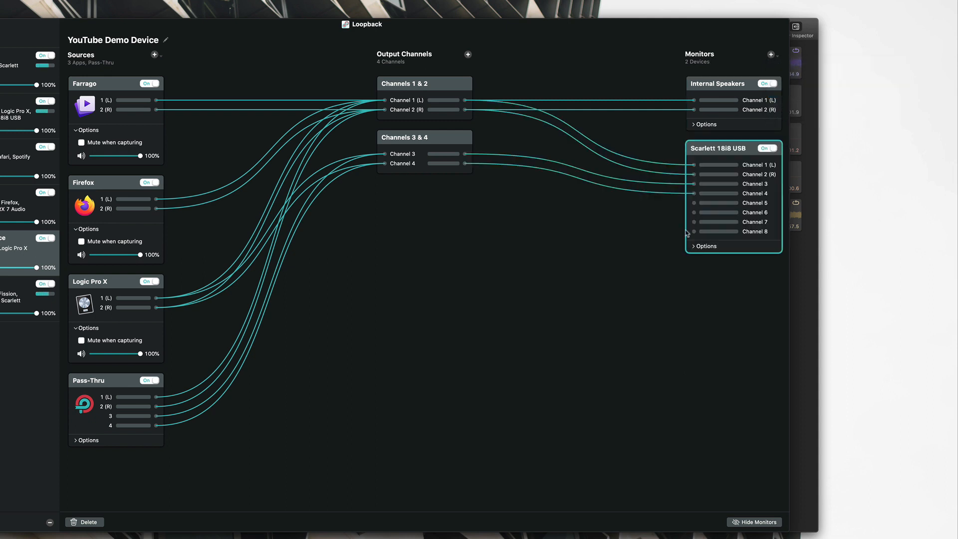
Expand the monitors' Options and lower the Internal Speakers monitor volume
click(767, 148)
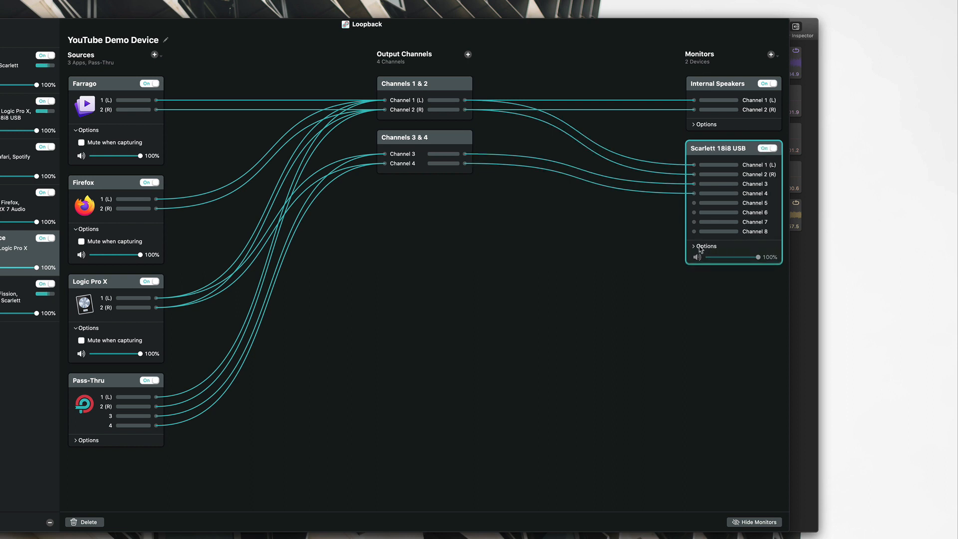
click(704, 124)
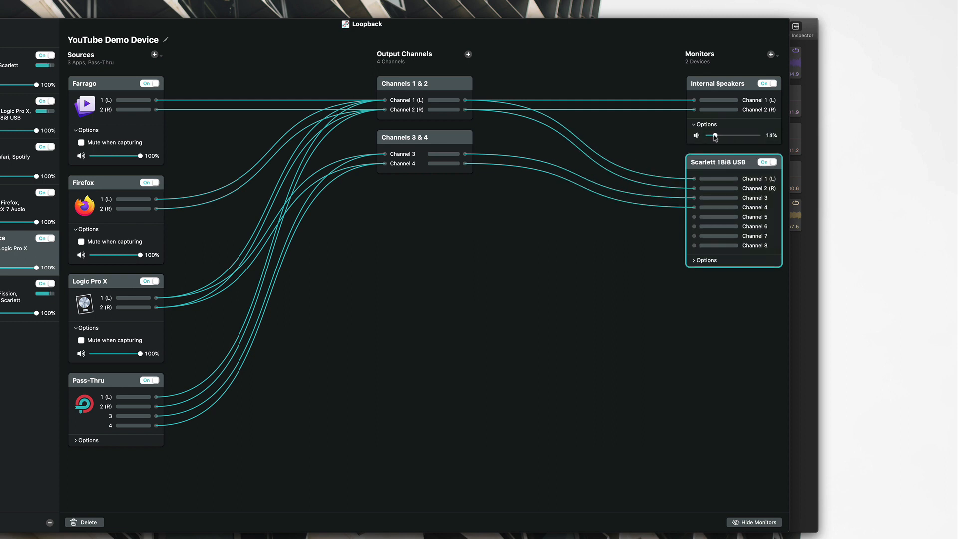
click(704, 259)
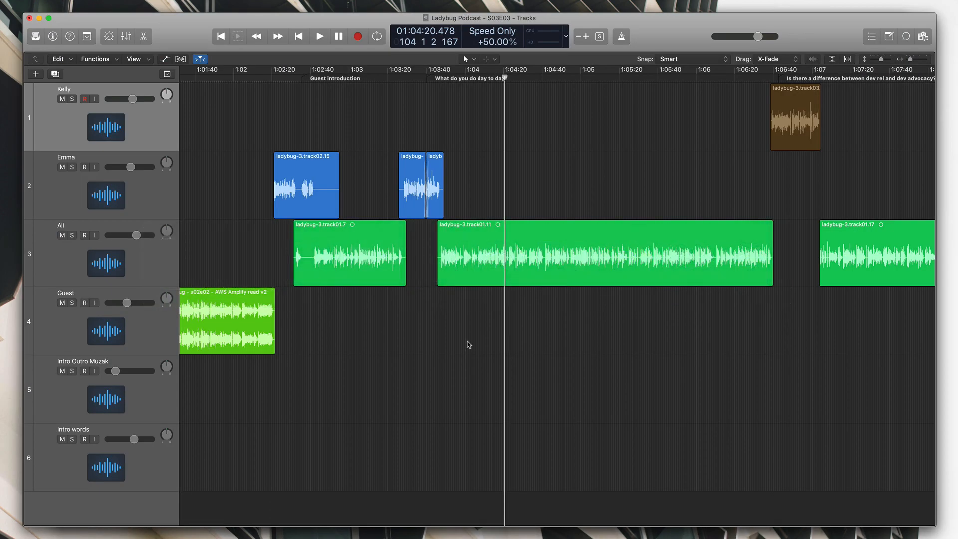
mouse_move(465, 342)
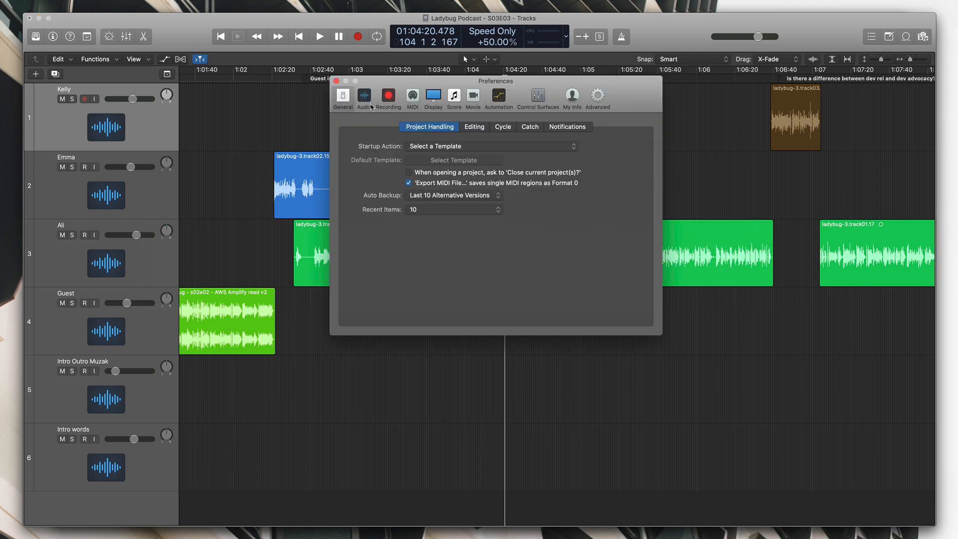
Check Logic's Audio device preferences, then view the Kelly track's Input choices in the Mixer
click(363, 98)
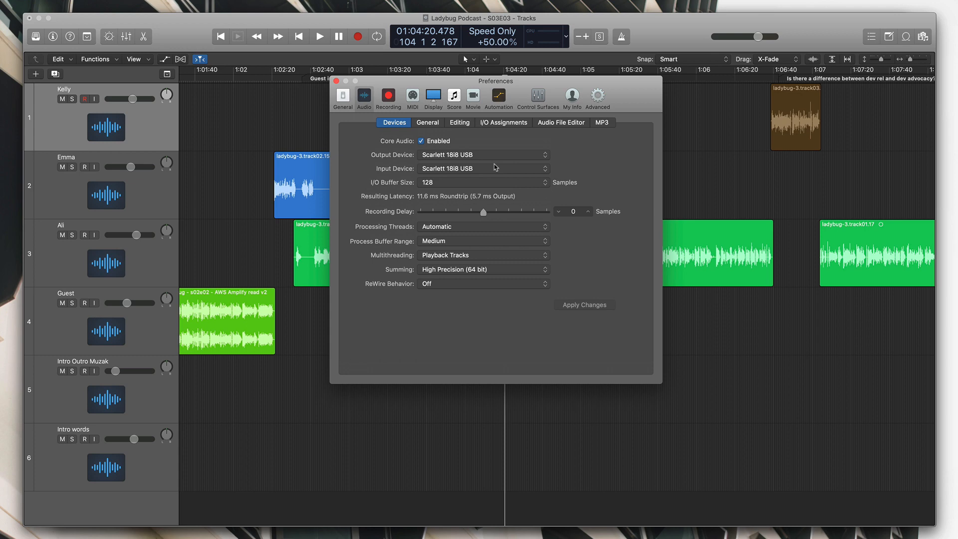
mouse_move(496, 167)
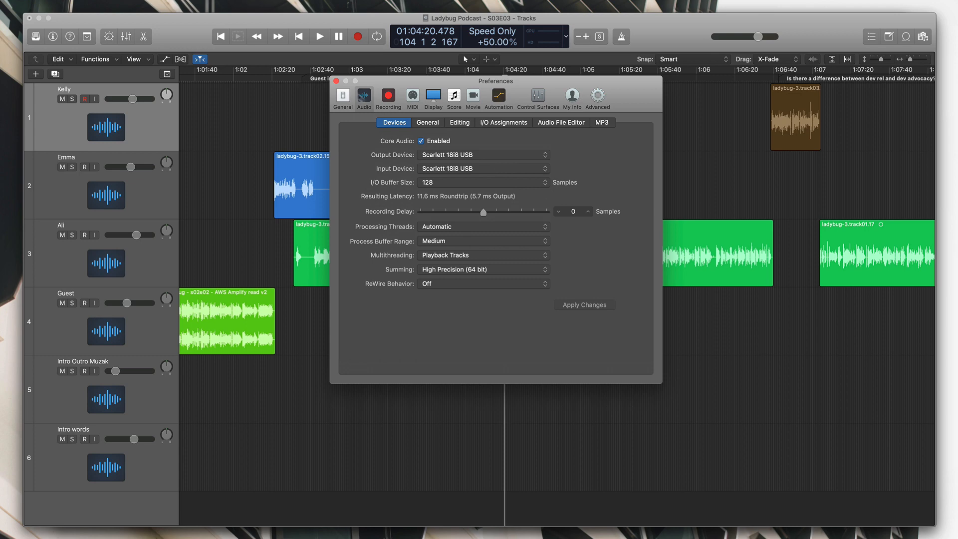
click(335, 81)
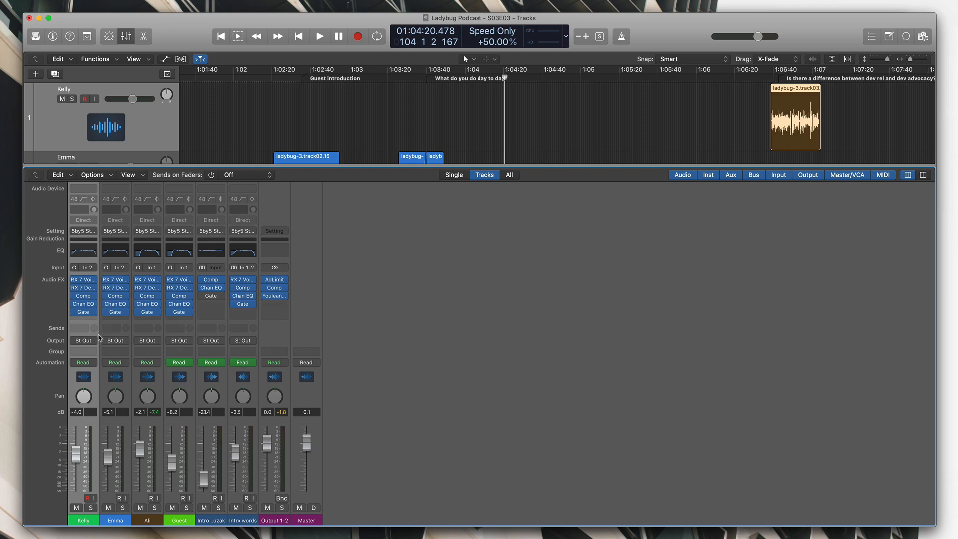
click(83, 267)
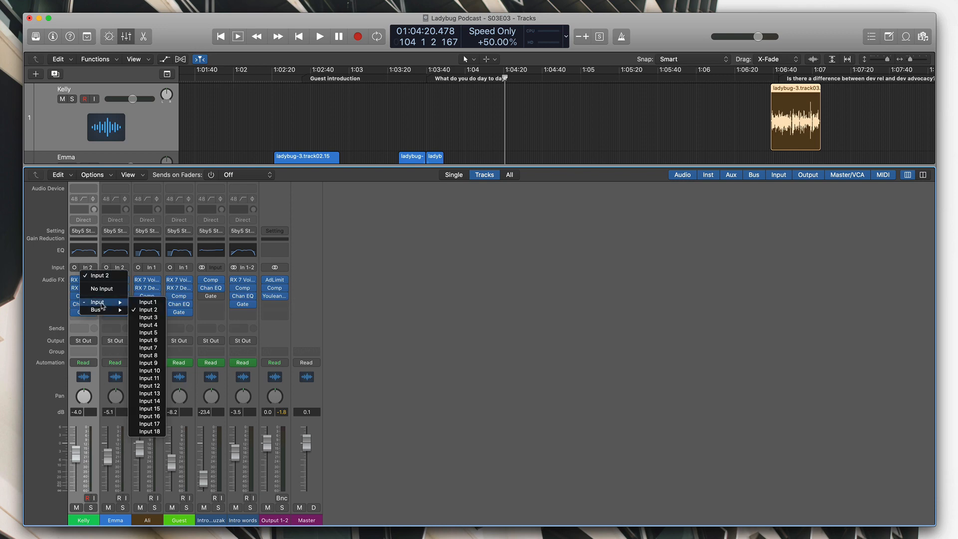
mouse_move(148, 416)
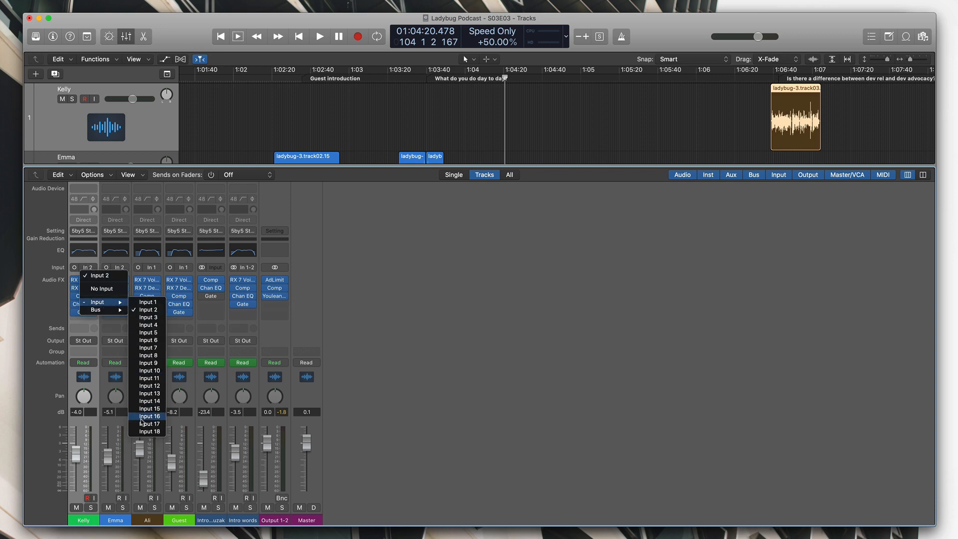
mouse_move(149, 377)
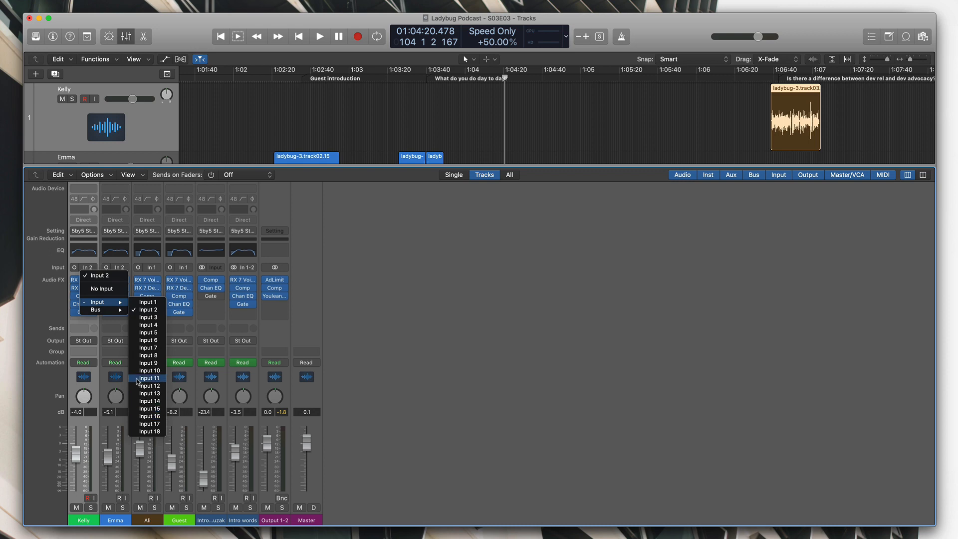
mouse_move(199, 448)
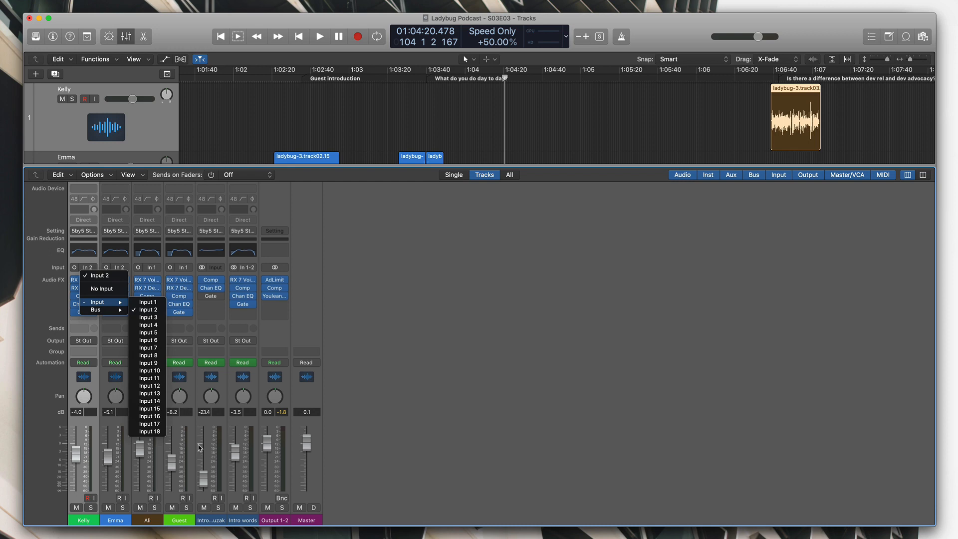
mouse_move(151, 440)
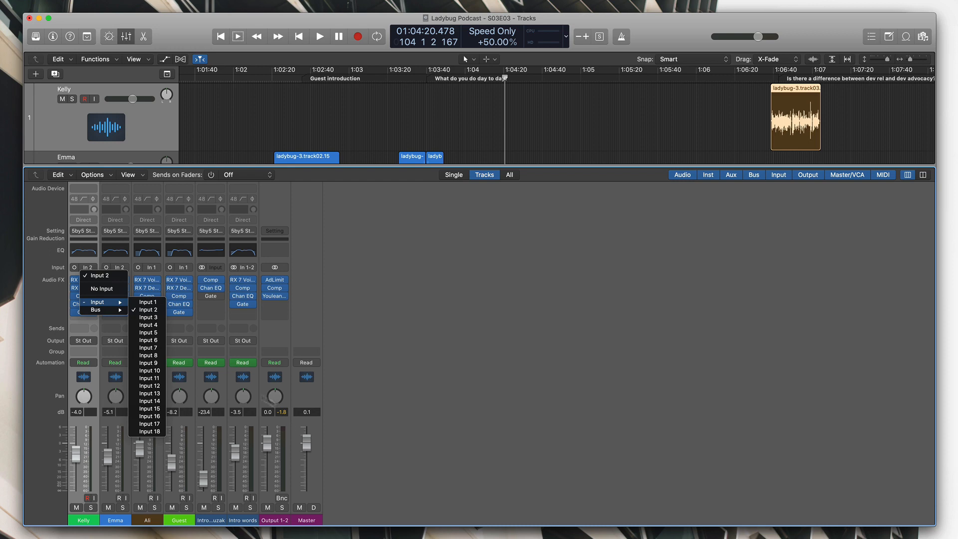
mouse_move(312, 360)
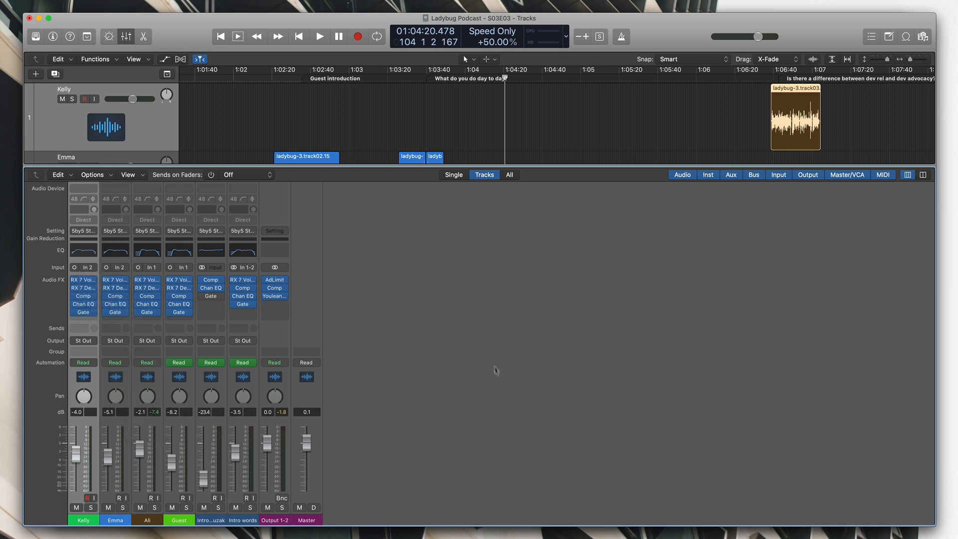
mouse_move(431, 283)
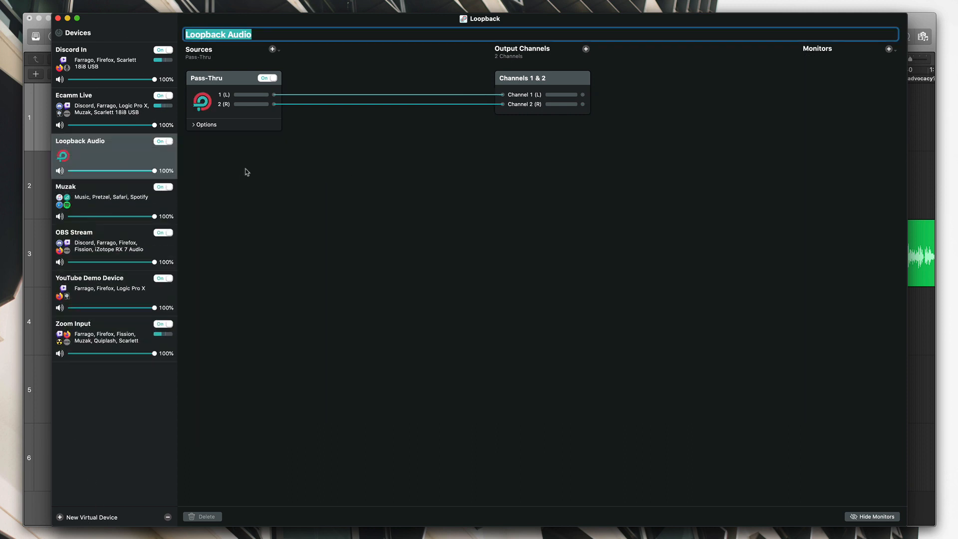
Name the device 'Logic Pro In', add Farrago as a source and reveal the sources' Options
text(Logic Pro In)
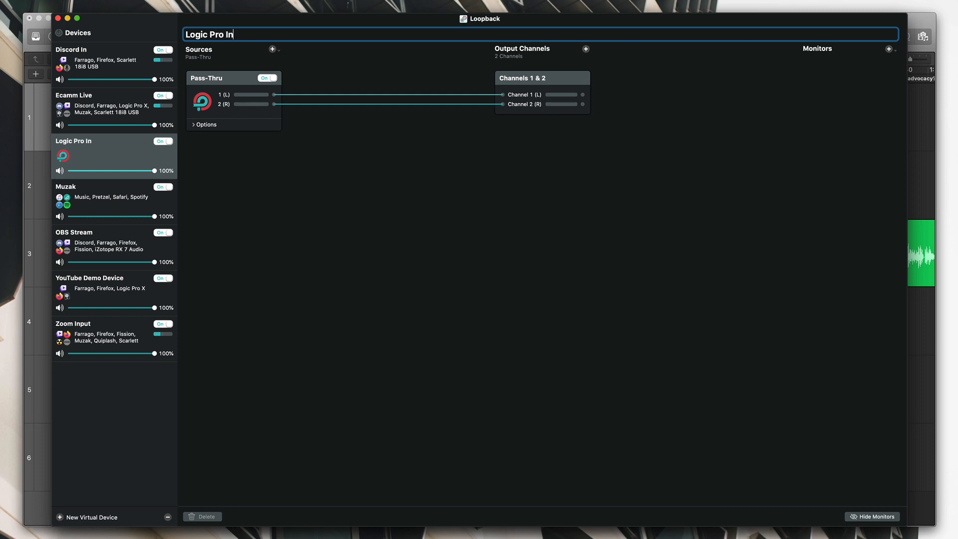
click(271, 49)
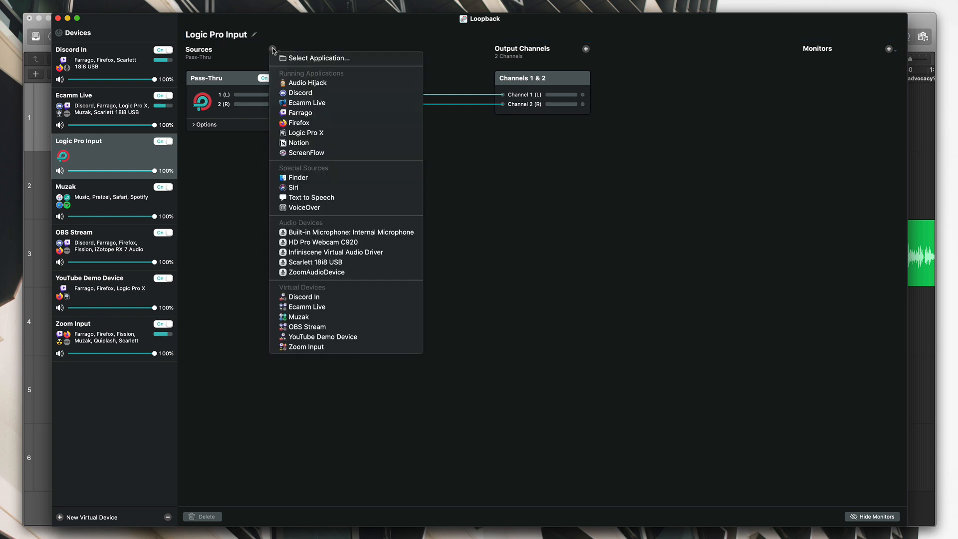
click(300, 113)
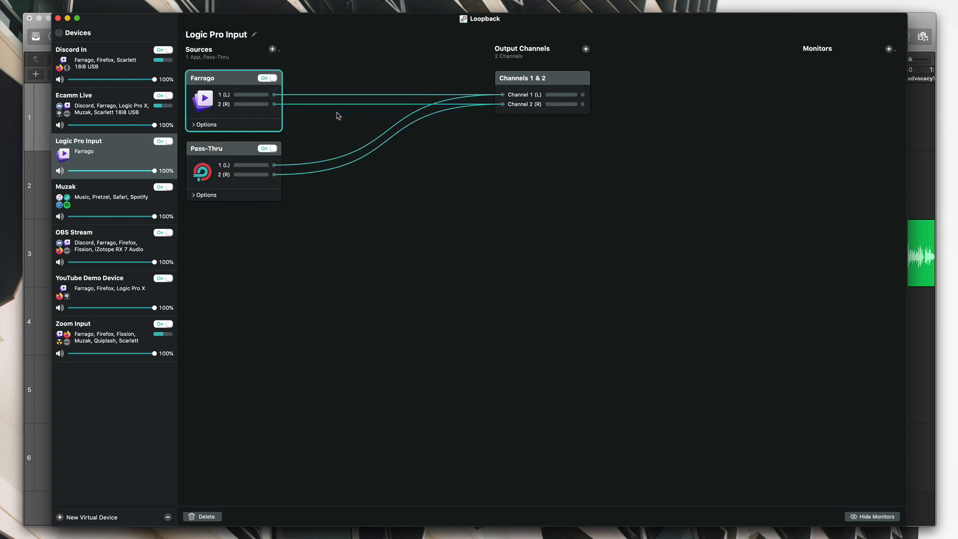
click(272, 49)
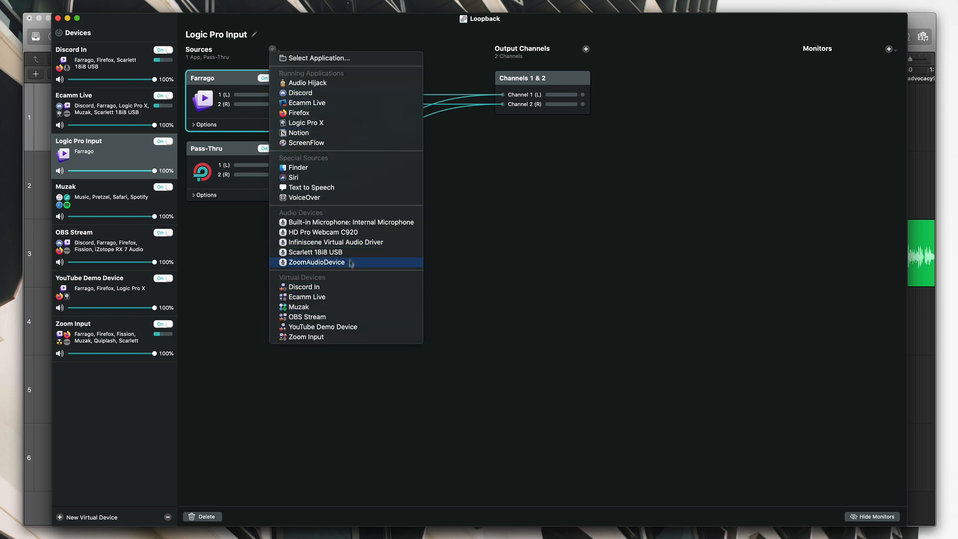
click(314, 251)
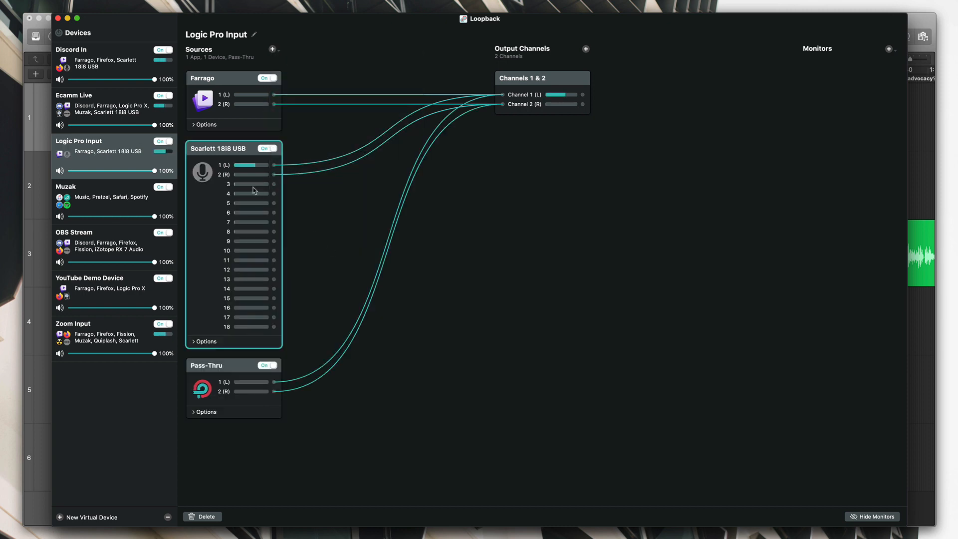
click(204, 341)
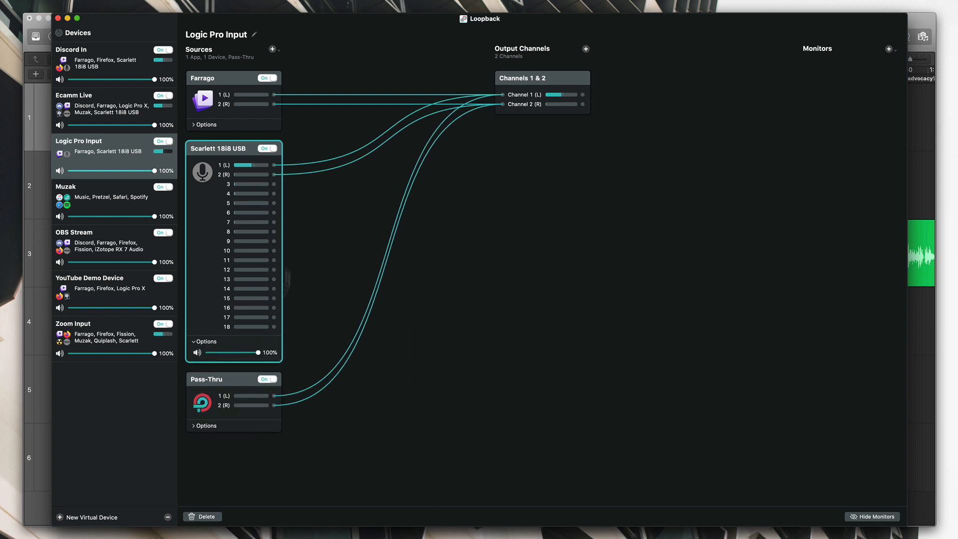
click(205, 124)
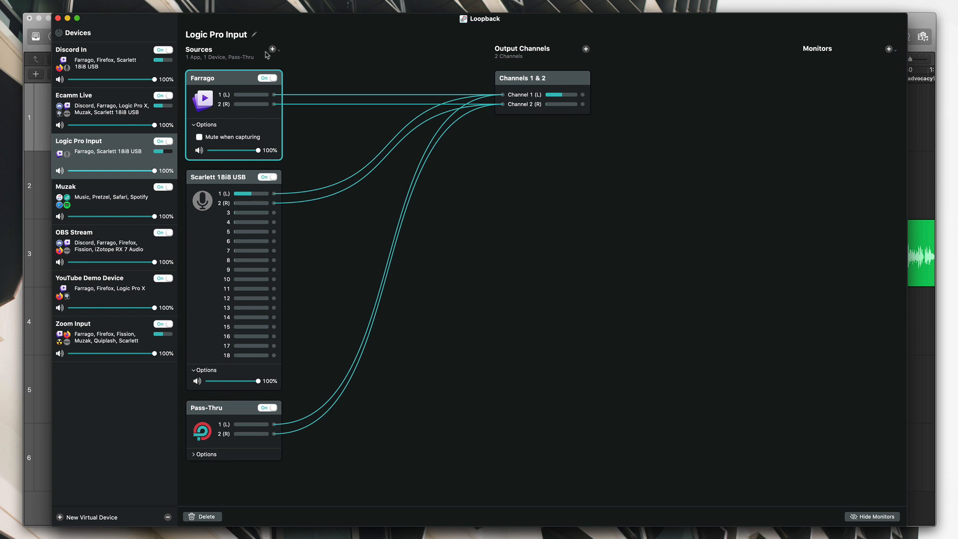
Add Firefox from Running Applications as another Logic Pro Input source
click(272, 50)
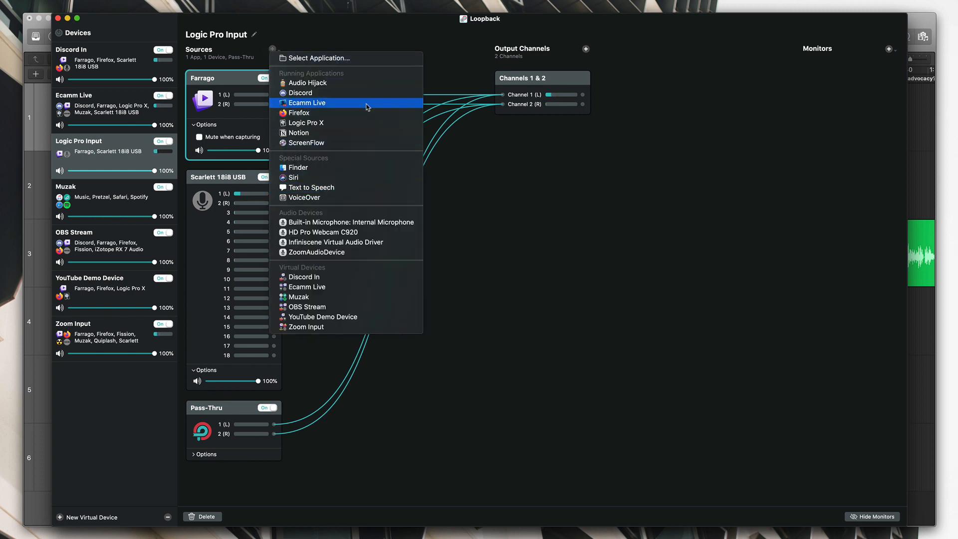
click(300, 113)
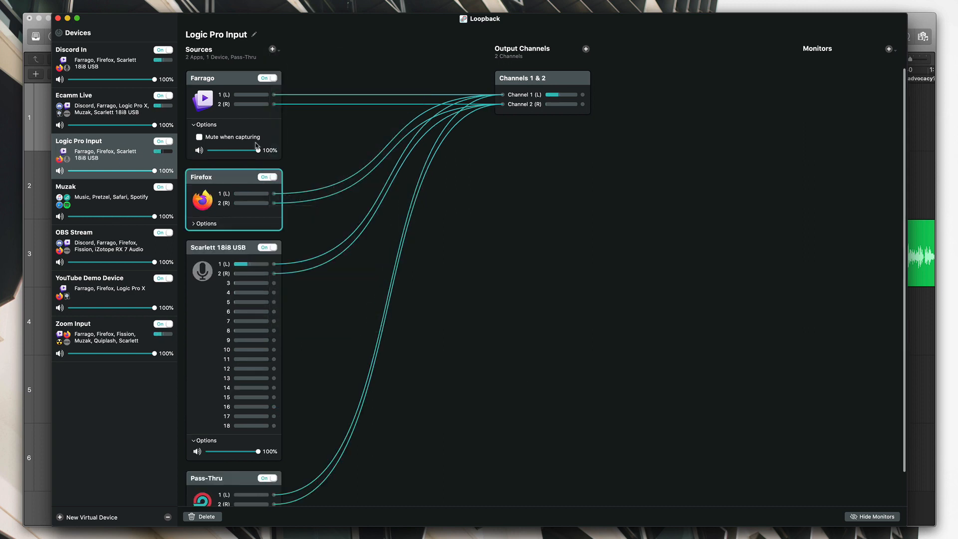
click(206, 223)
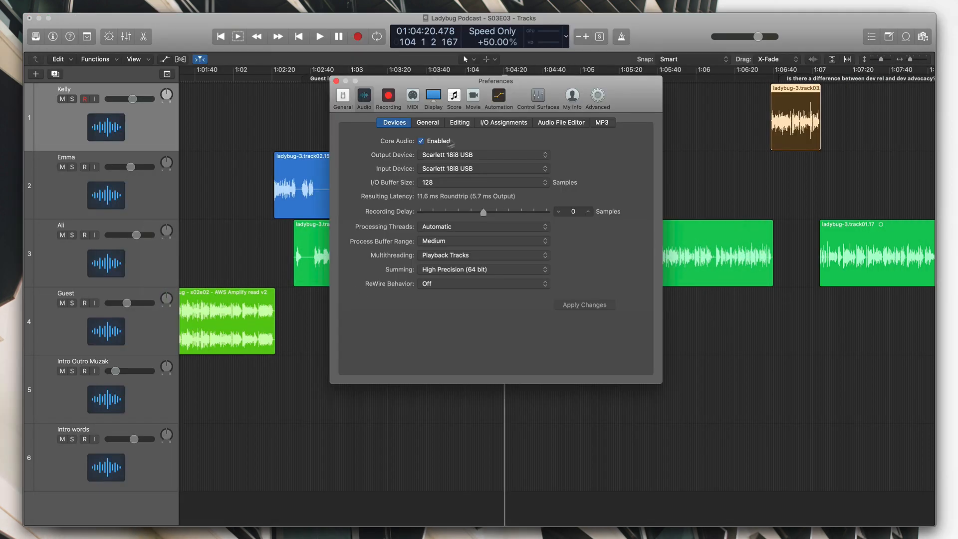
Switch the input device from Scarlett 18i8 USB to Logic Pro Input and apply the change
click(483, 169)
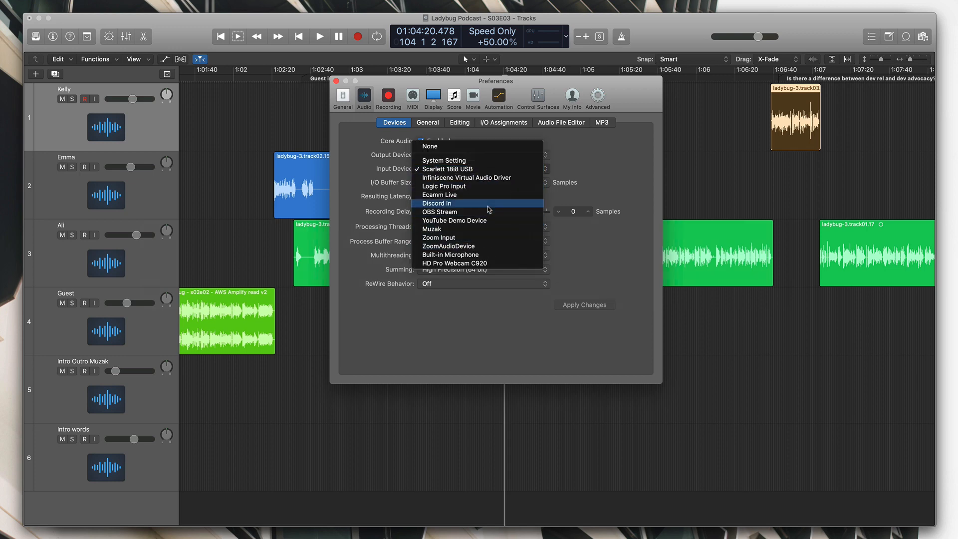
click(444, 186)
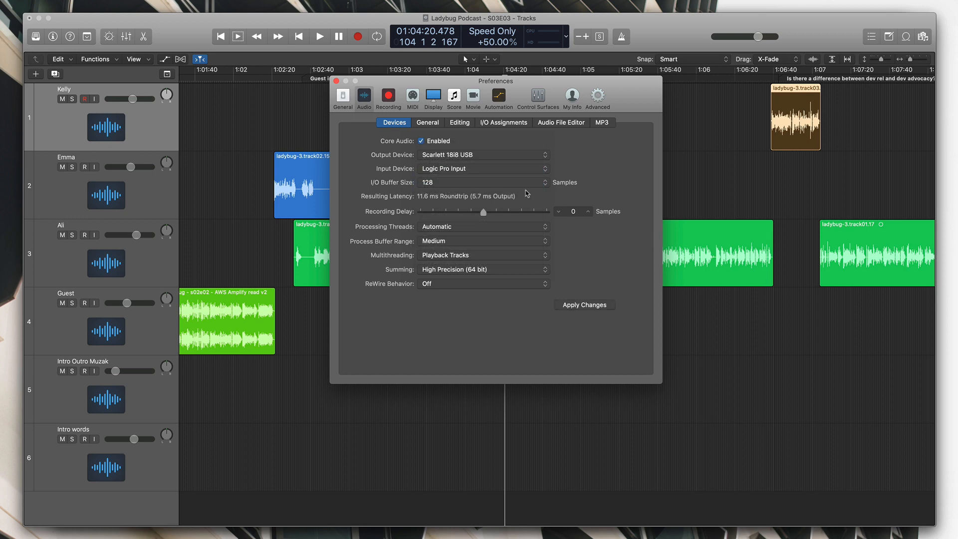
click(583, 304)
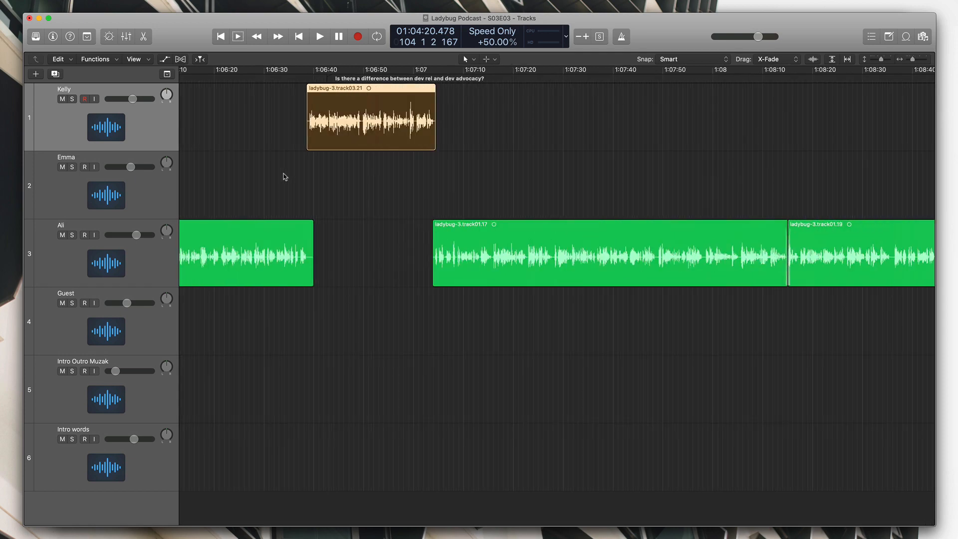
scroll(left, 3)
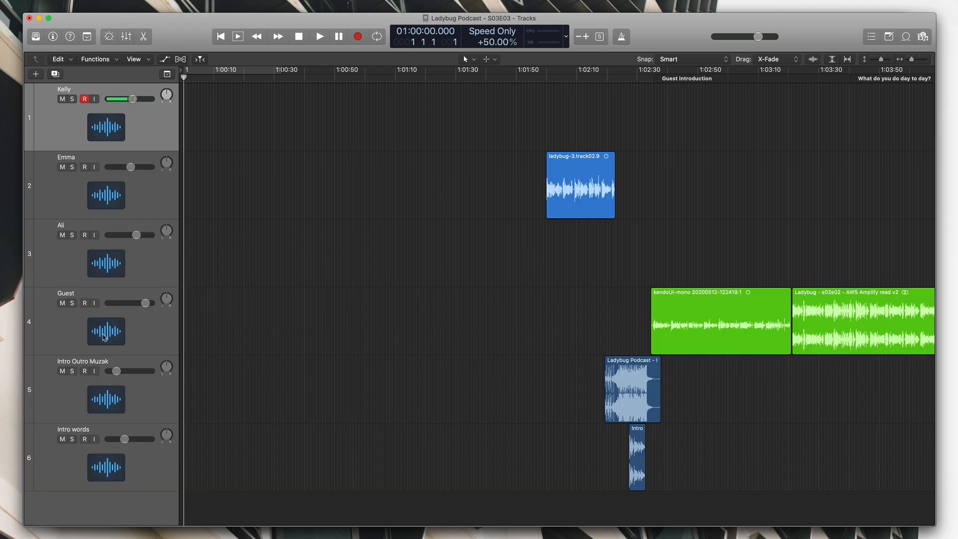
drag(130, 99, 129, 98)
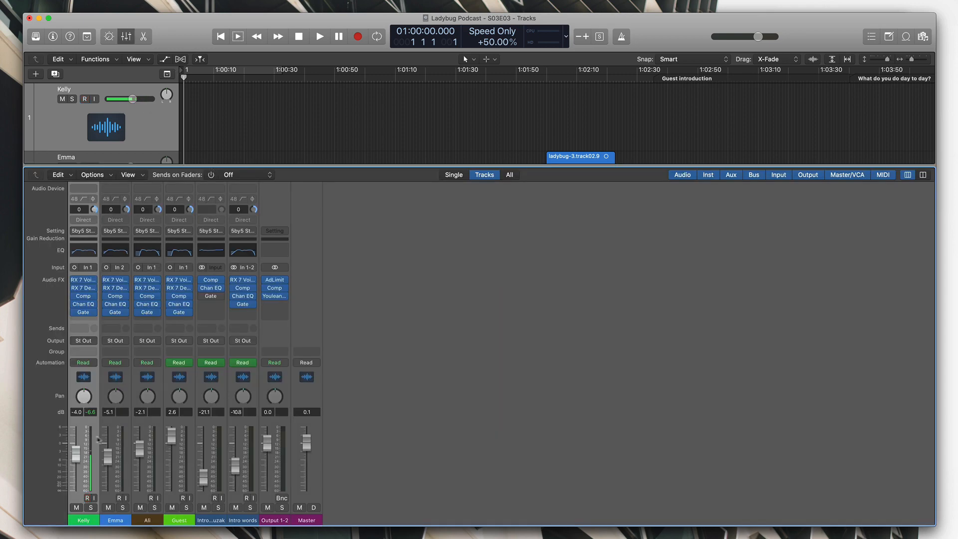
click(88, 98)
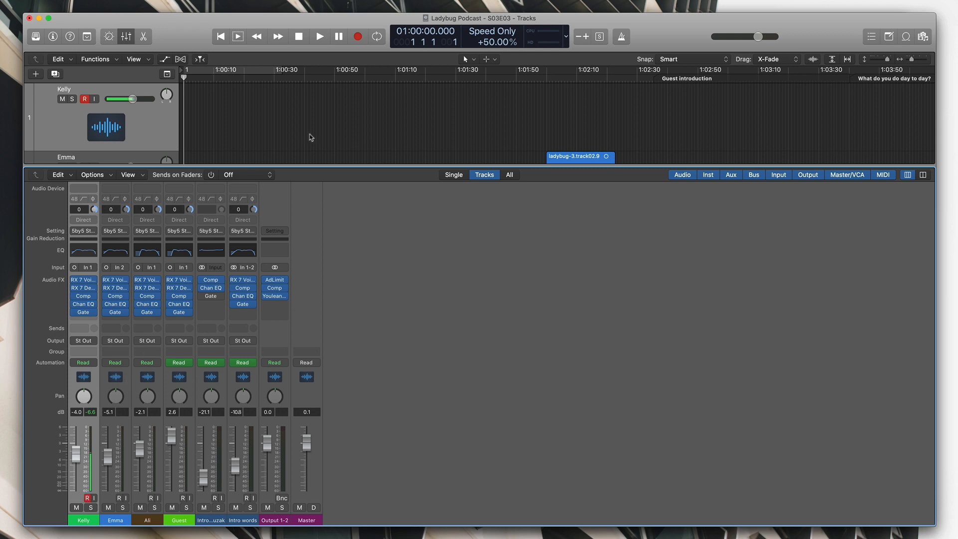
click(318, 36)
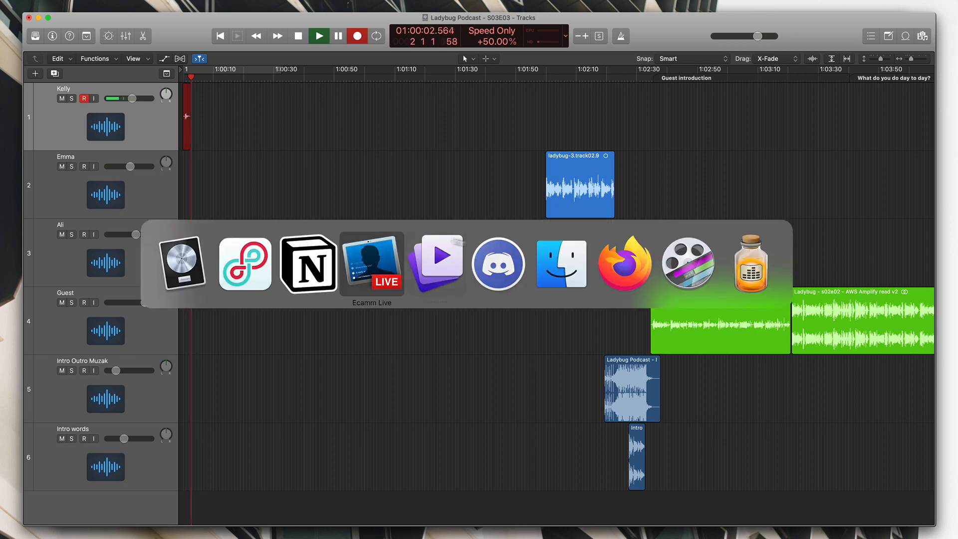
click(750, 263)
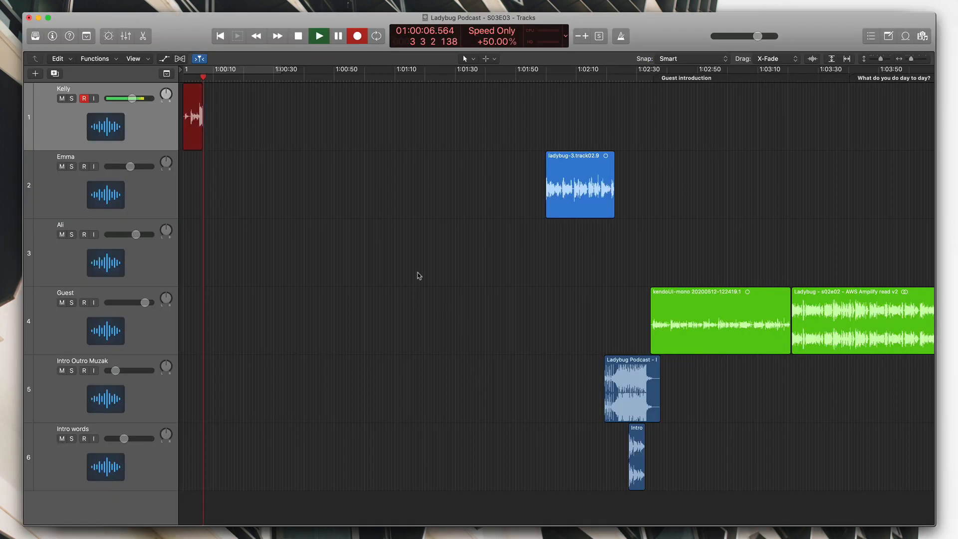
Enable 'Mute when capturing' for the Farrago source in Loopback, then return to the browser
click(309, 263)
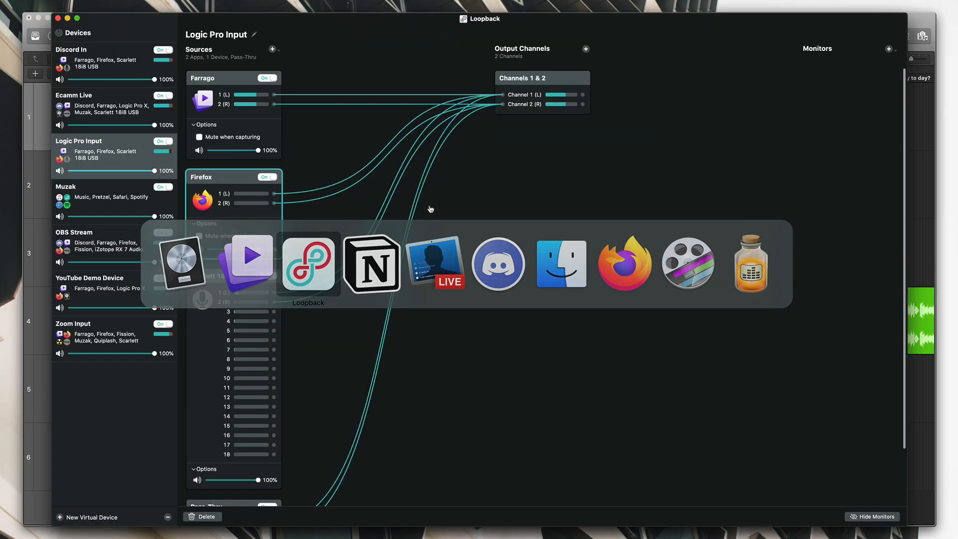
click(199, 136)
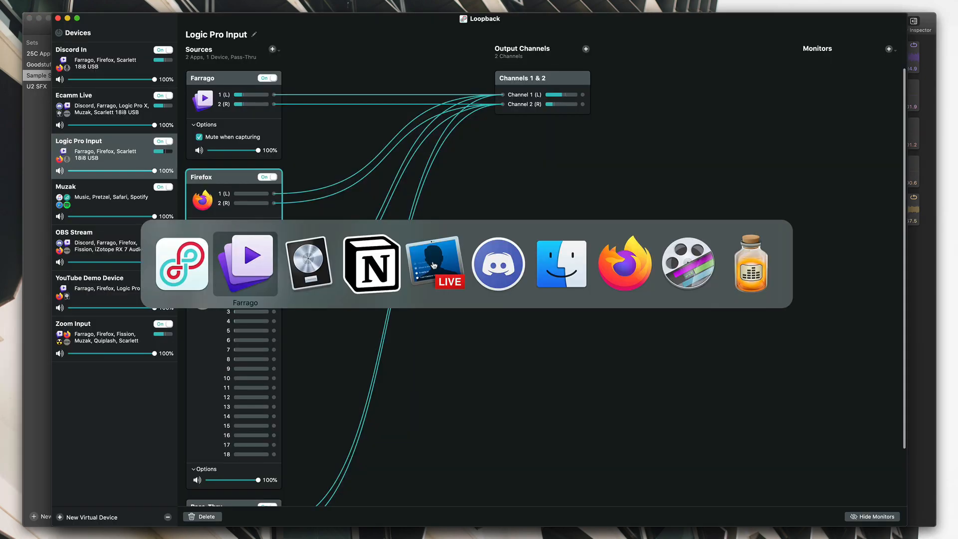
click(625, 263)
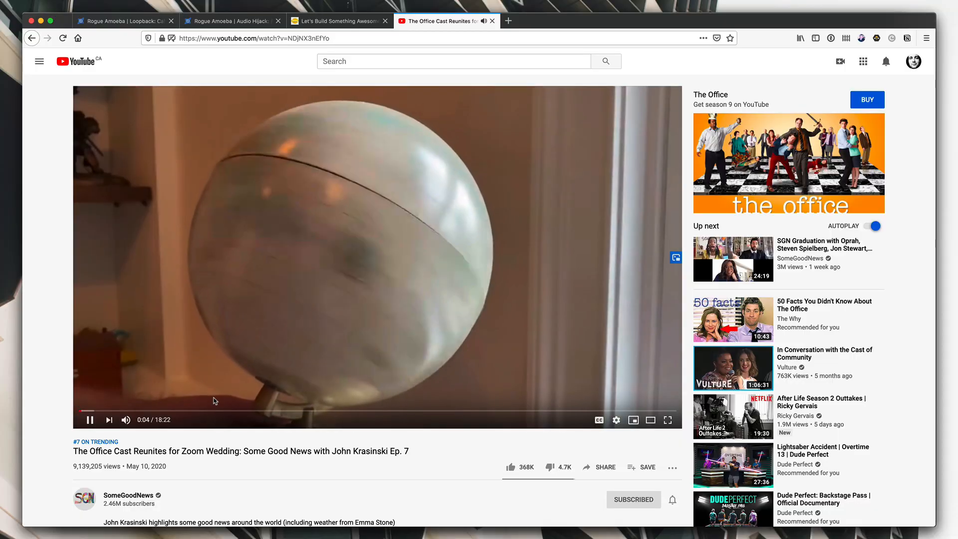
mouse_move(89, 420)
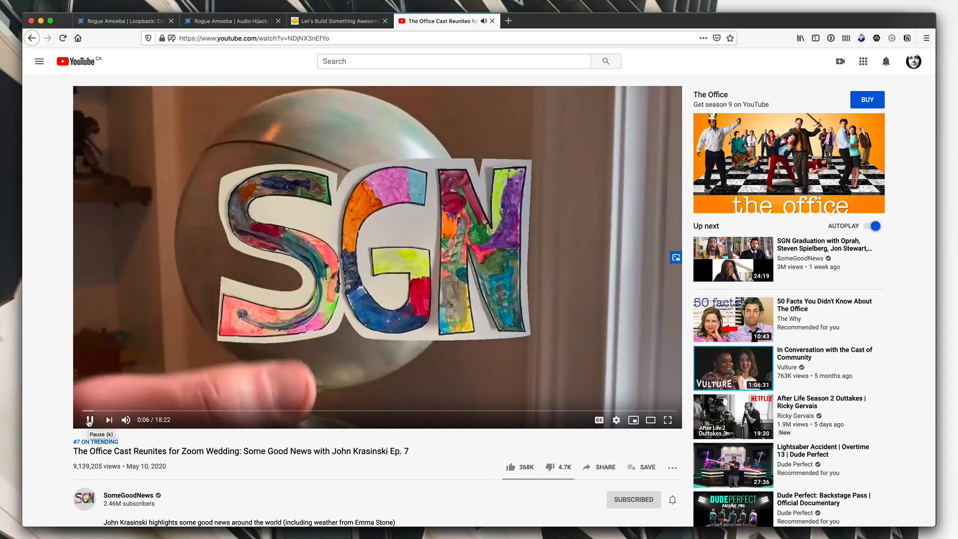
Pause The Office Cast Reunites video after its opening seconds
click(491, 21)
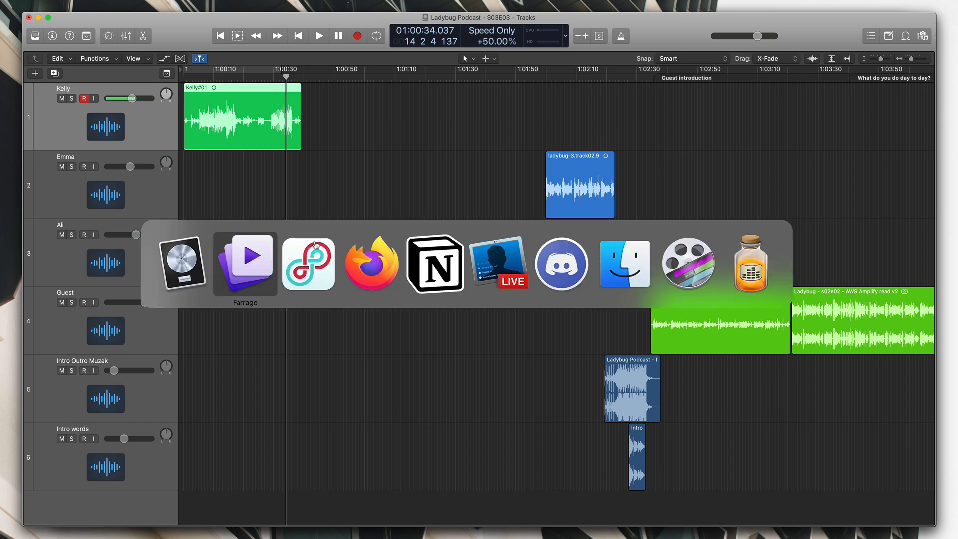
Add a new Loopback virtual device and name it 'Pass Through'
click(685, 263)
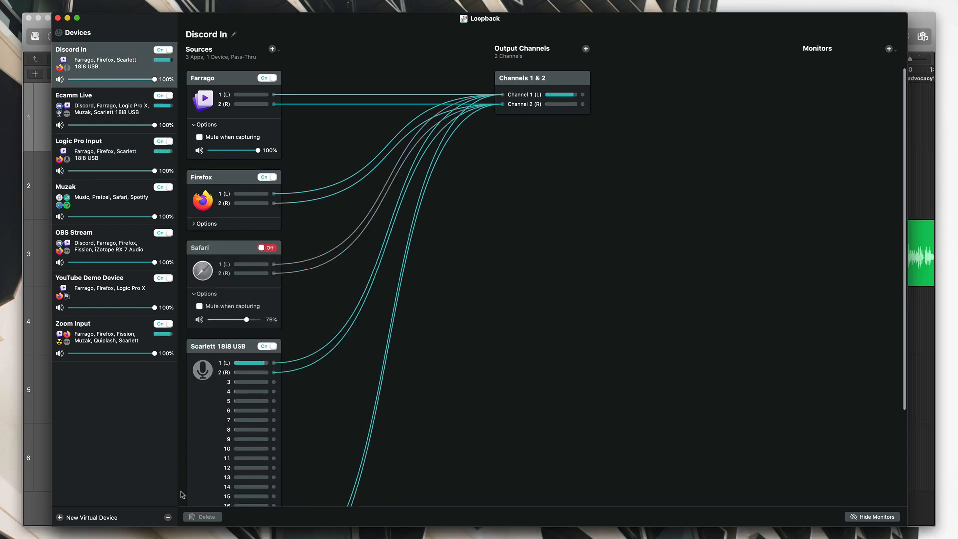
mouse_move(107, 299)
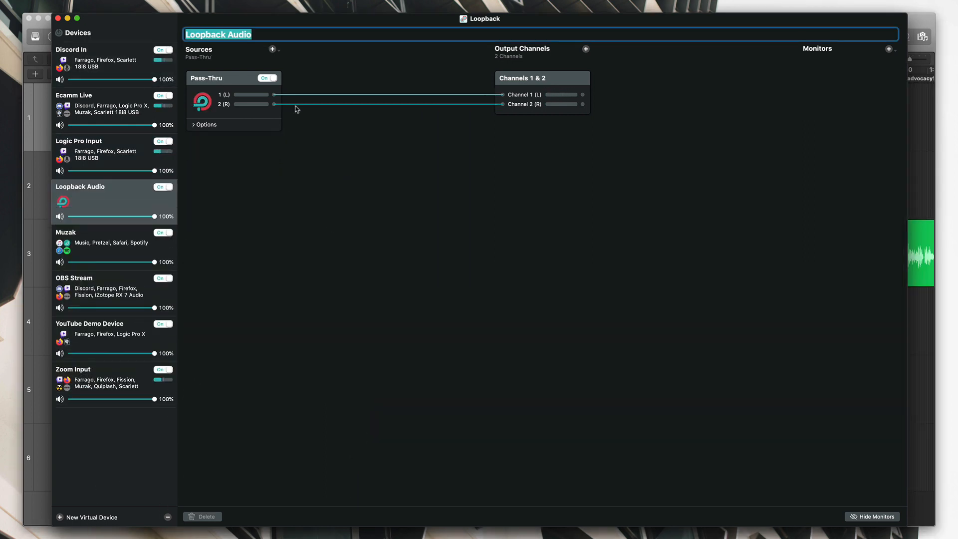
text(Pass Through)
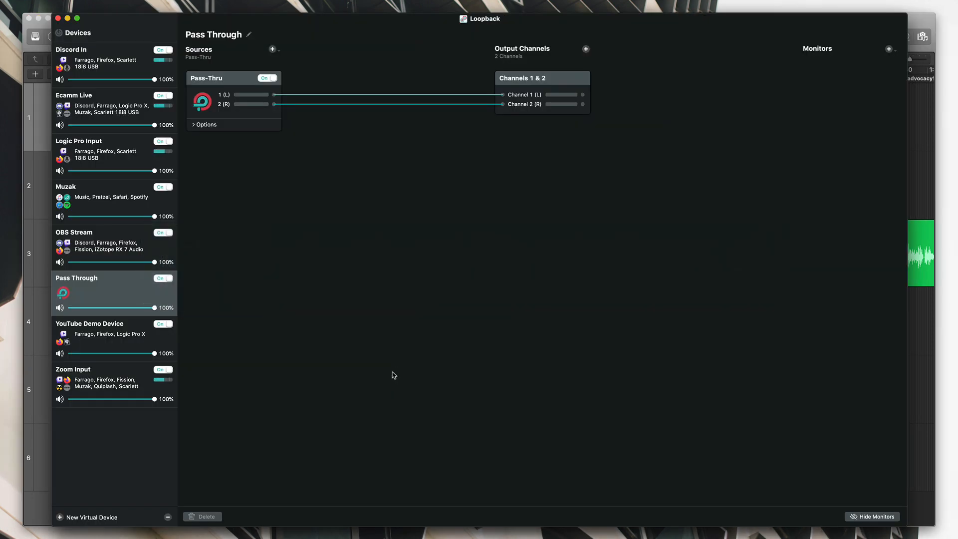
mouse_move(463, 270)
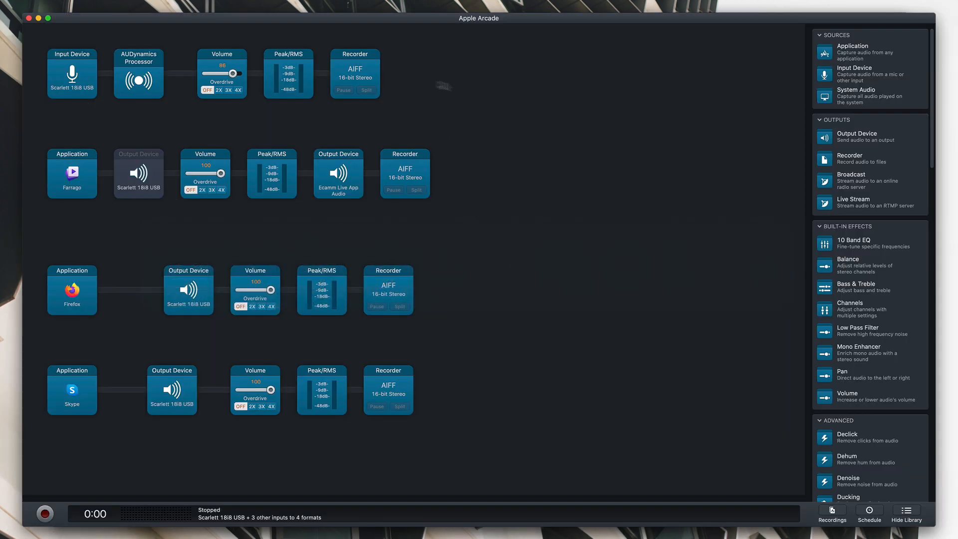
mouse_move(372, 211)
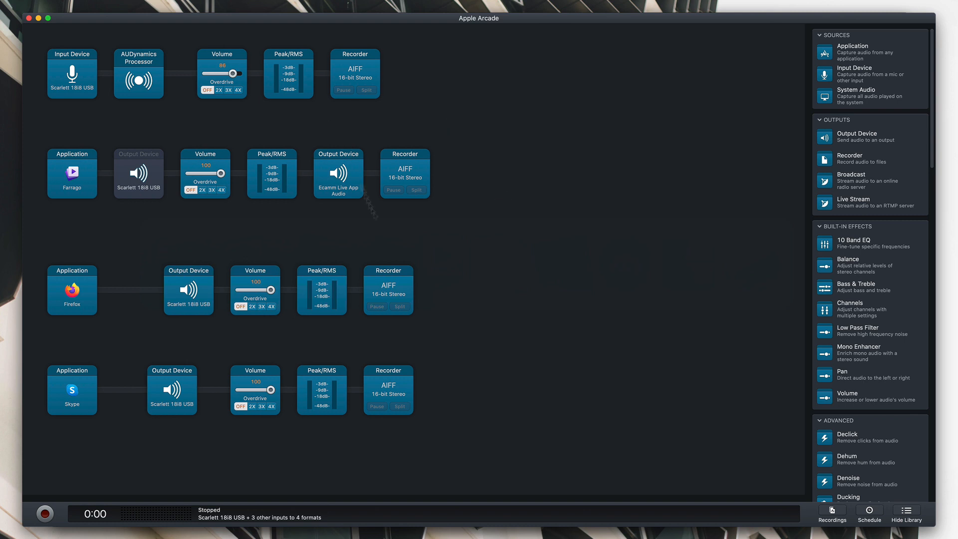
mouse_move(871, 154)
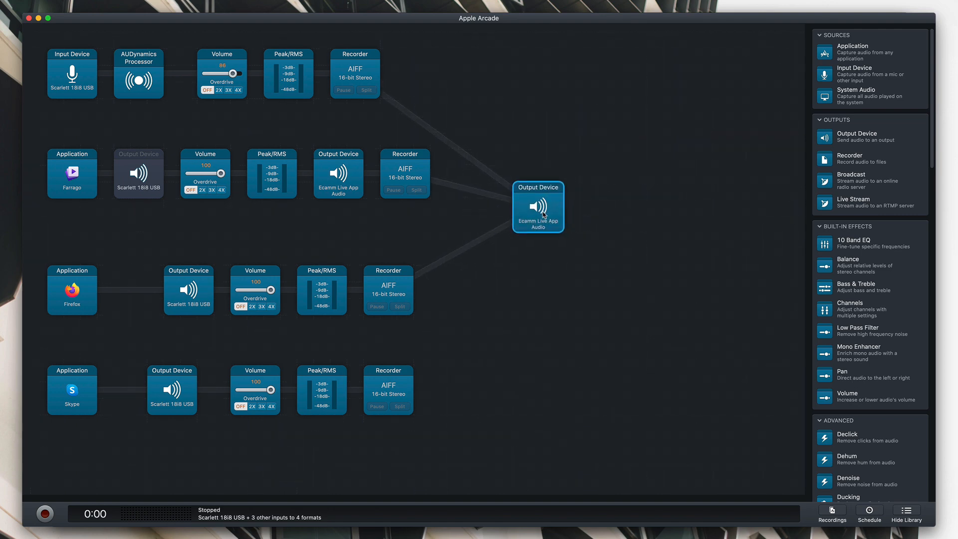
Send the new Audio Hijack output block to a different destination device
click(538, 206)
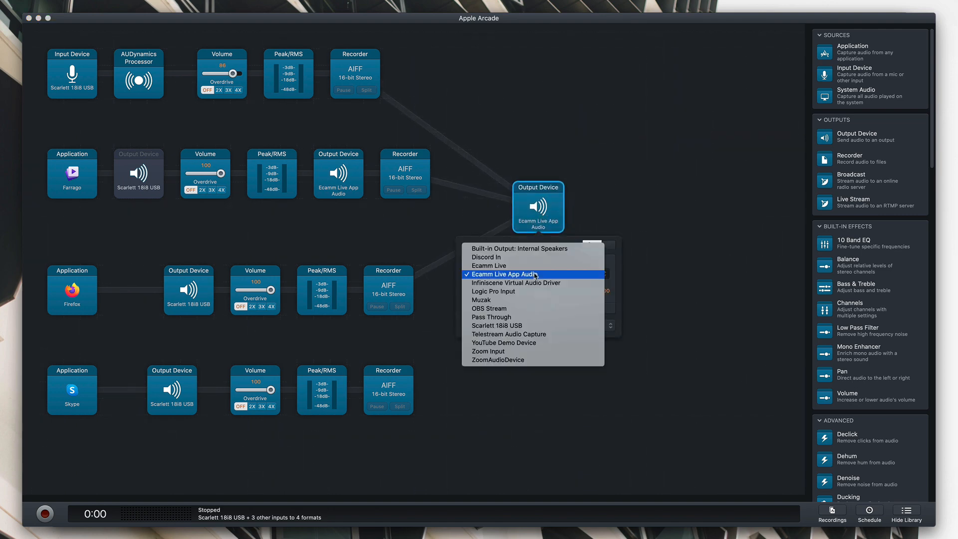
mouse_move(533, 352)
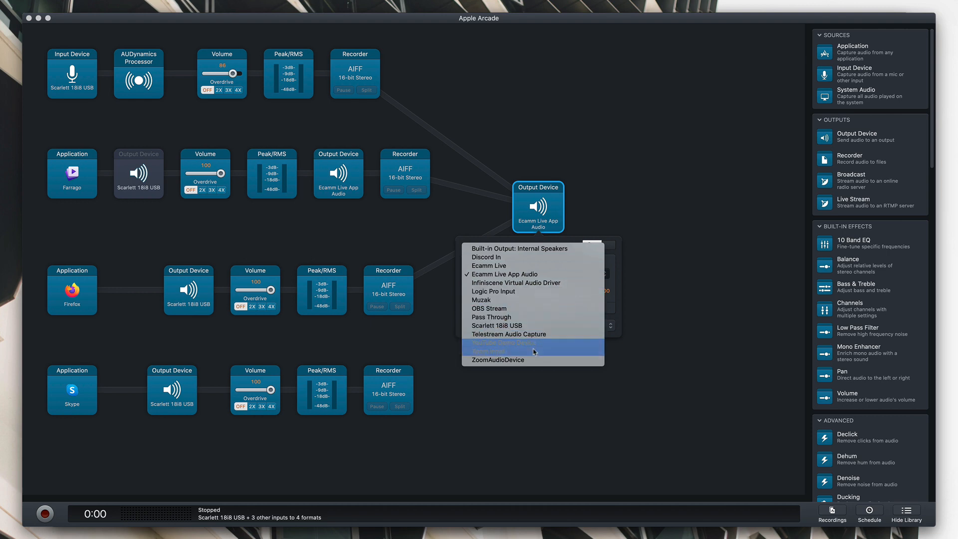
click(491, 317)
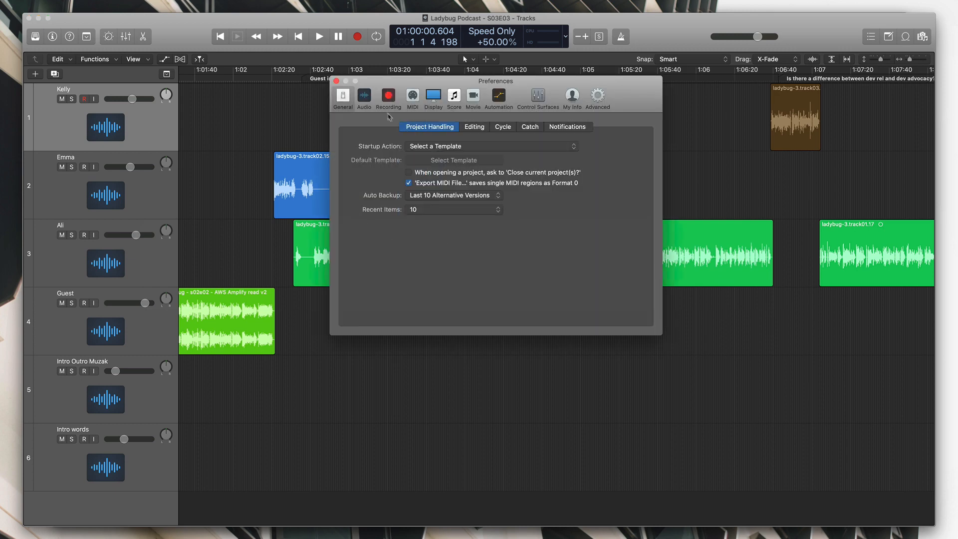
Make Pass Through the Logic Pro input device and close the preferences
click(363, 97)
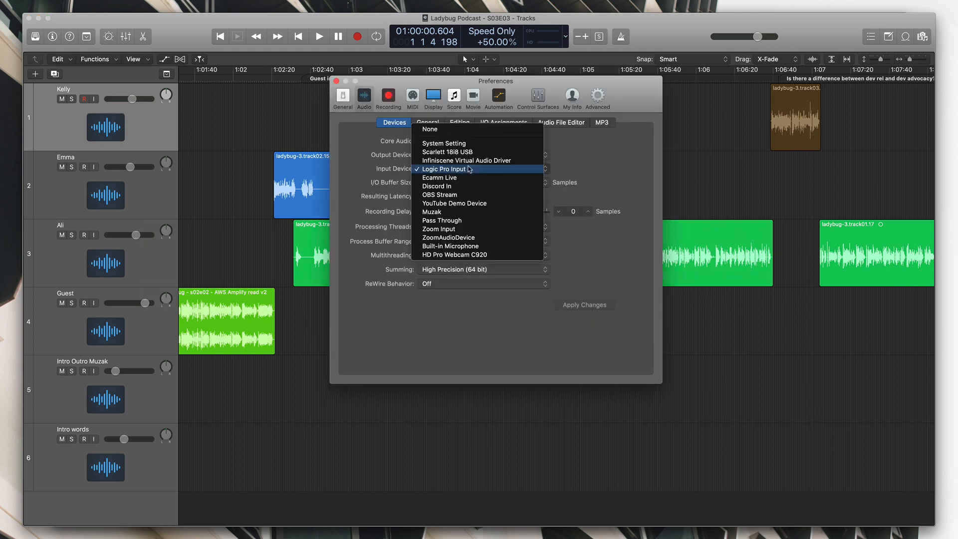
mouse_move(442, 220)
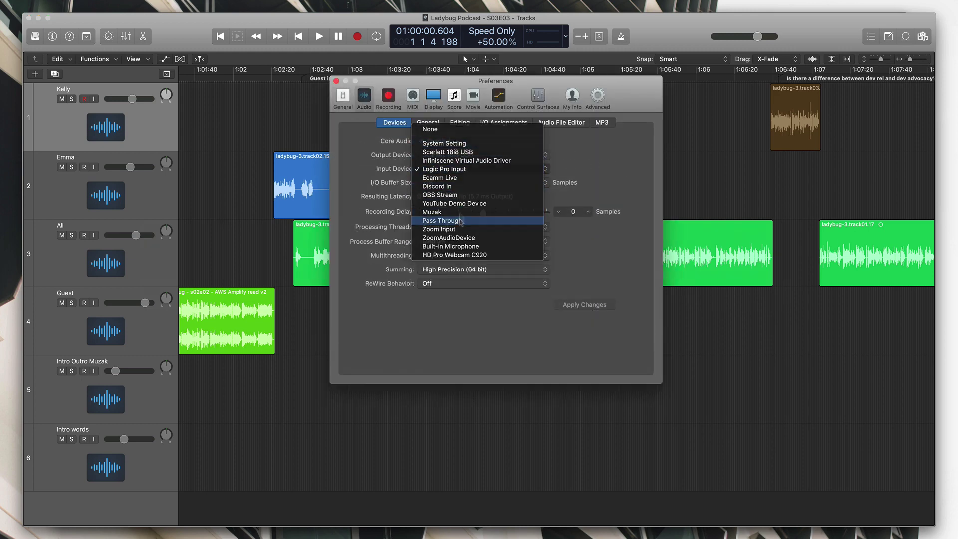
click(440, 220)
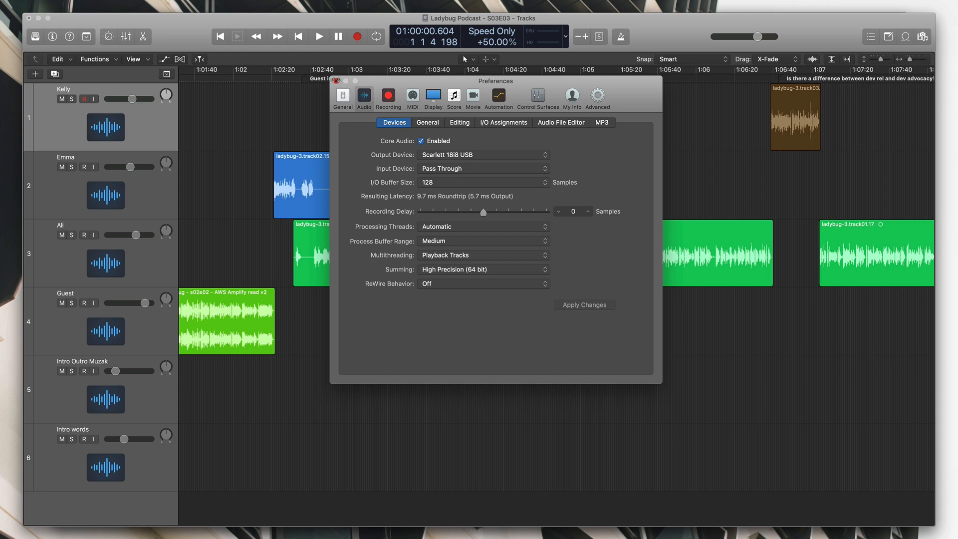
click(336, 81)
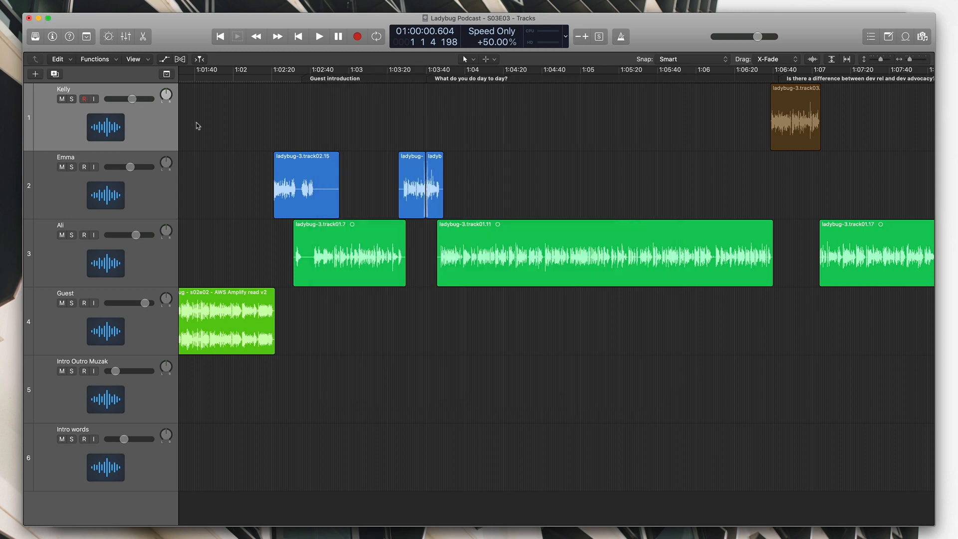
scroll(left, 3)
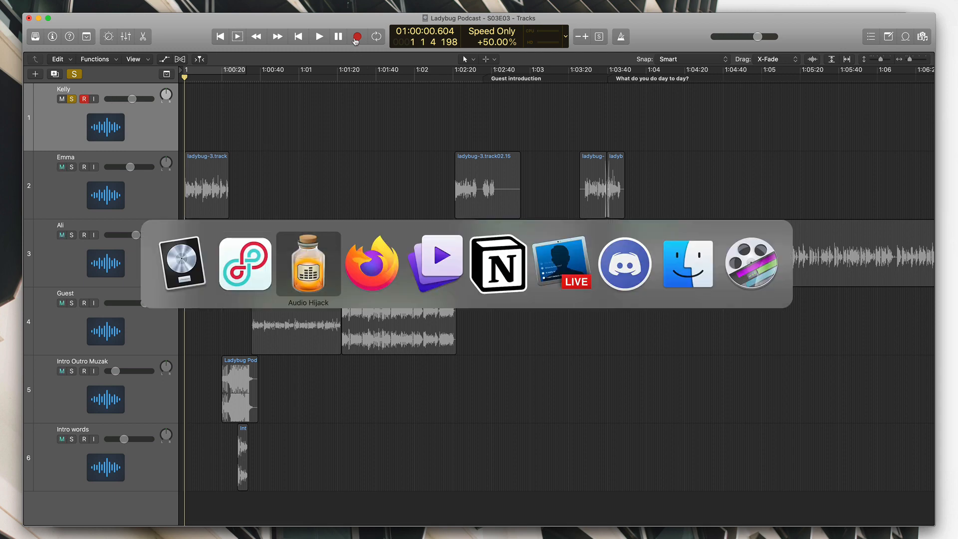
Show and dismiss the Pass Through output block's settings popover in Audio Hijack
click(308, 264)
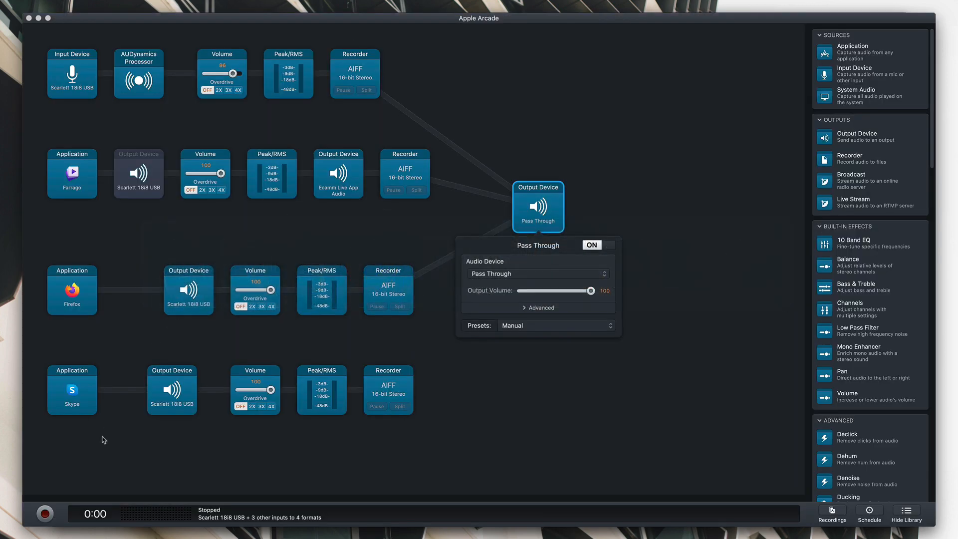
click(389, 470)
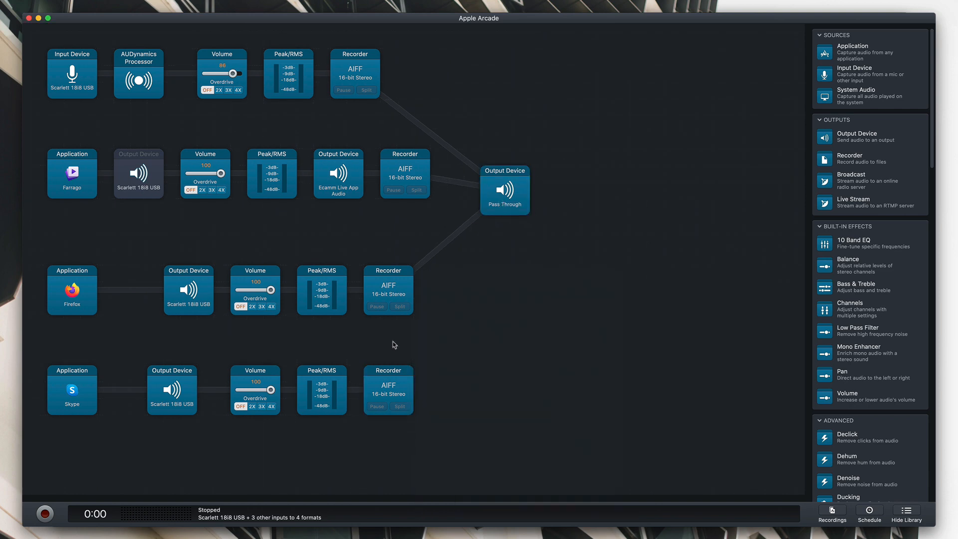
click(388, 390)
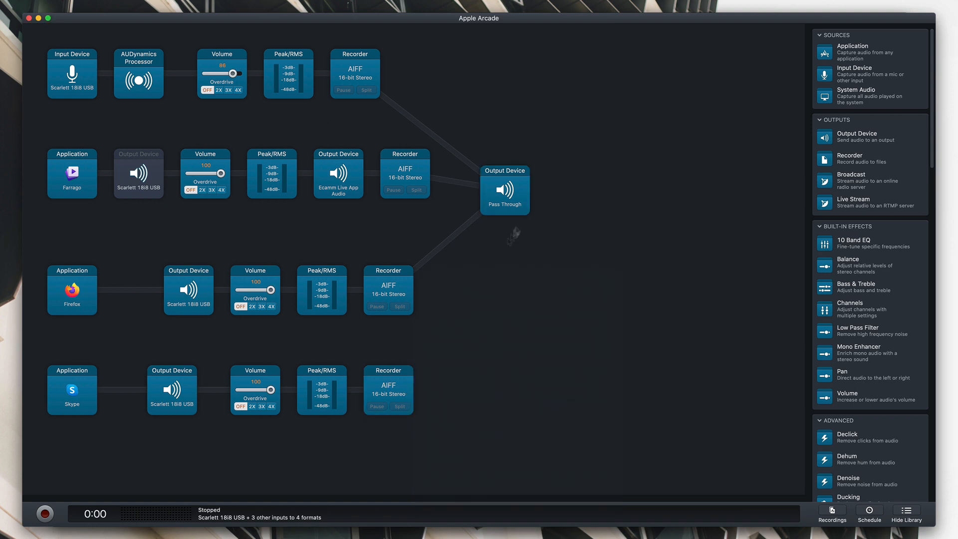
mouse_move(452, 278)
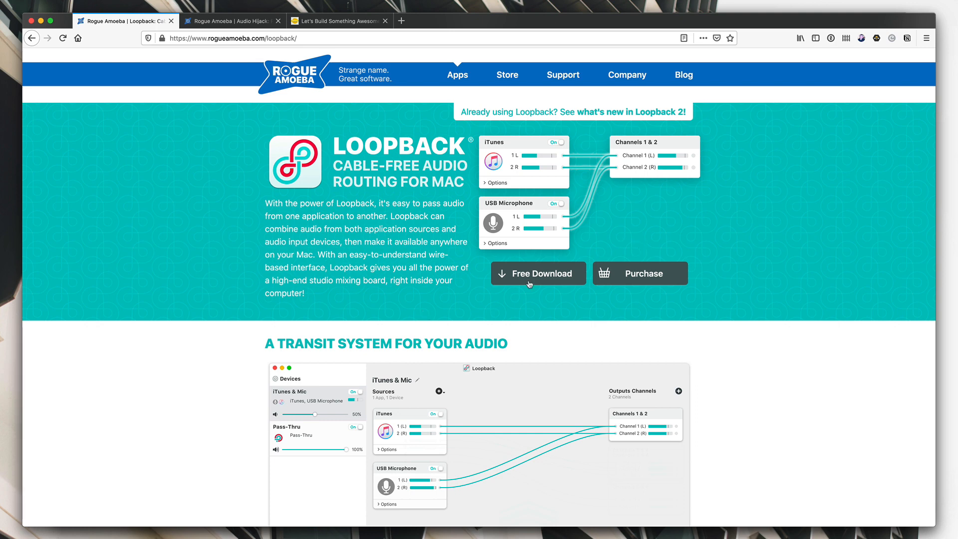
mouse_move(538, 273)
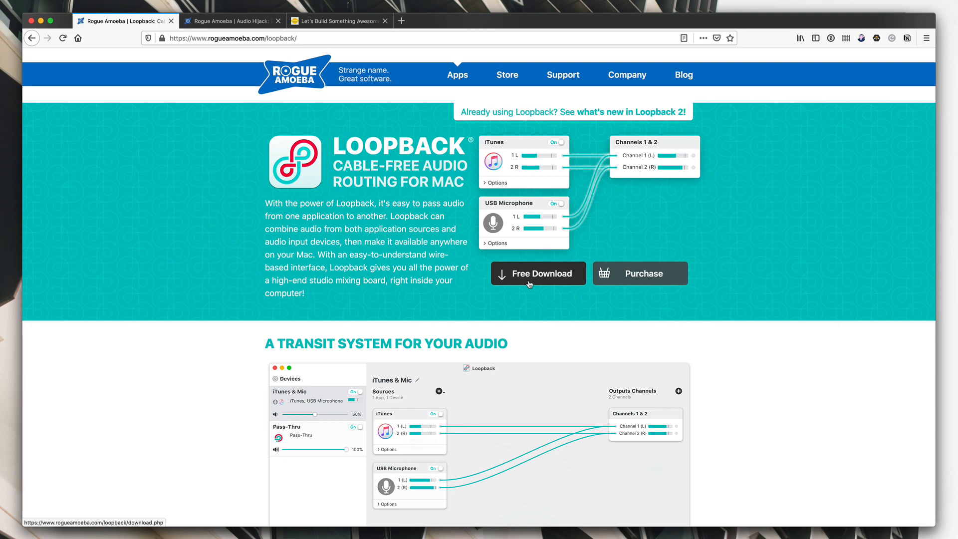
Scroll through the Loopback product page's feature sections and back to the top
scroll(down, 3)
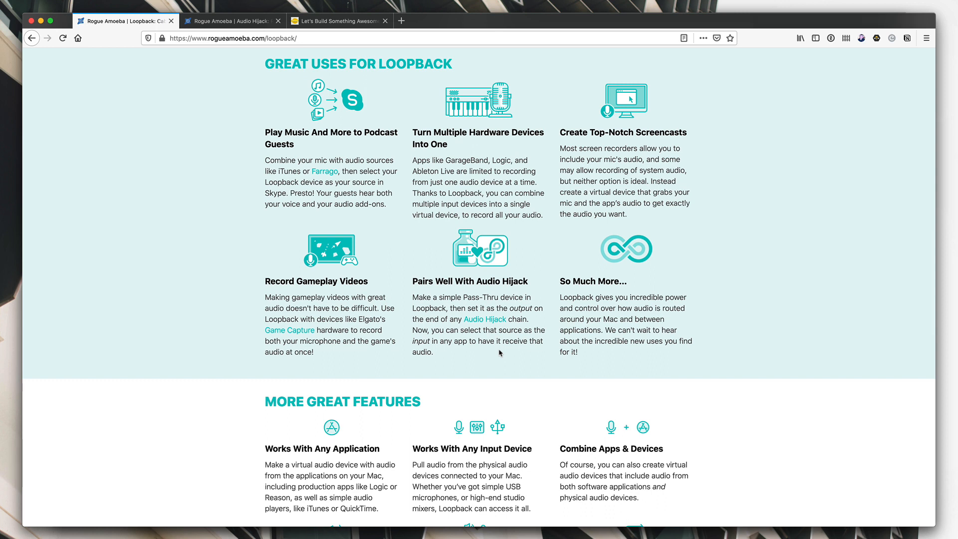
scroll(down, 3)
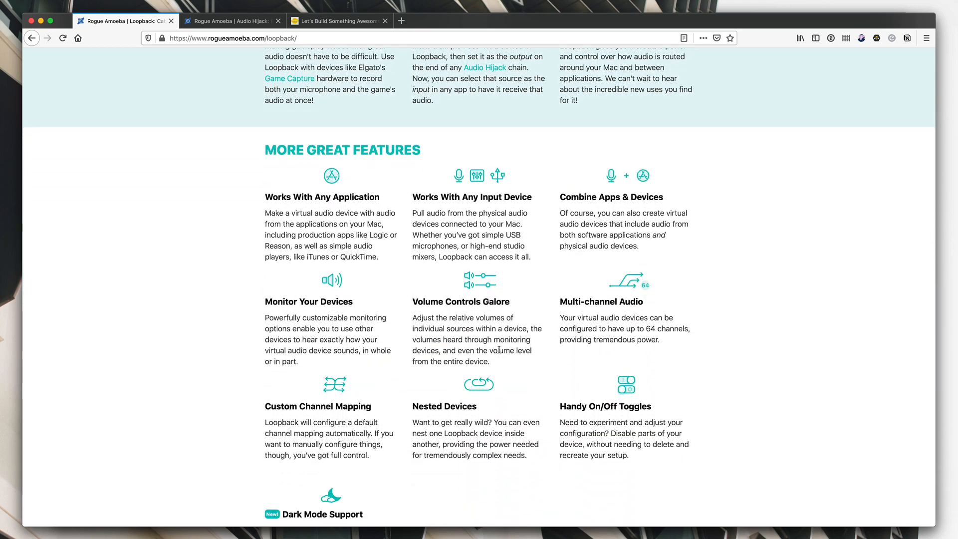
scroll(up, 3)
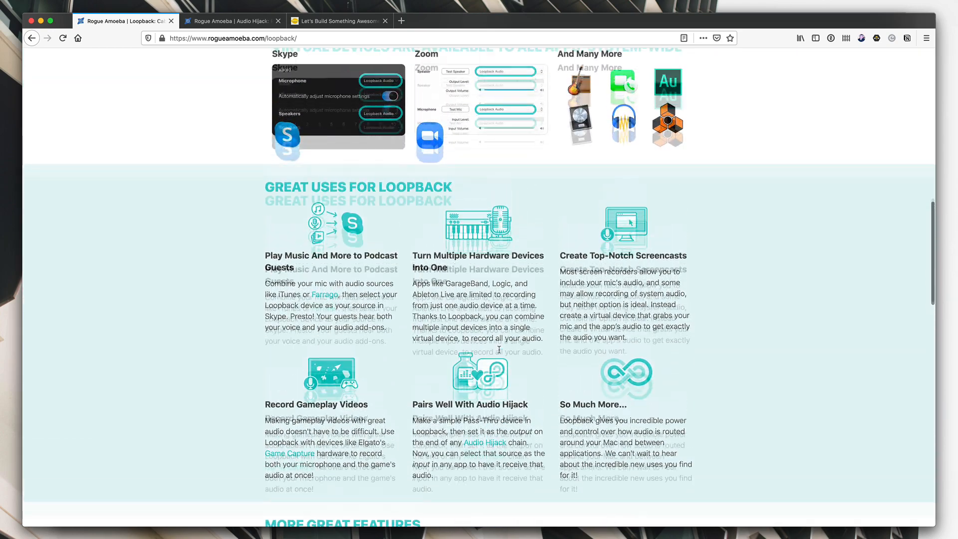
scroll(up, 3)
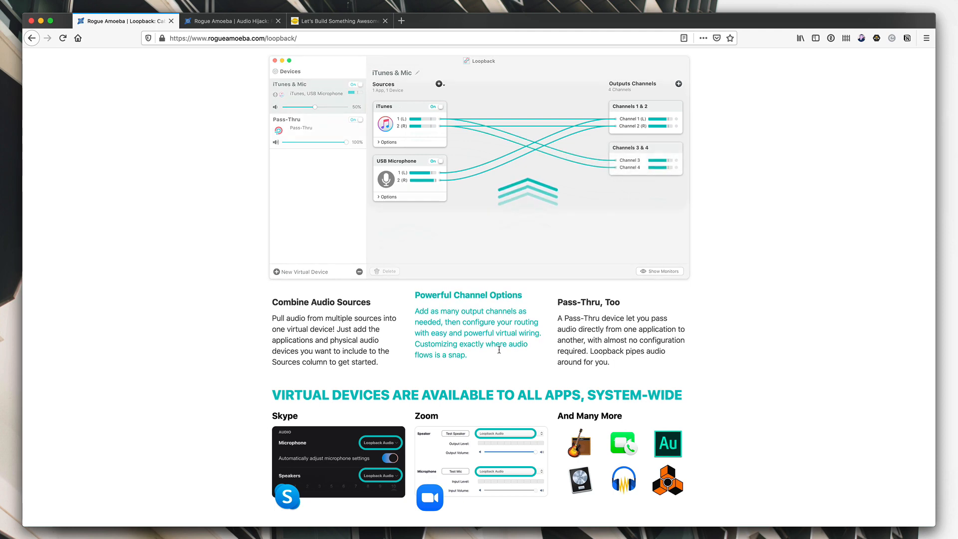
scroll(up, 3)
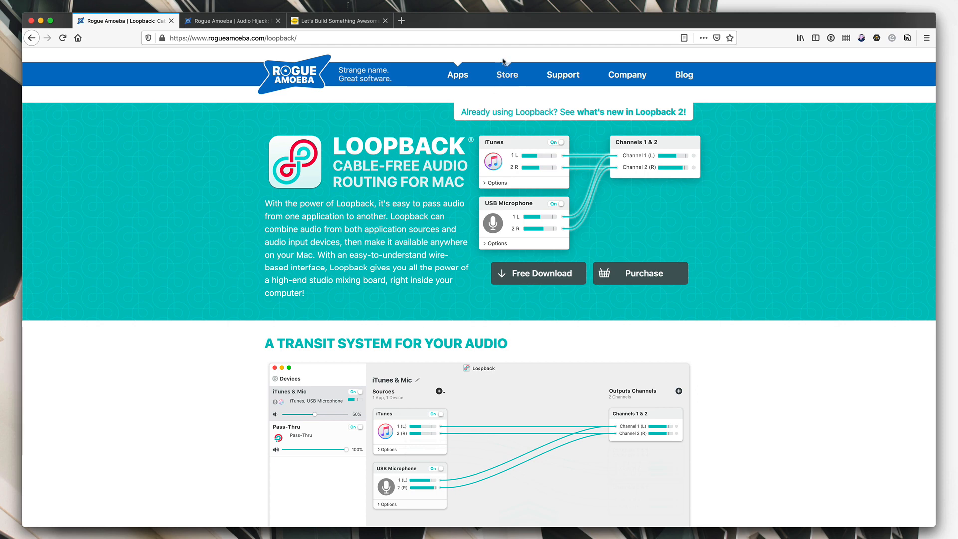
Browse the Rogue Amoeba Store page down to the Ultimate Podcast Bundle
click(507, 74)
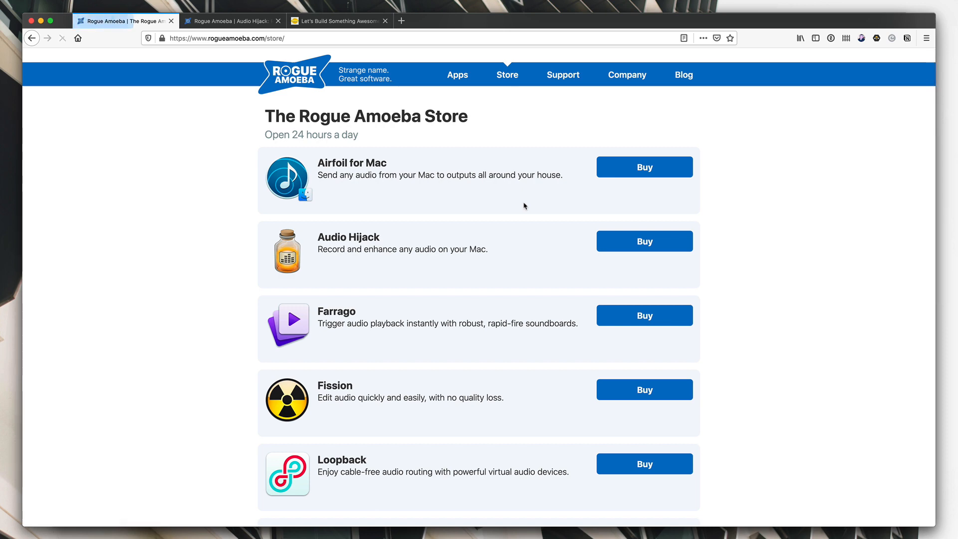
mouse_move(483, 266)
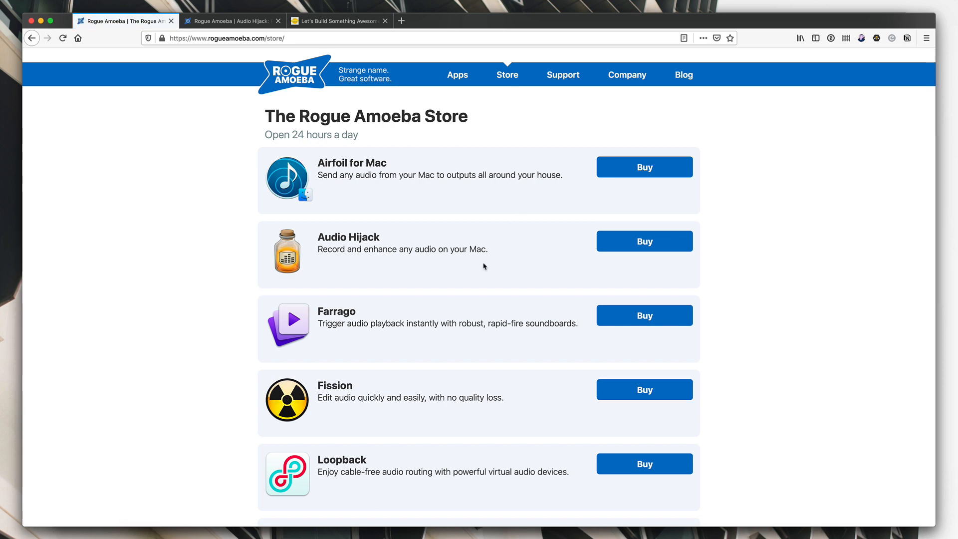
scroll(down, 3)
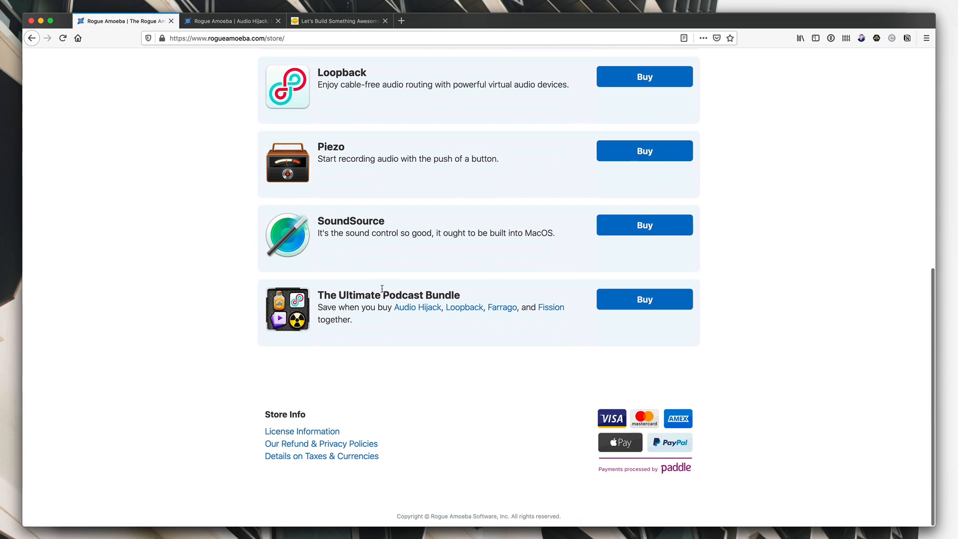
mouse_move(464, 307)
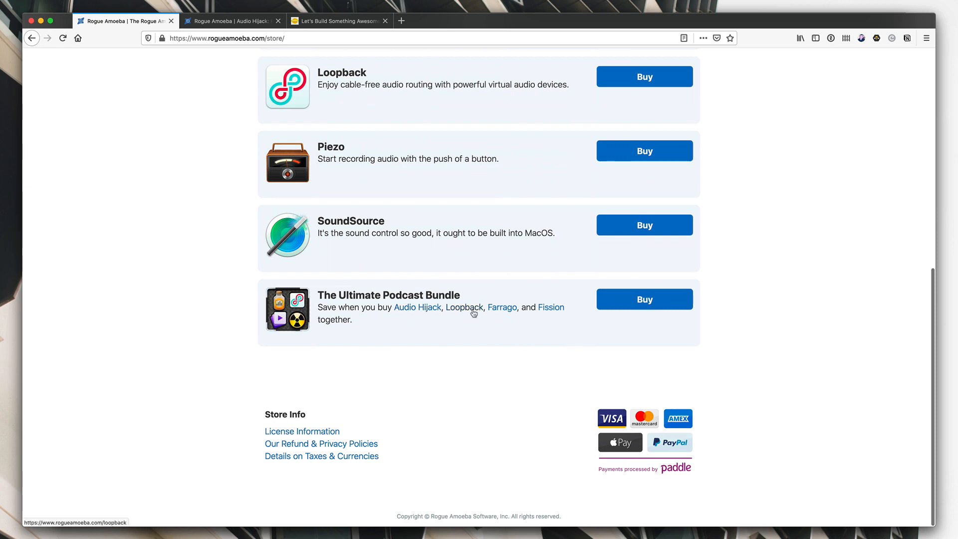
scroll(down, 3)
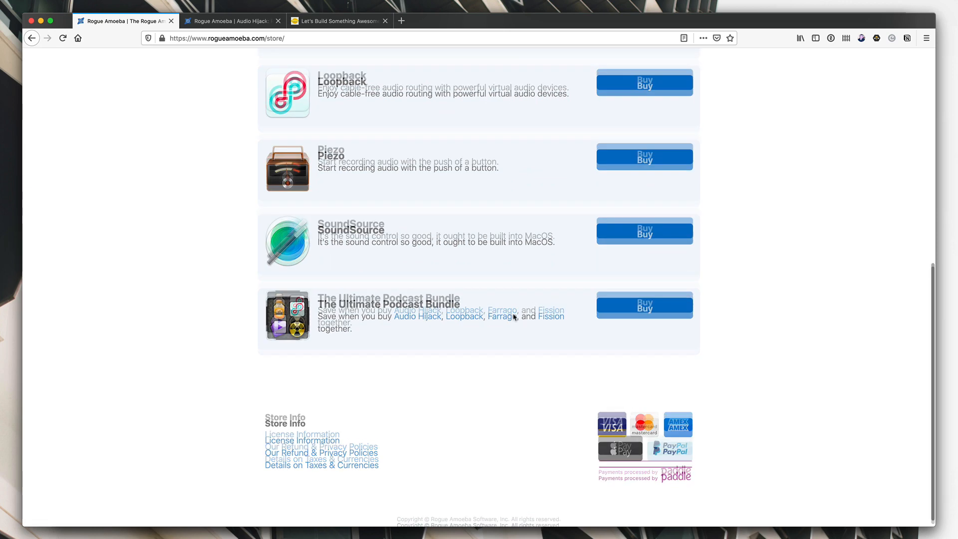
scroll(up, 3)
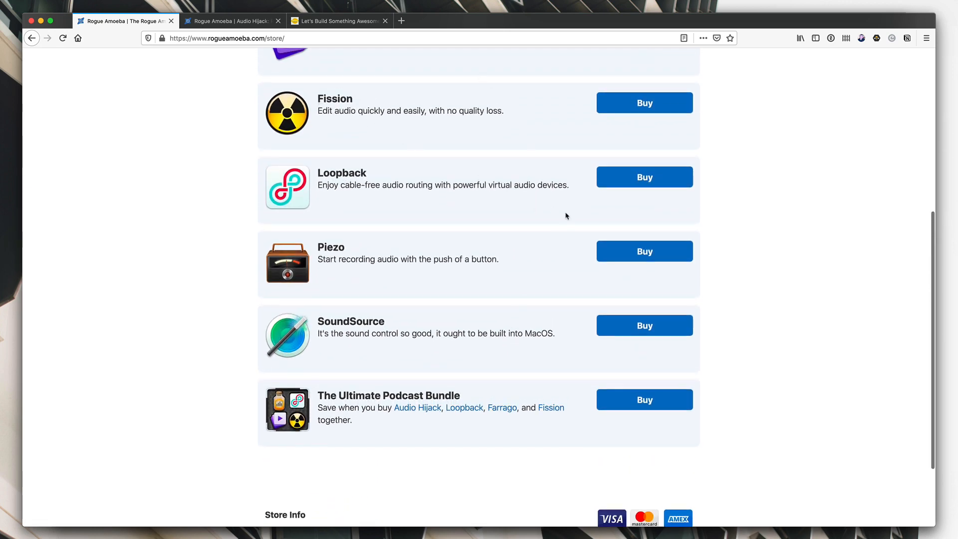
mouse_move(507, 248)
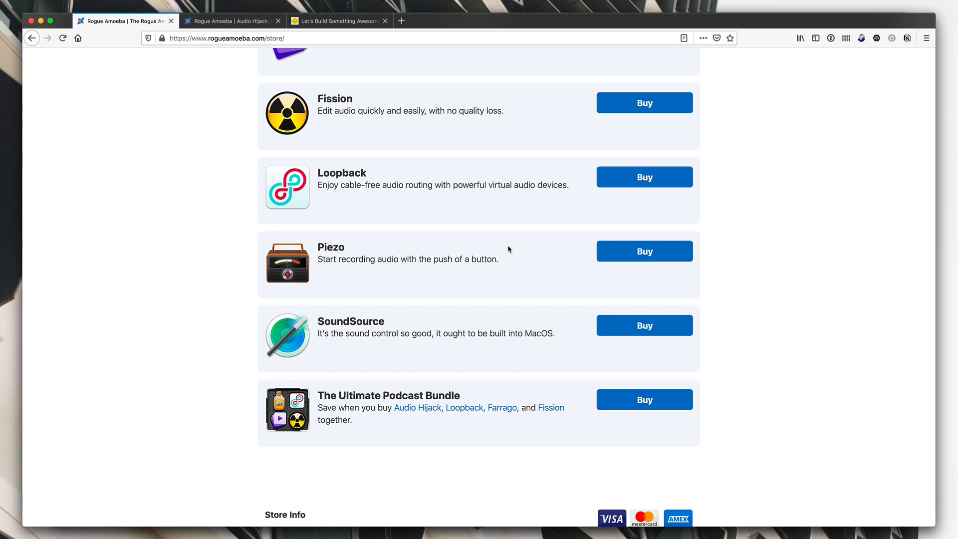
mouse_move(644, 399)
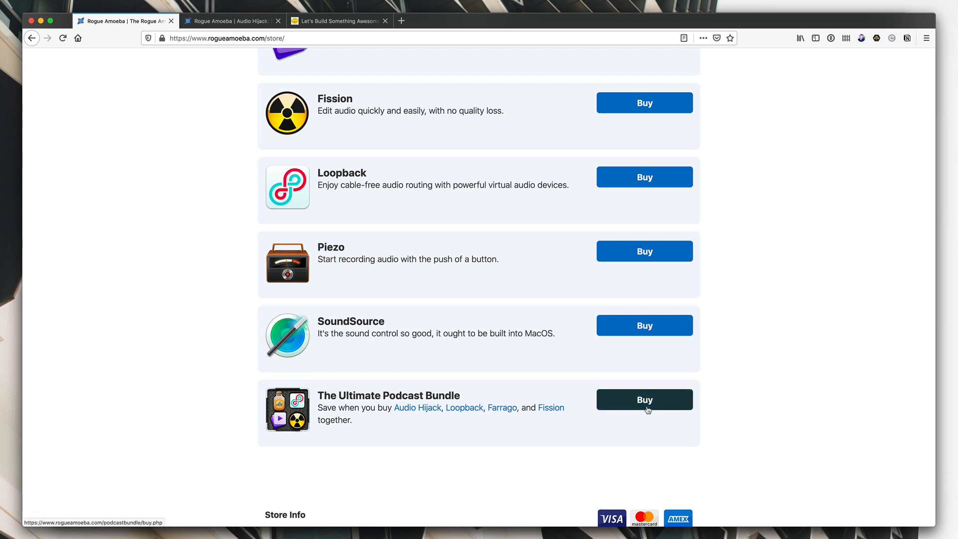
mouse_move(402, 410)
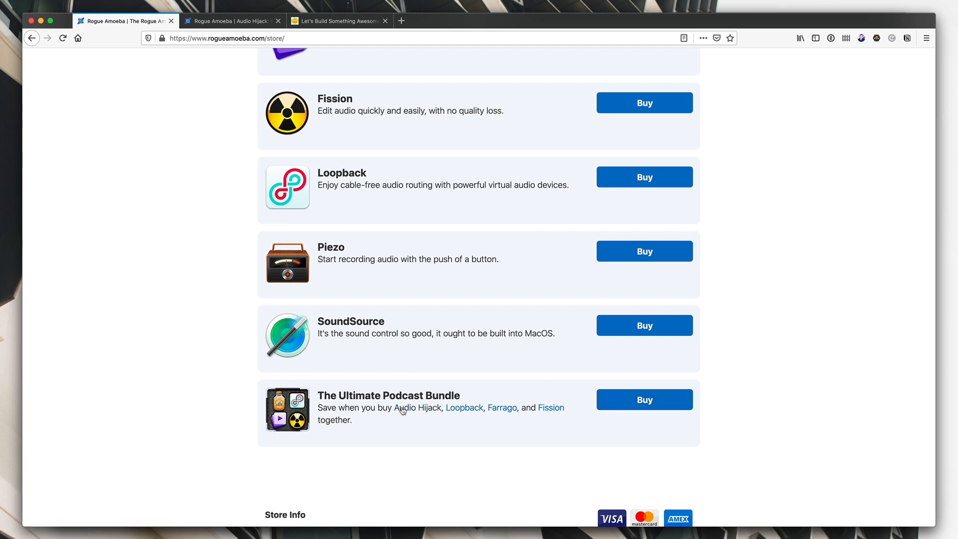
mouse_move(571, 423)
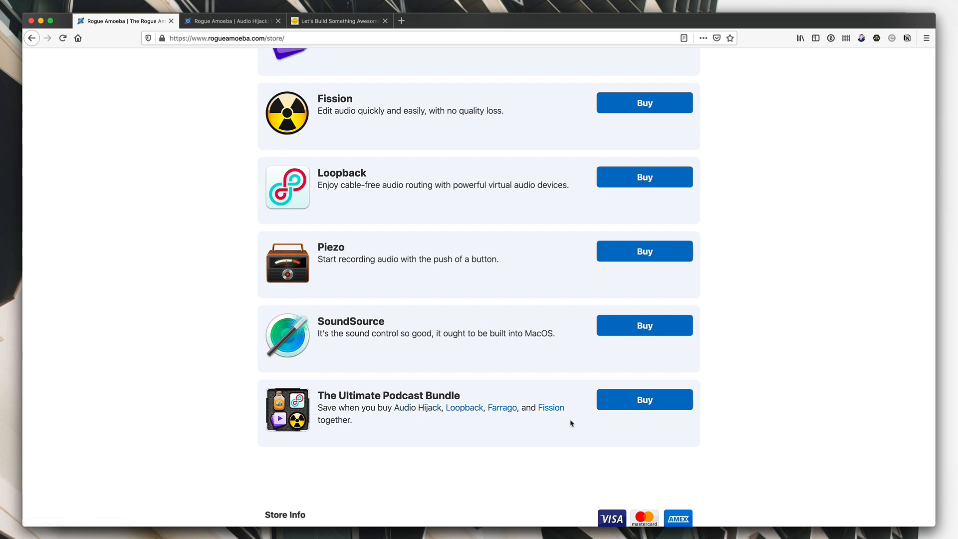
mouse_move(563, 417)
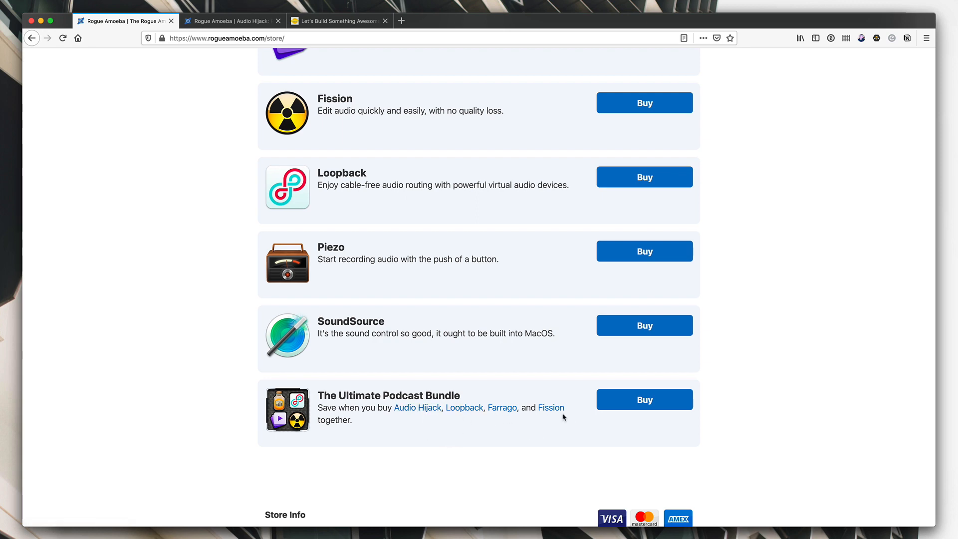
scroll(up, 3)
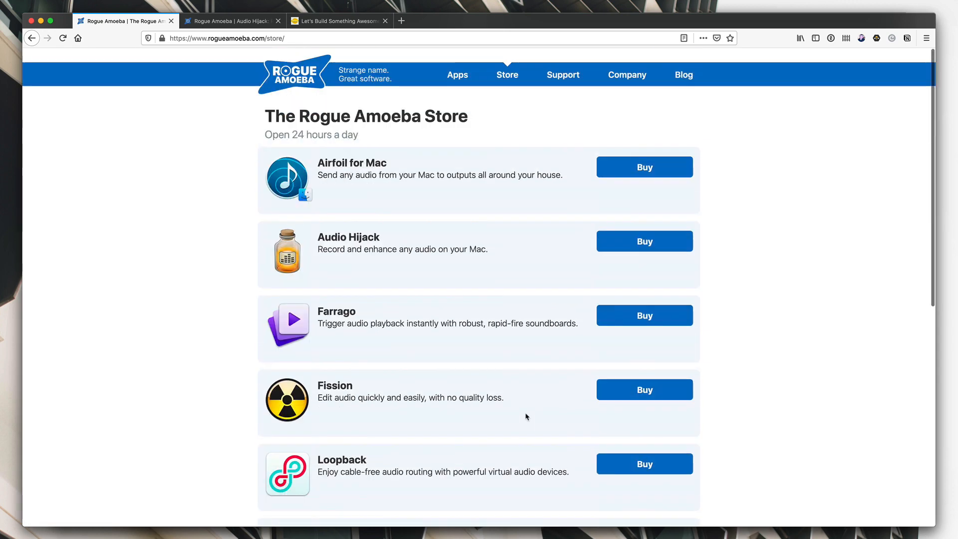
mouse_move(421, 198)
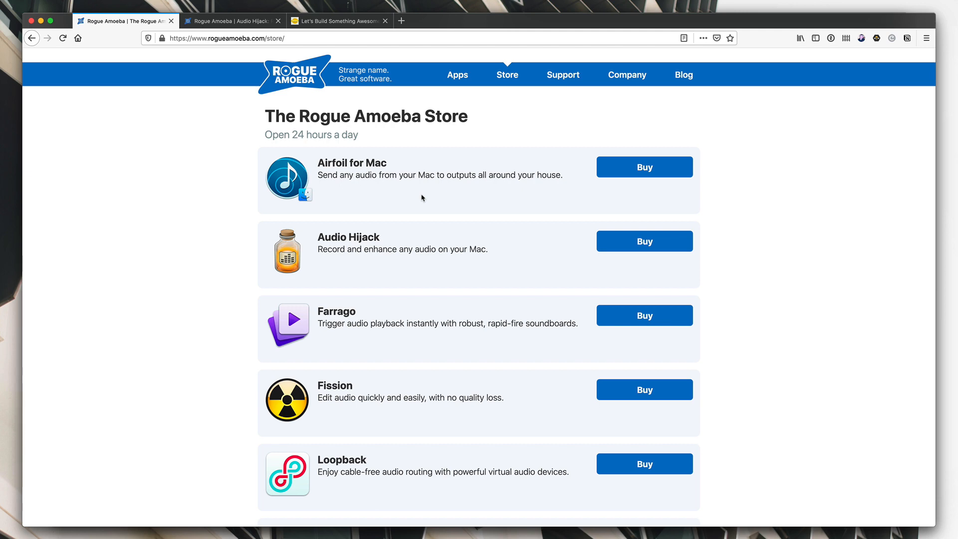
scroll(down, 3)
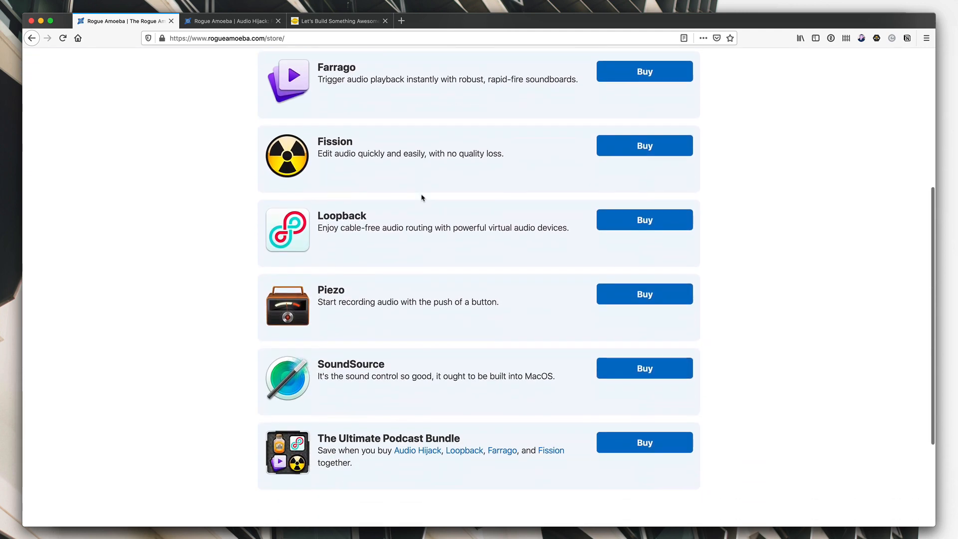
scroll(down, 3)
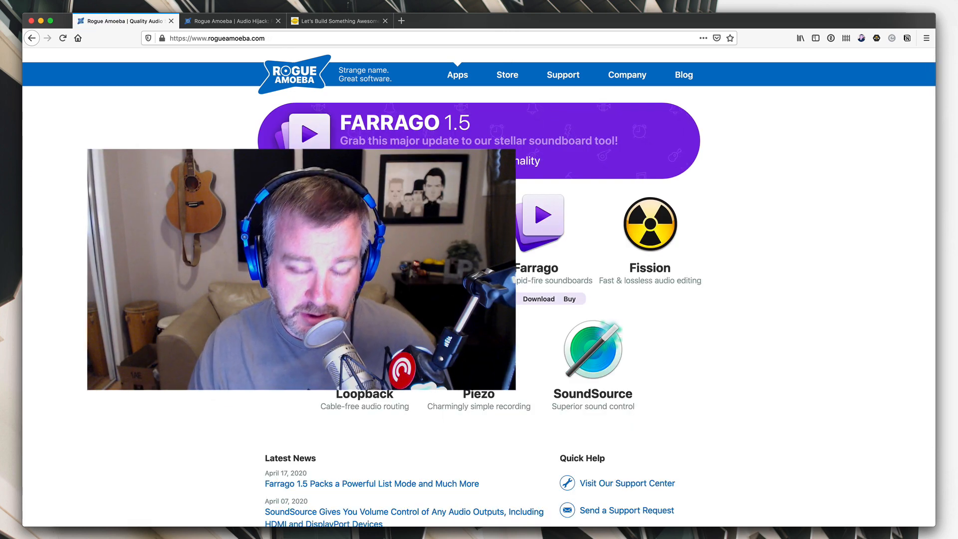
Switch to the Lemon Productions contact page tab
click(338, 21)
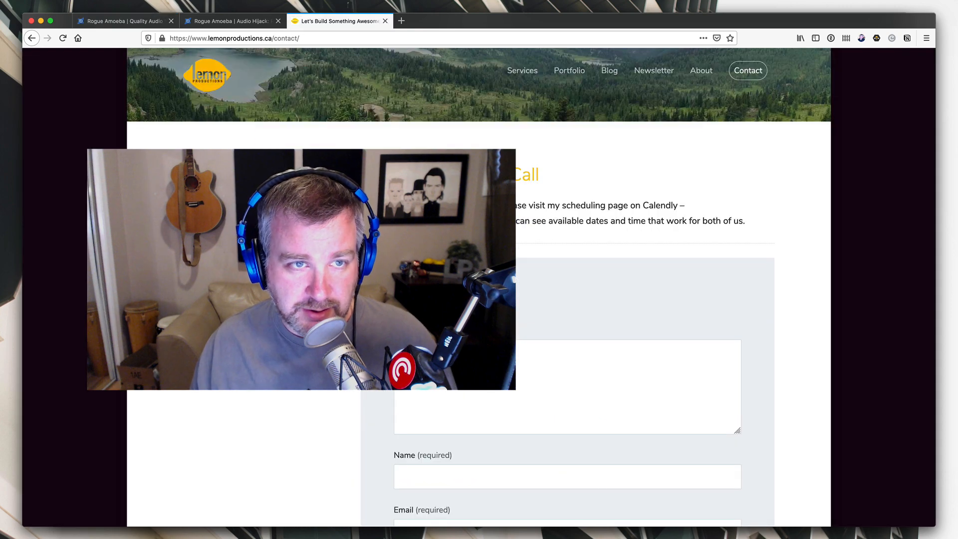